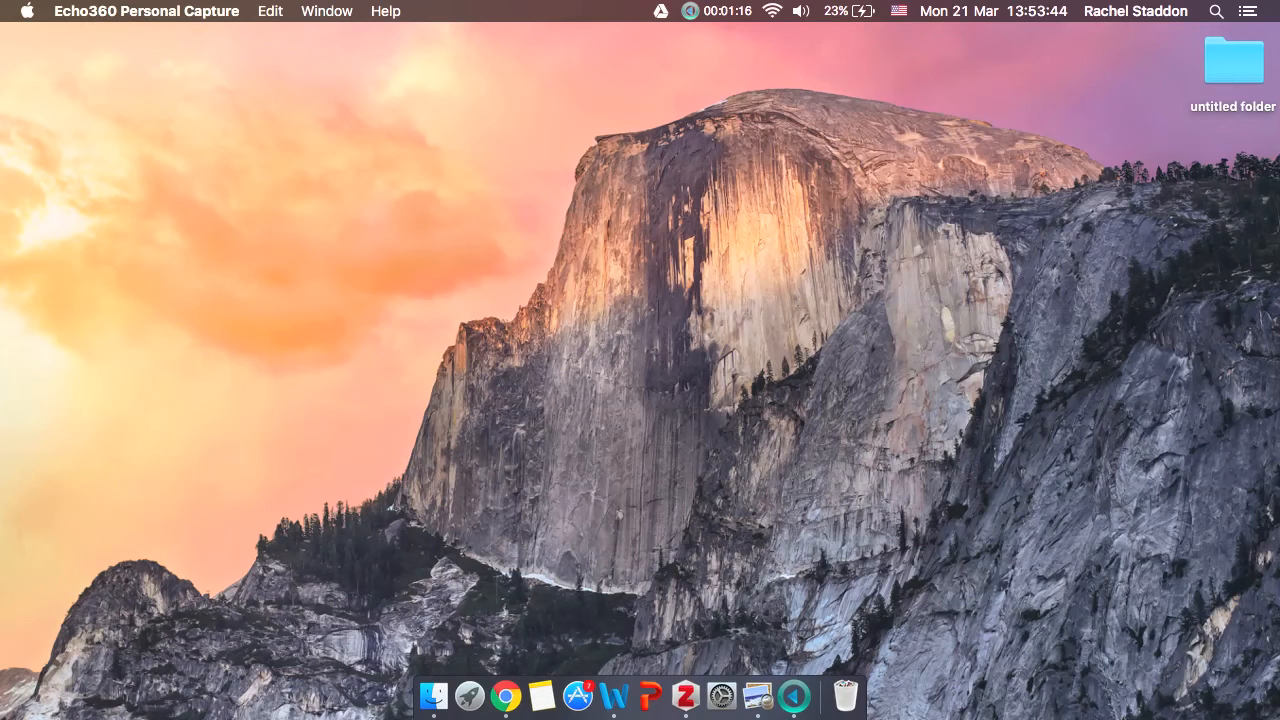
# Step: Launch Microsoft Excel from the Dock to get a new blank workbook
pyautogui.click(432, 695)
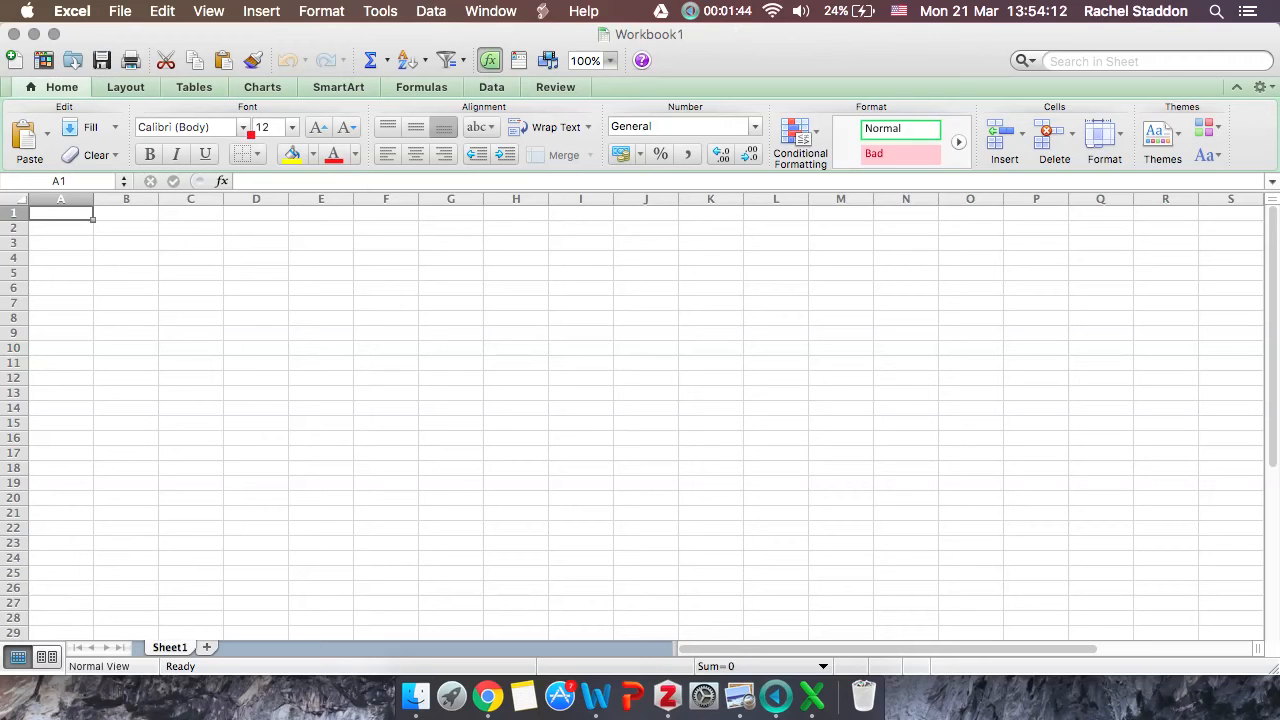
pyautogui.click(60, 232)
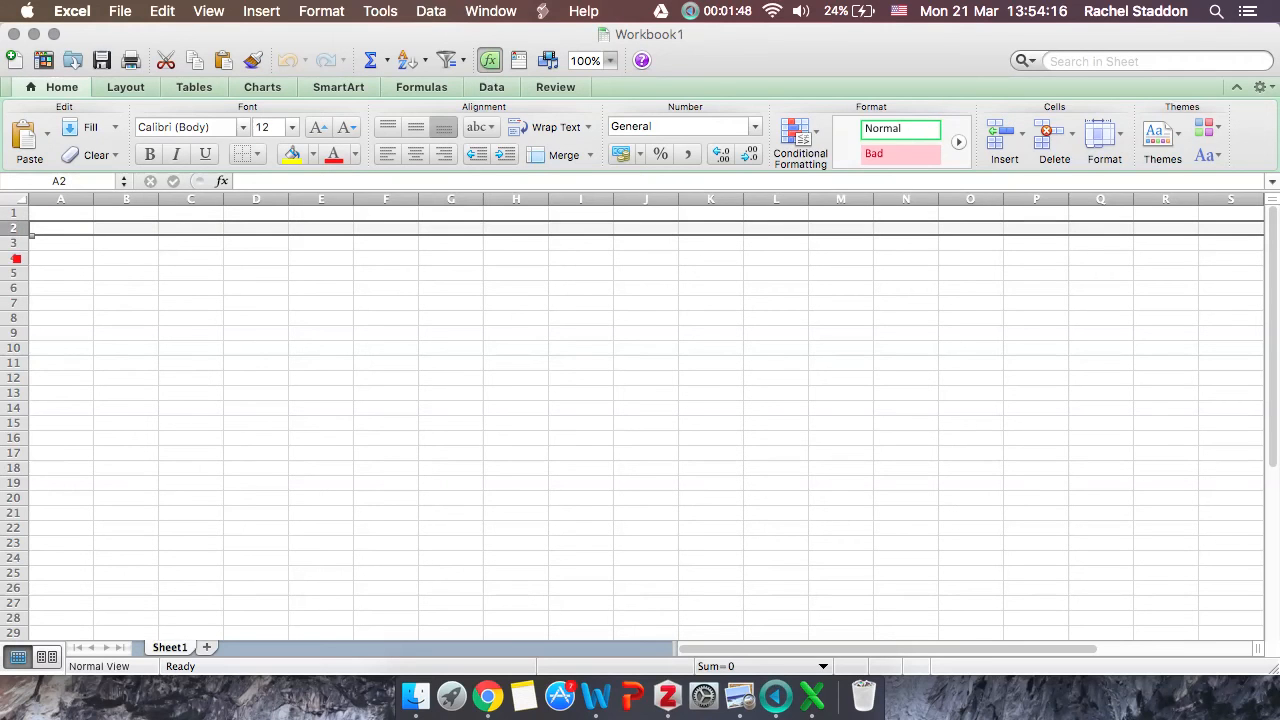
pyautogui.click(60, 273)
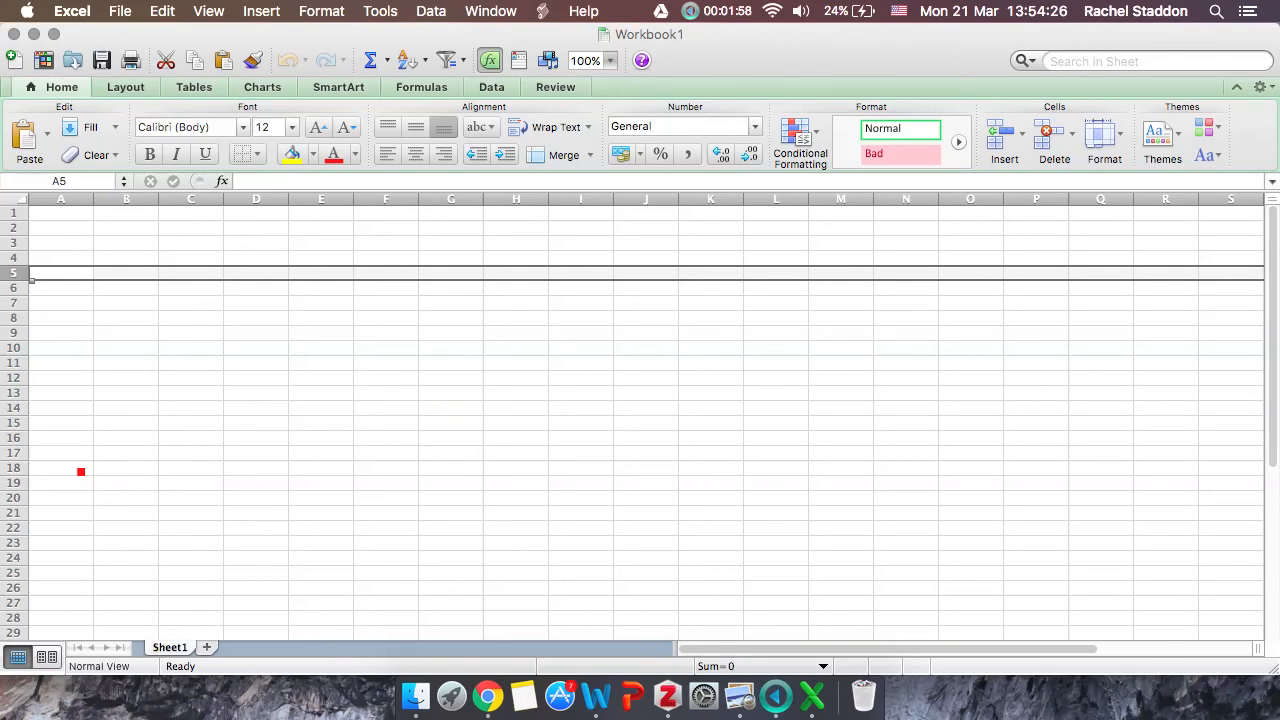
pyautogui.scroll(-3)
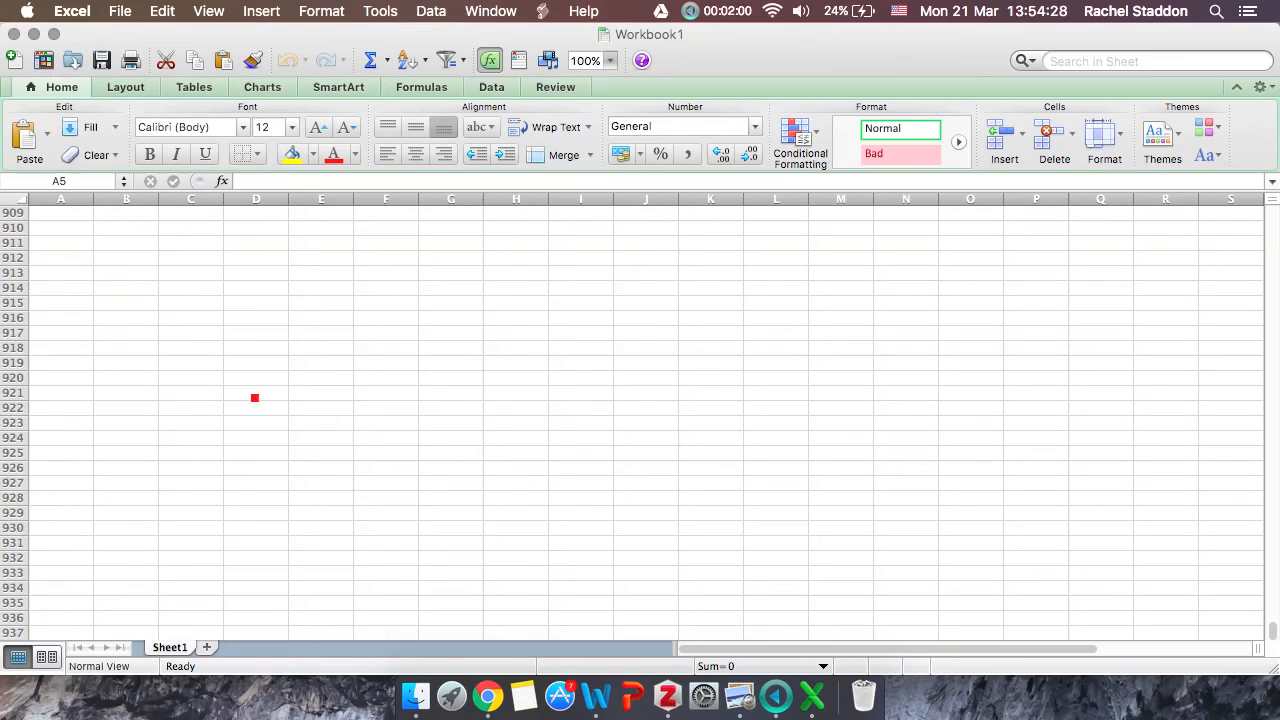
pyautogui.scroll(-3)
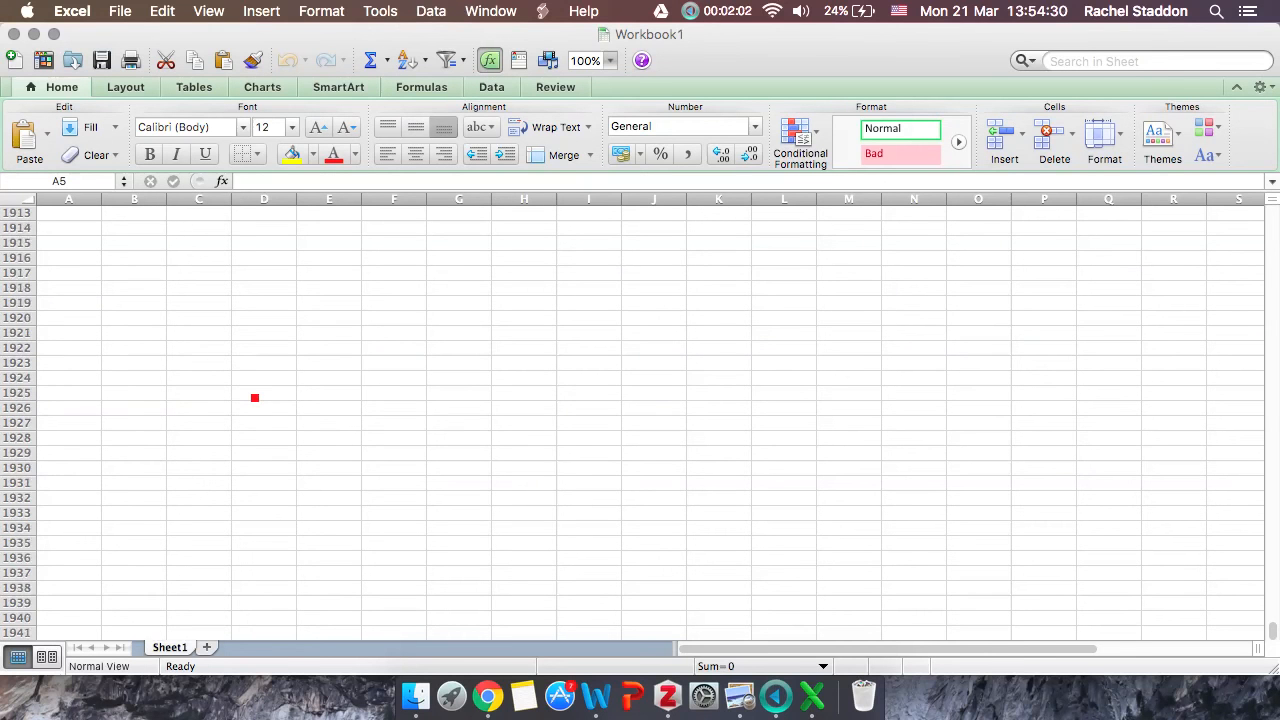
pyautogui.scroll(3)
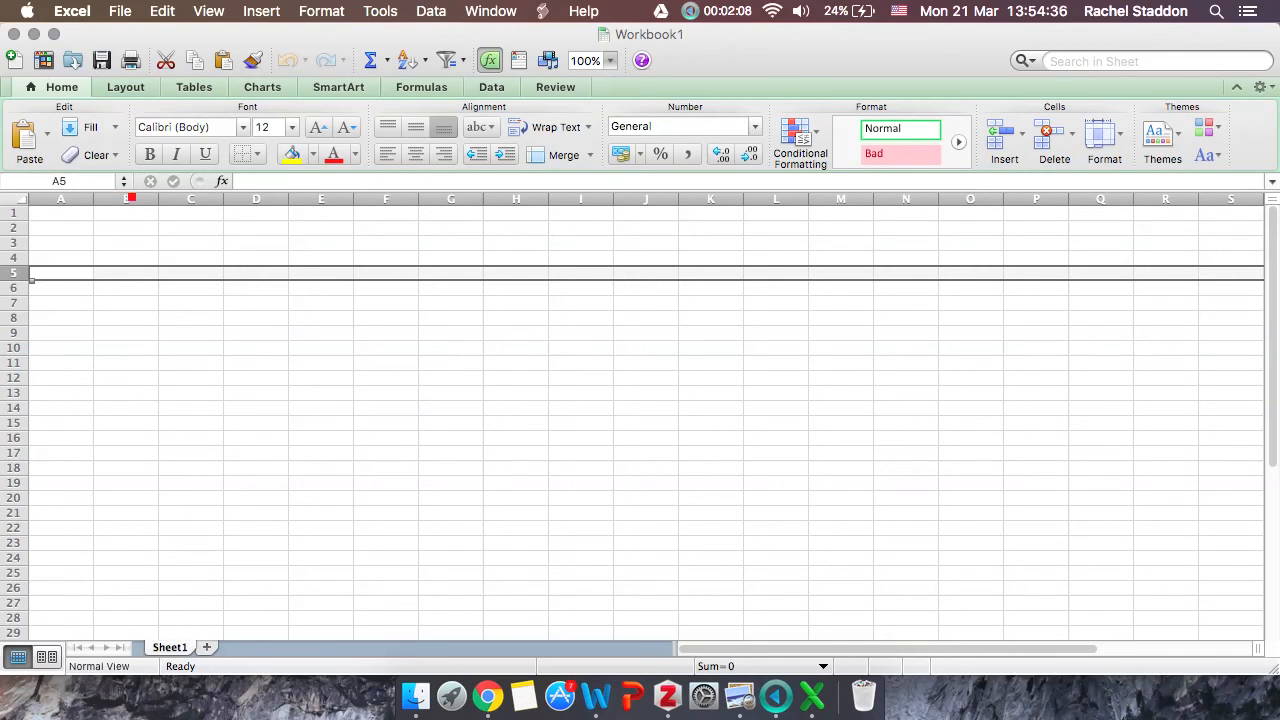
pyautogui.click(124, 198)
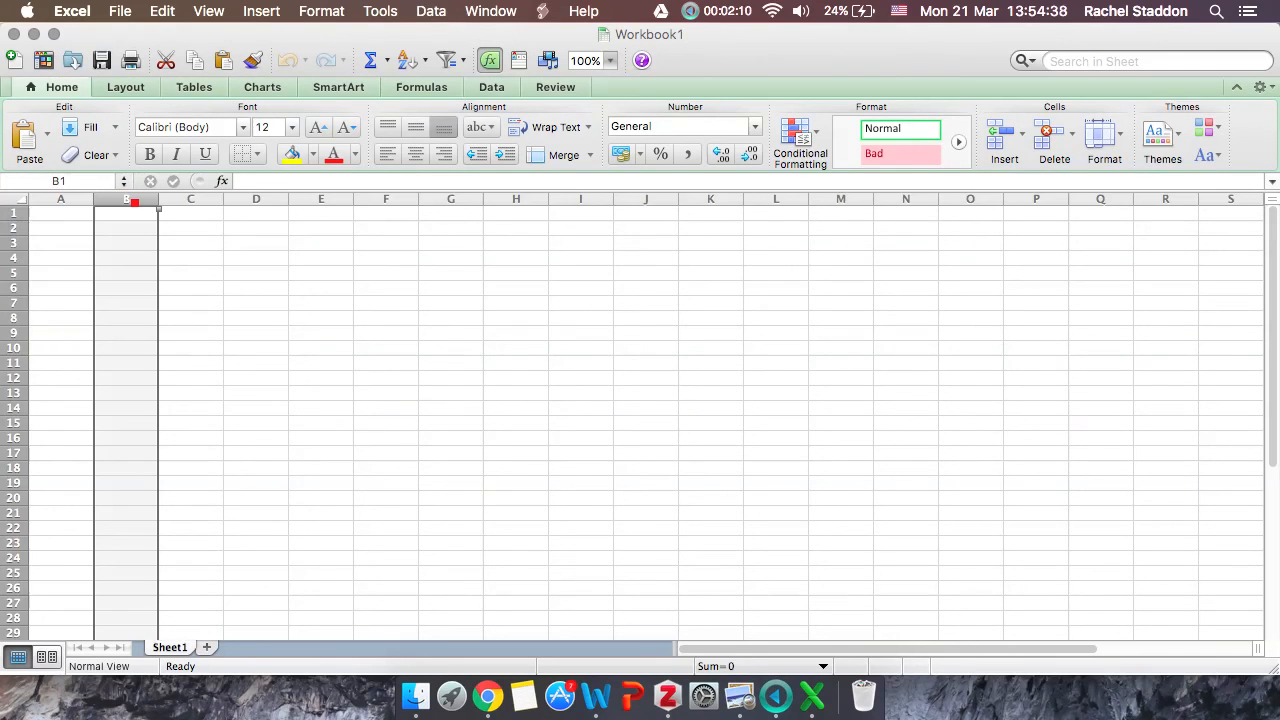
pyautogui.click(256, 212)
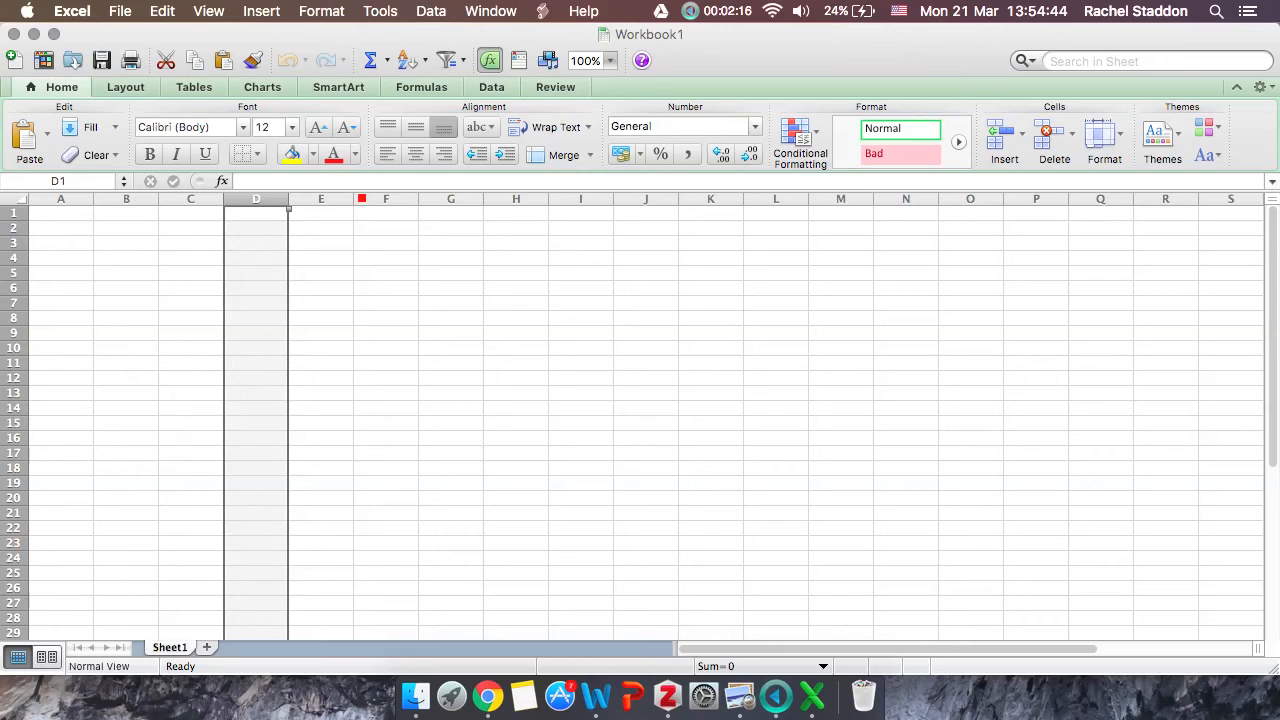
pyautogui.hscroll(3)
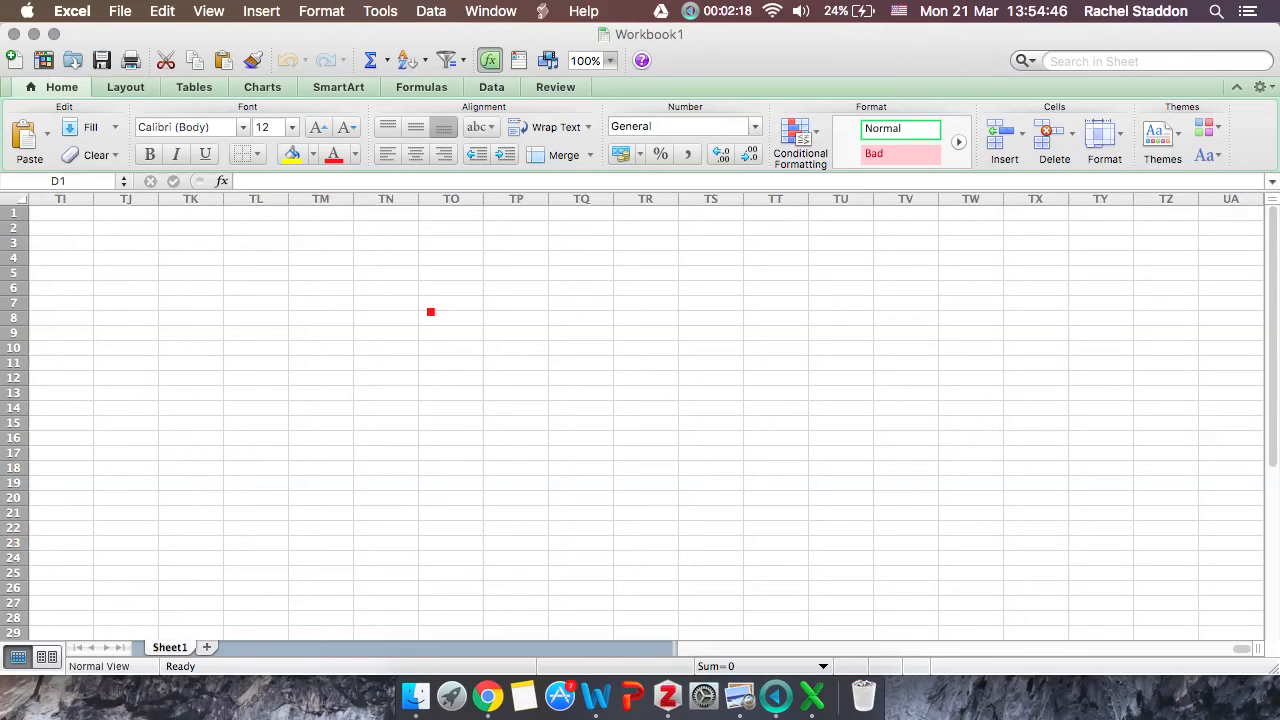
pyautogui.hscroll(3)
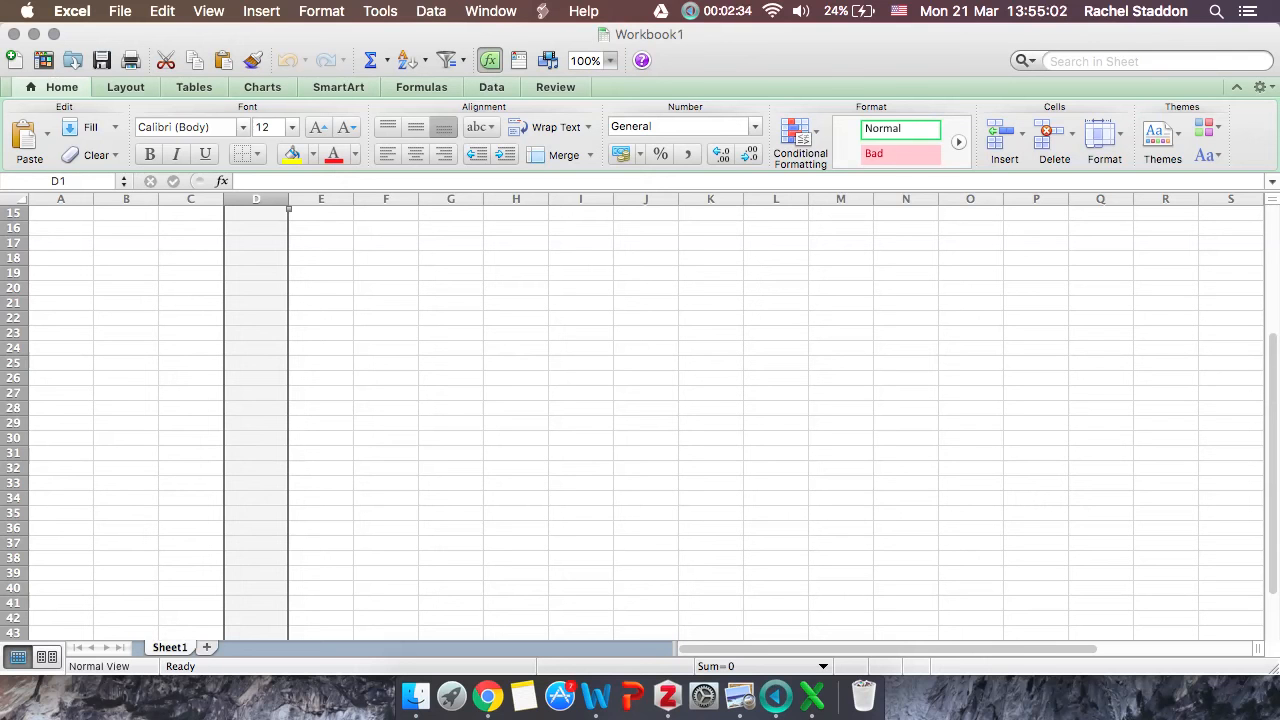
# Step: Select cells B16 and C16, then view the Charts and Home ribbon tools
pyautogui.click(126, 227)
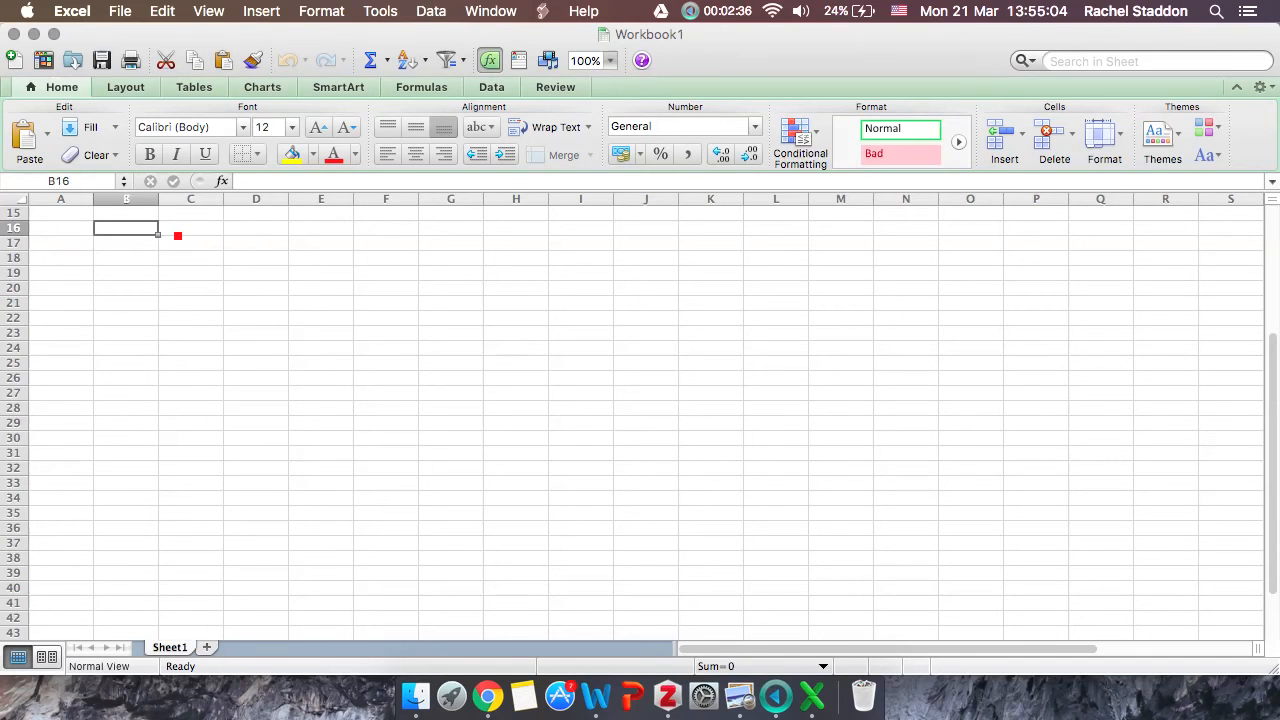
pyautogui.click(190, 227)
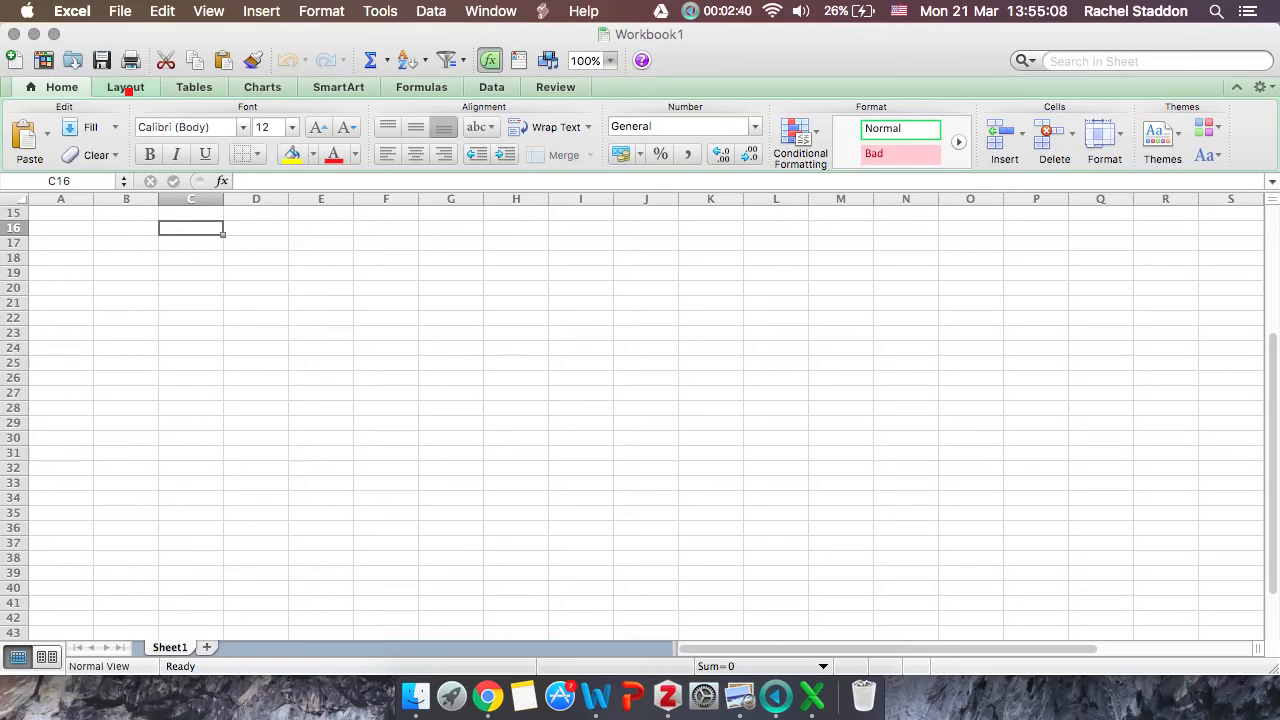
pyautogui.click(262, 87)
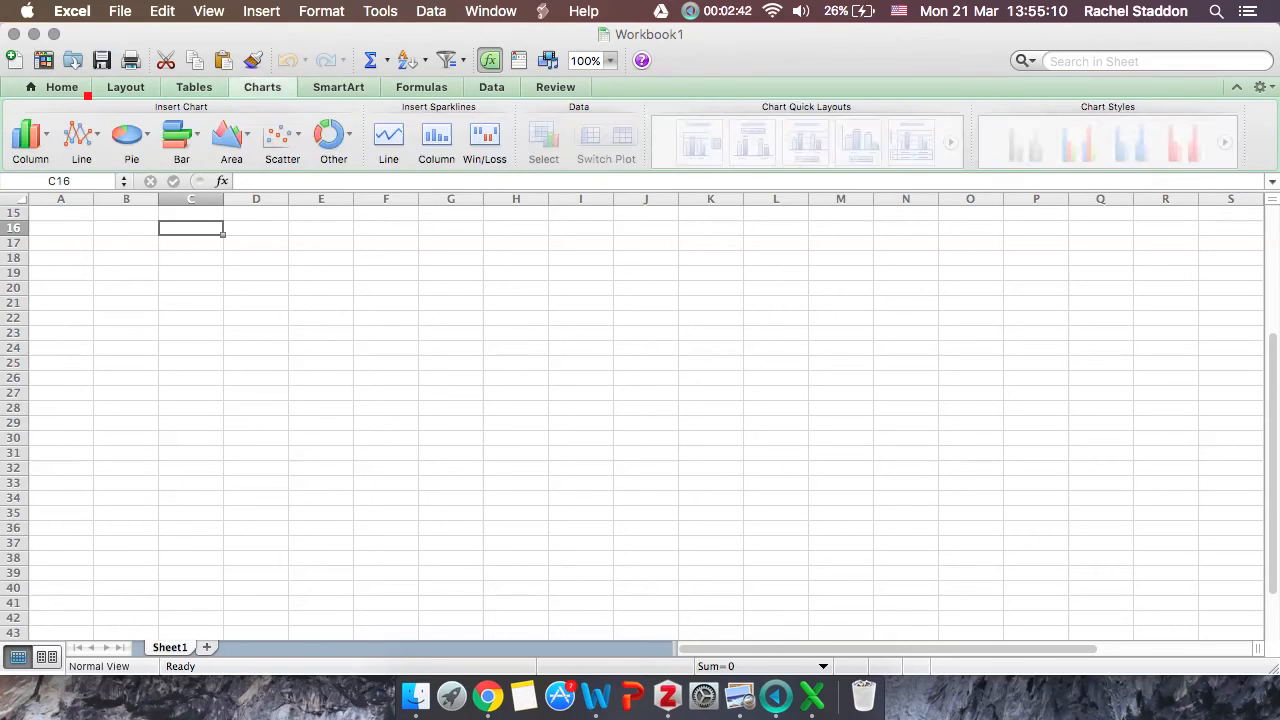
pyautogui.click(61, 87)
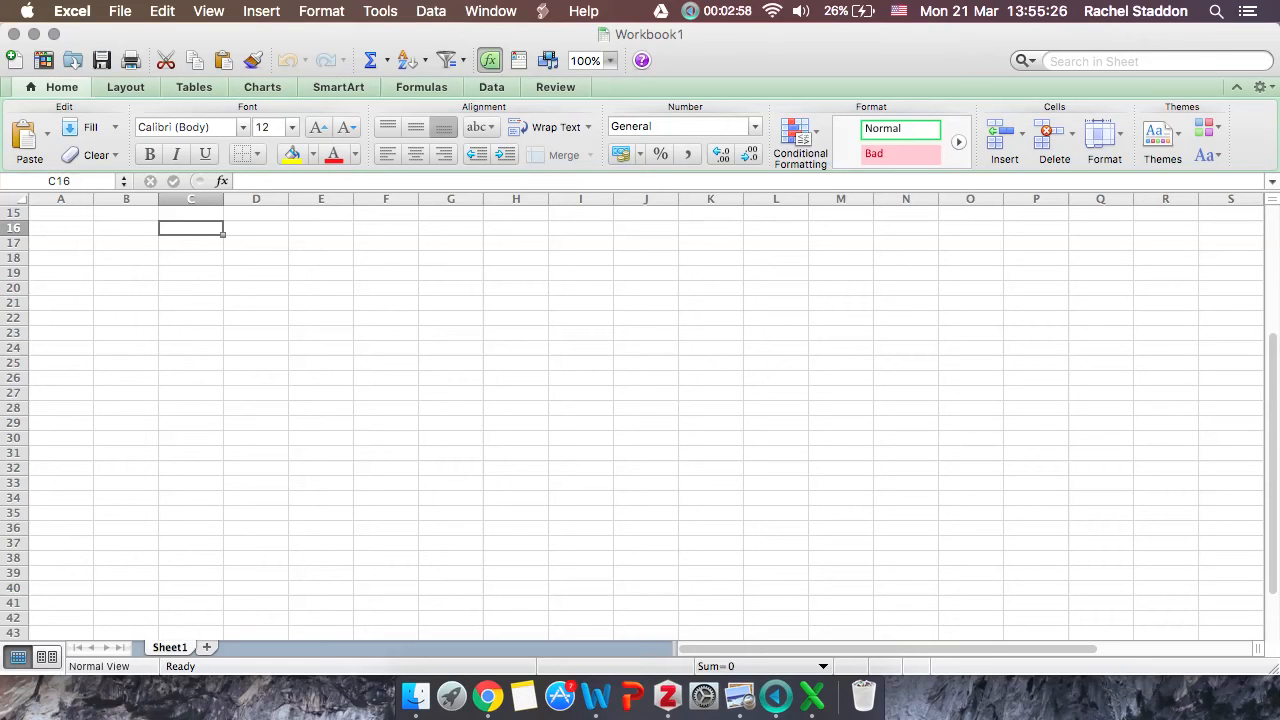
# Step: Browse the Layout, Tables, Formulas and Data tools, ending on Formulas
pyautogui.click(125, 87)
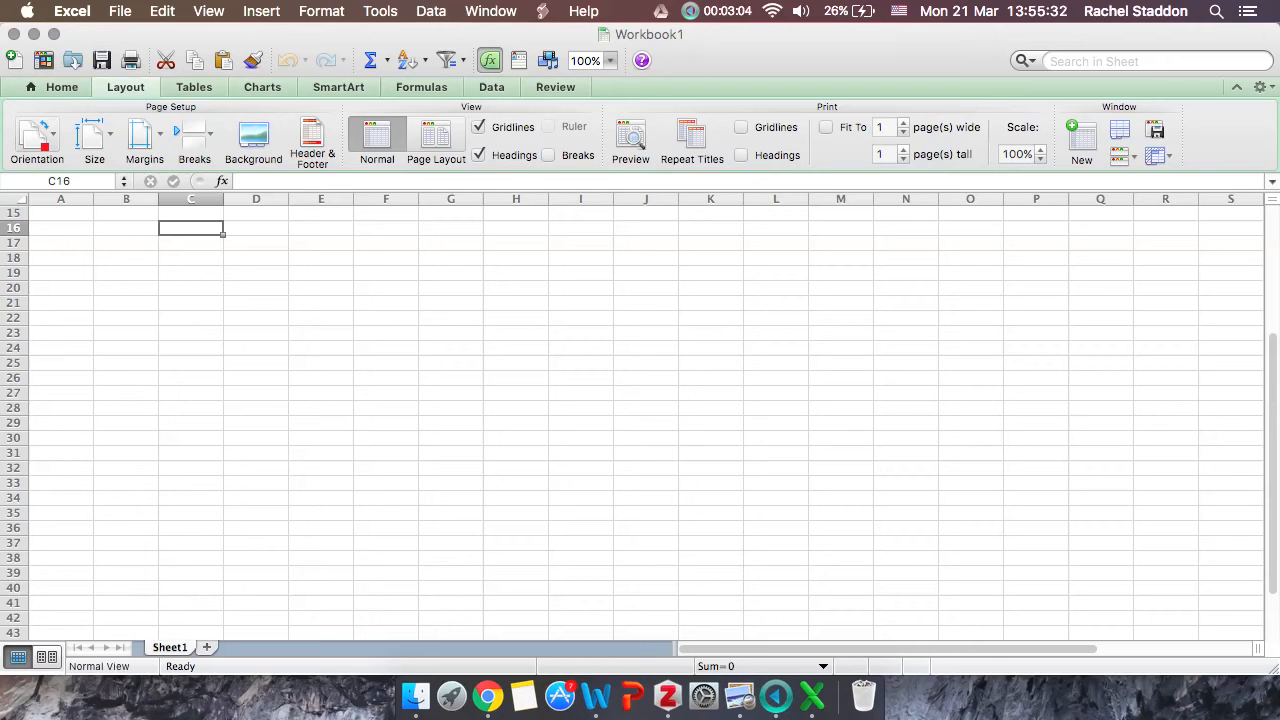
pyautogui.moveTo(312, 140)
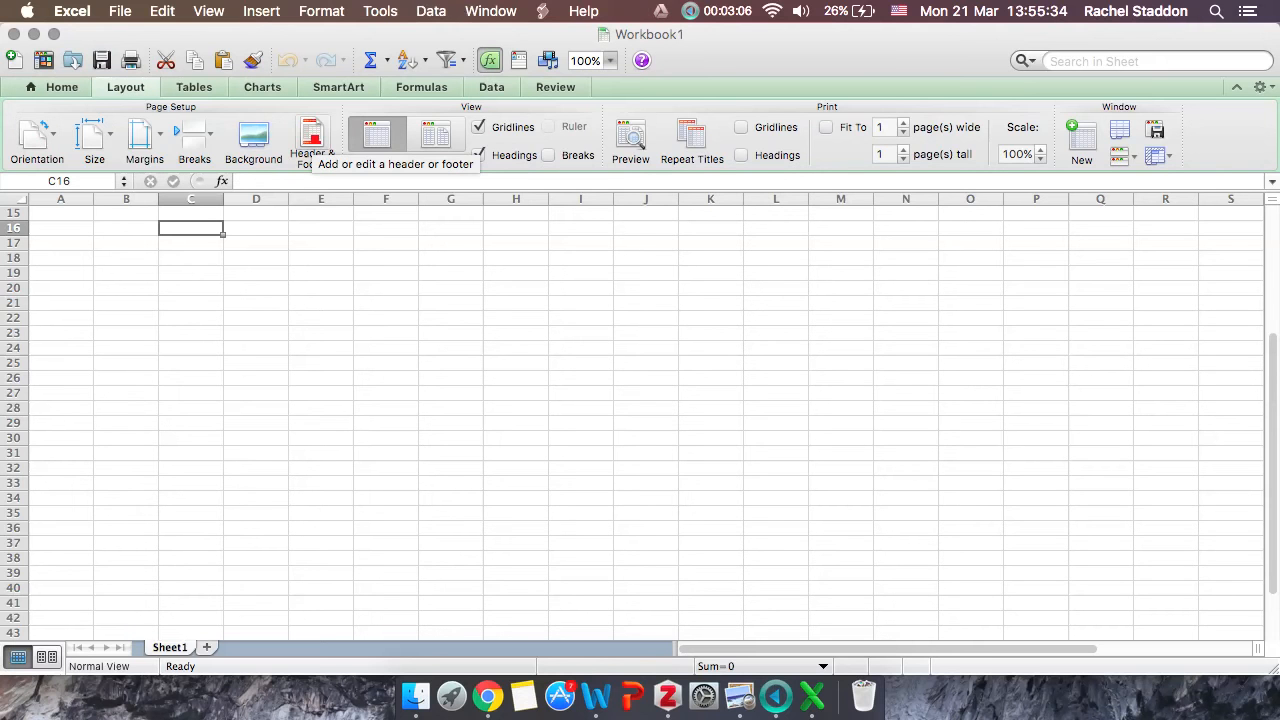
pyautogui.click(194, 87)
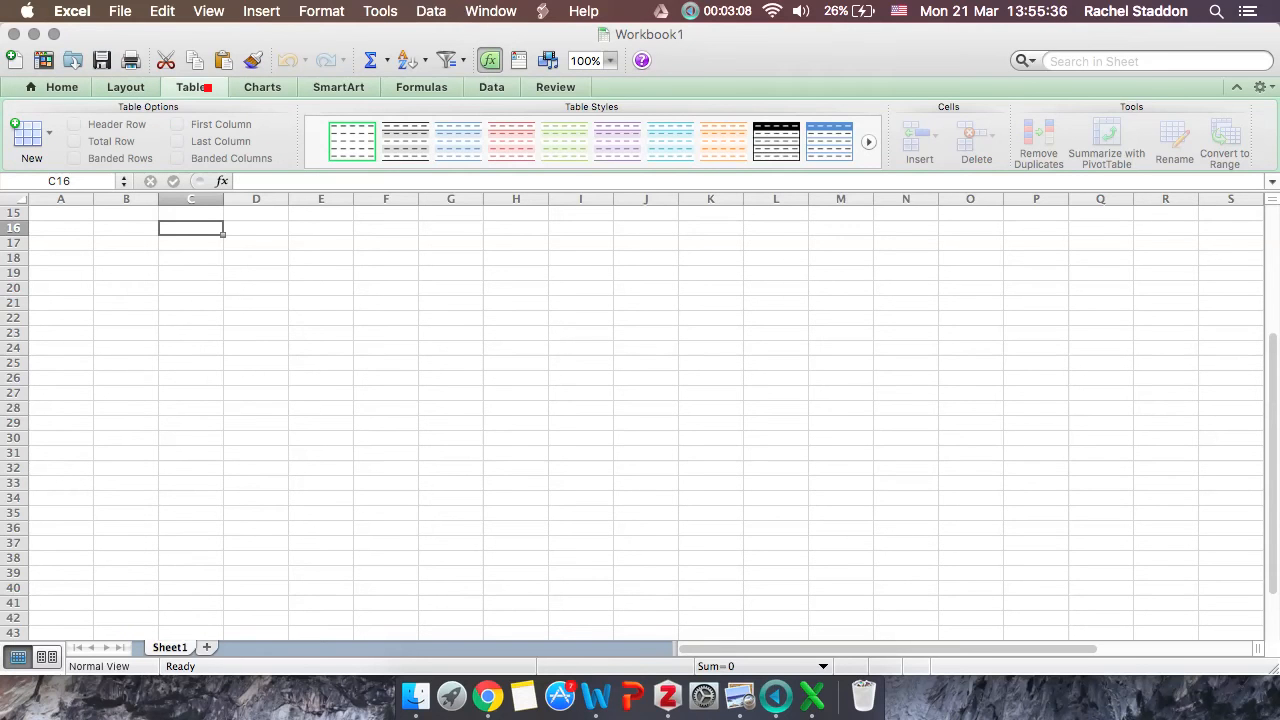
pyautogui.click(457, 140)
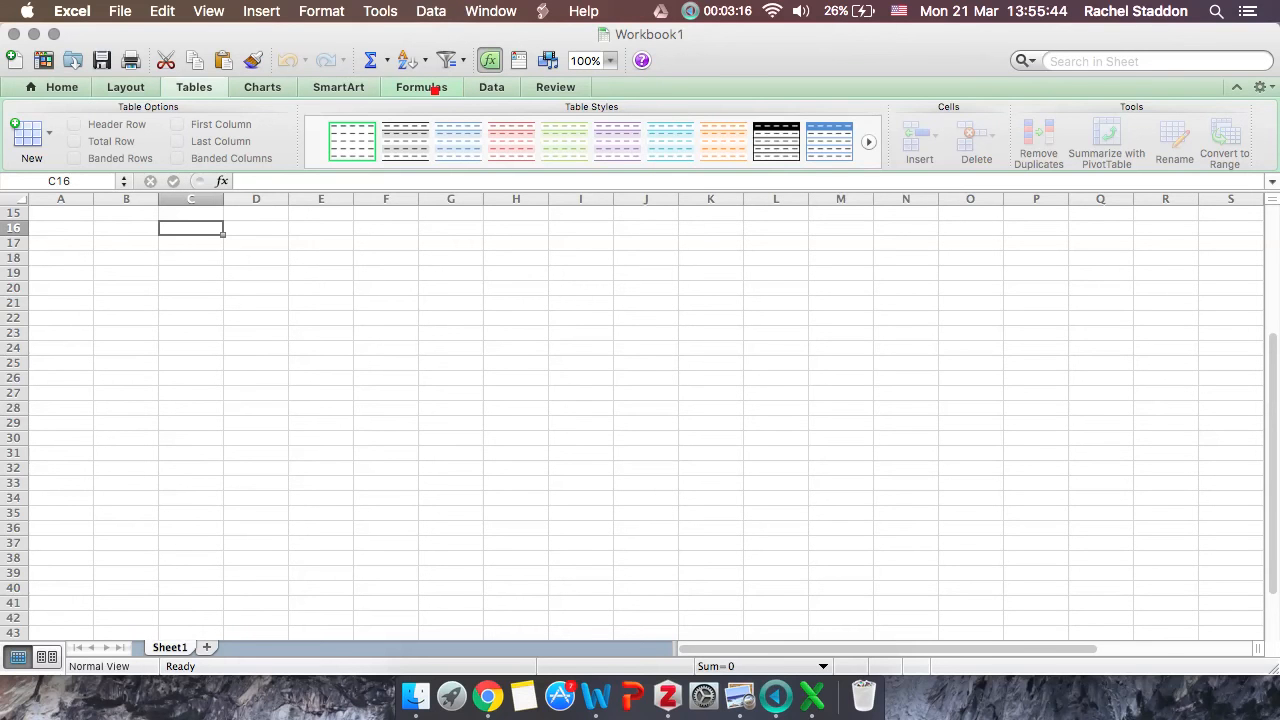
pyautogui.click(421, 87)
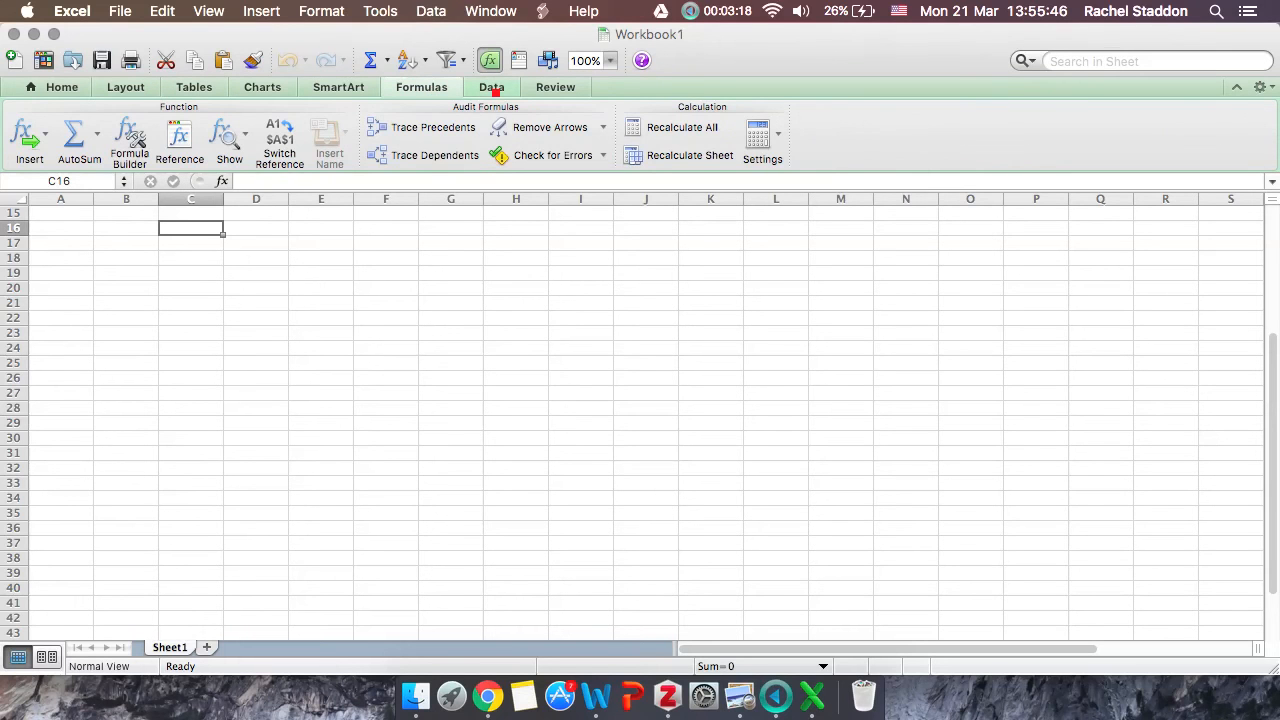
pyautogui.click(491, 87)
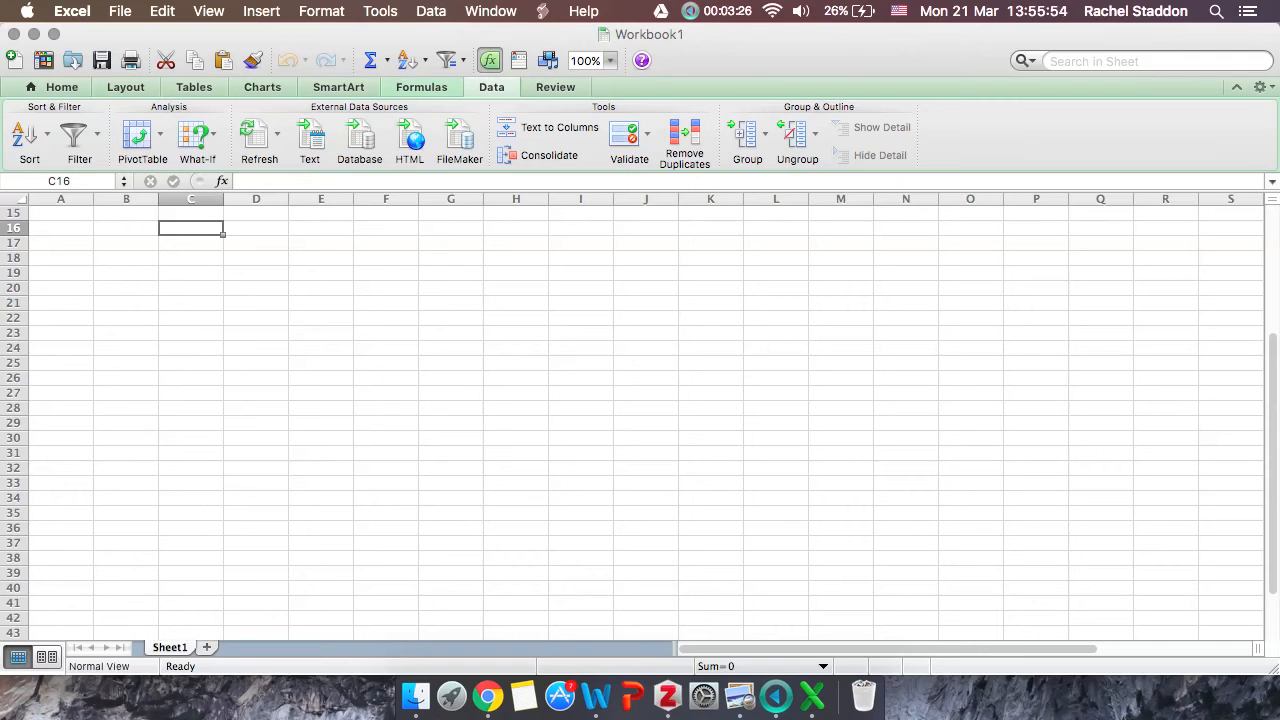
pyautogui.click(421, 87)
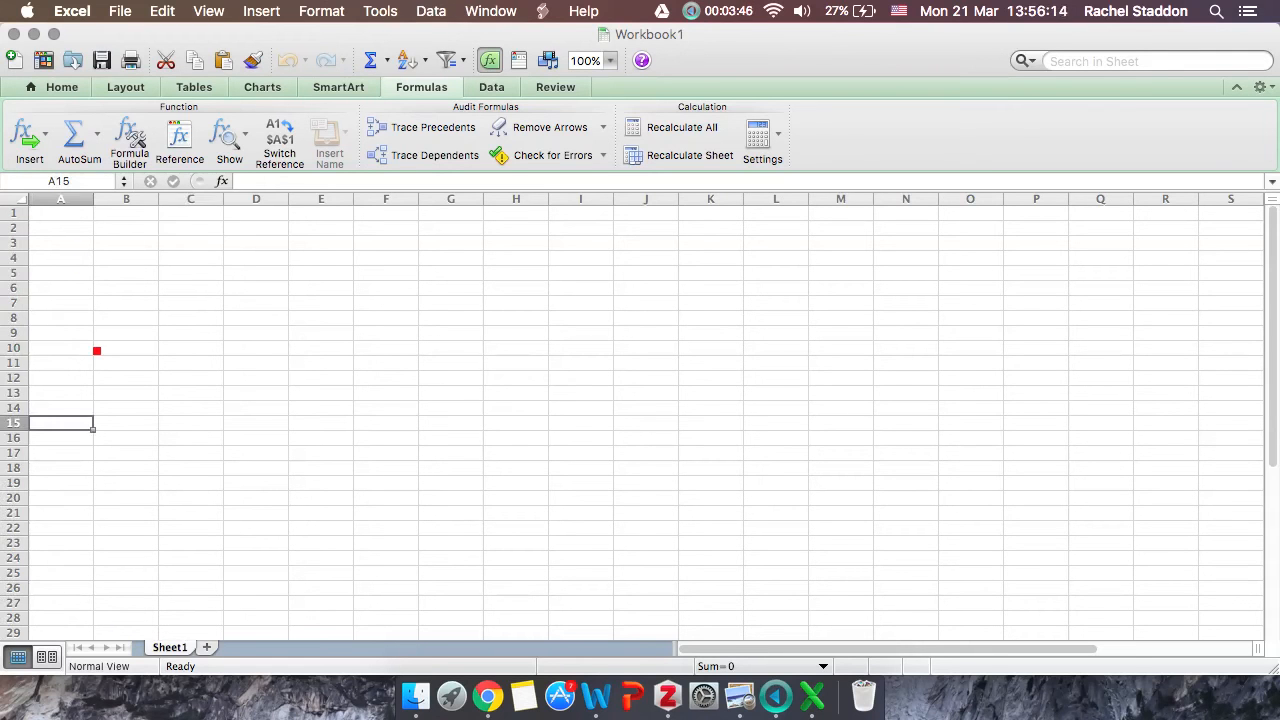
# Step: Enter 2, 4, 6, 1 and 3 in A1:A5 and total them with AutoSum Sum
pyautogui.click(60, 212)
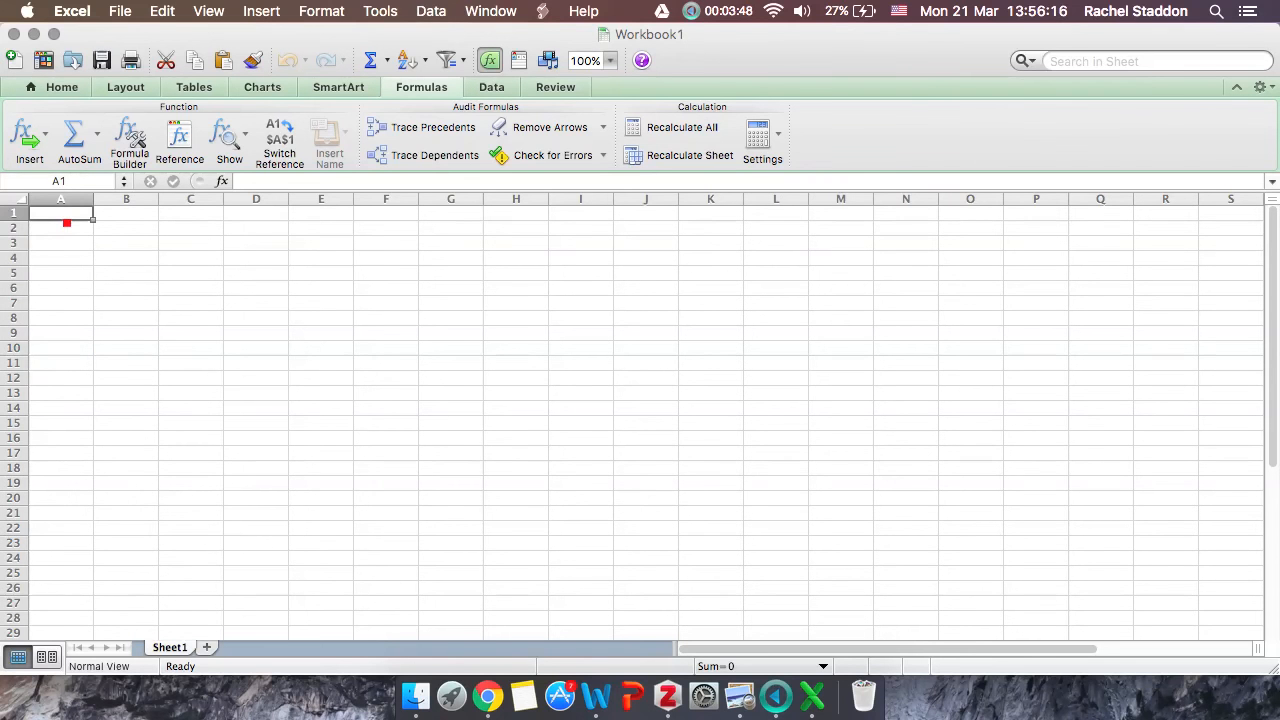
pyautogui.write('1')
pyautogui.click(61, 273)
pyautogui.write('3')
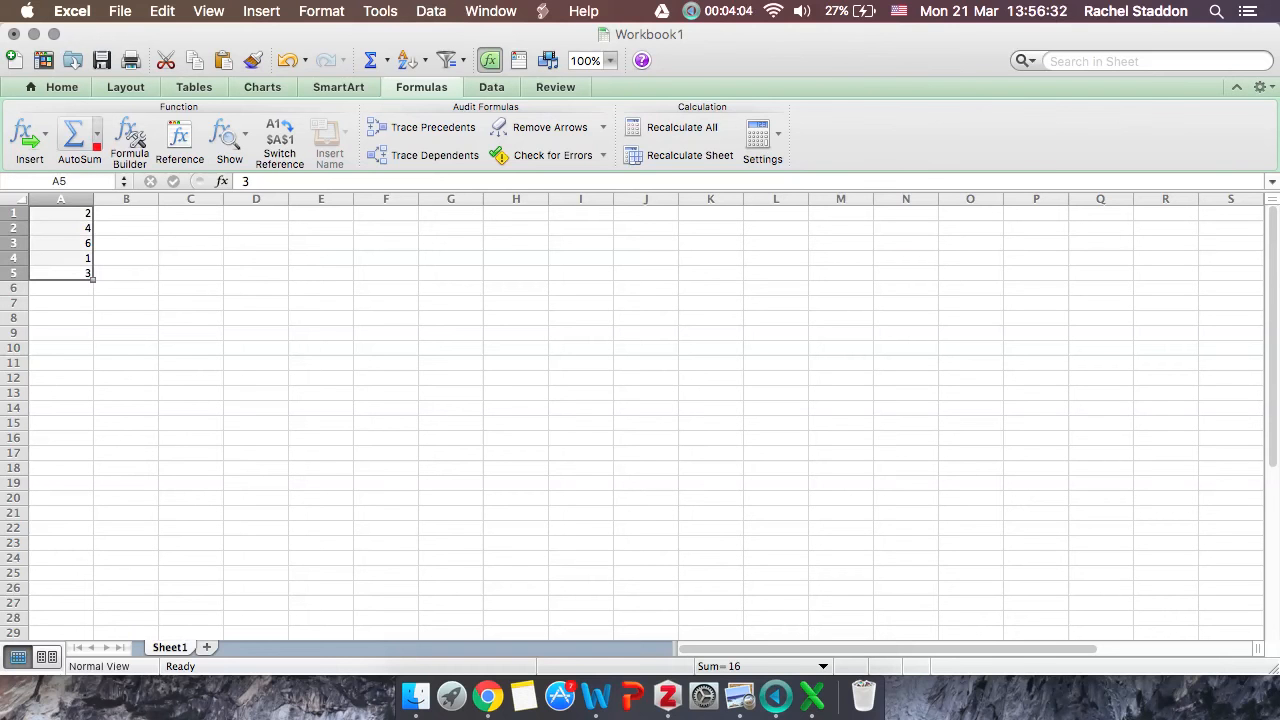
pyautogui.click(94, 145)
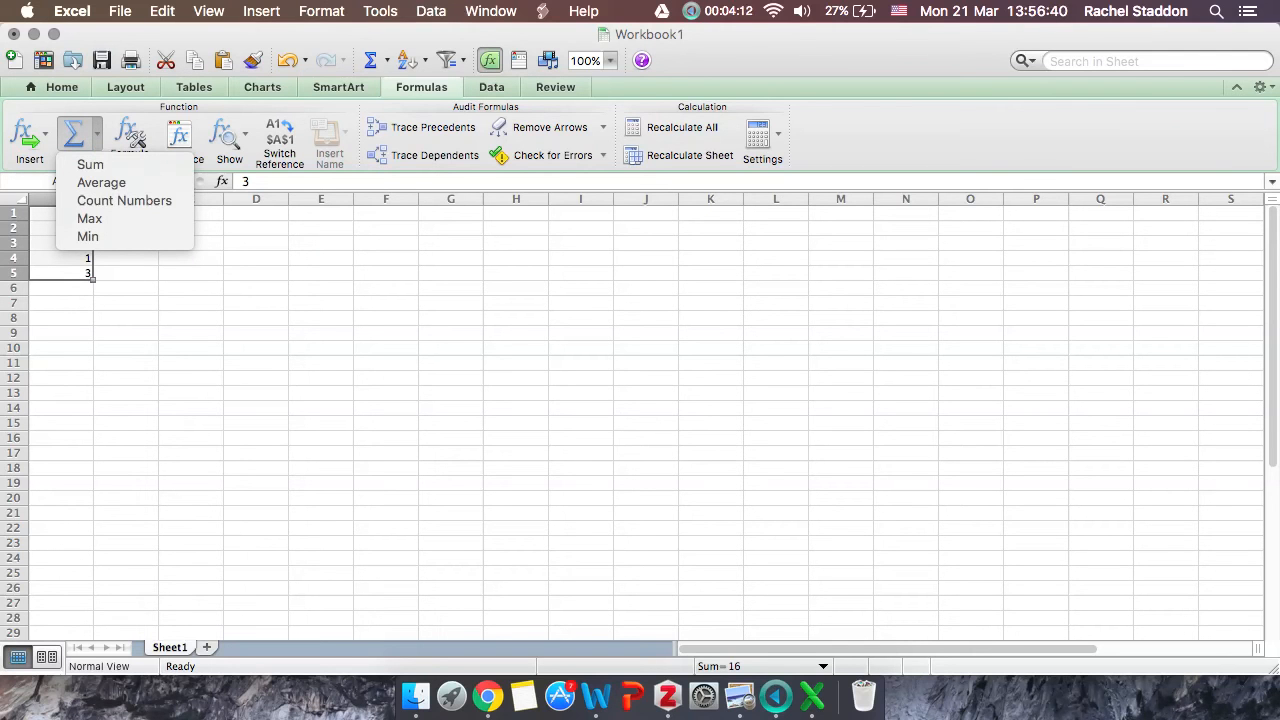
pyautogui.click(89, 164)
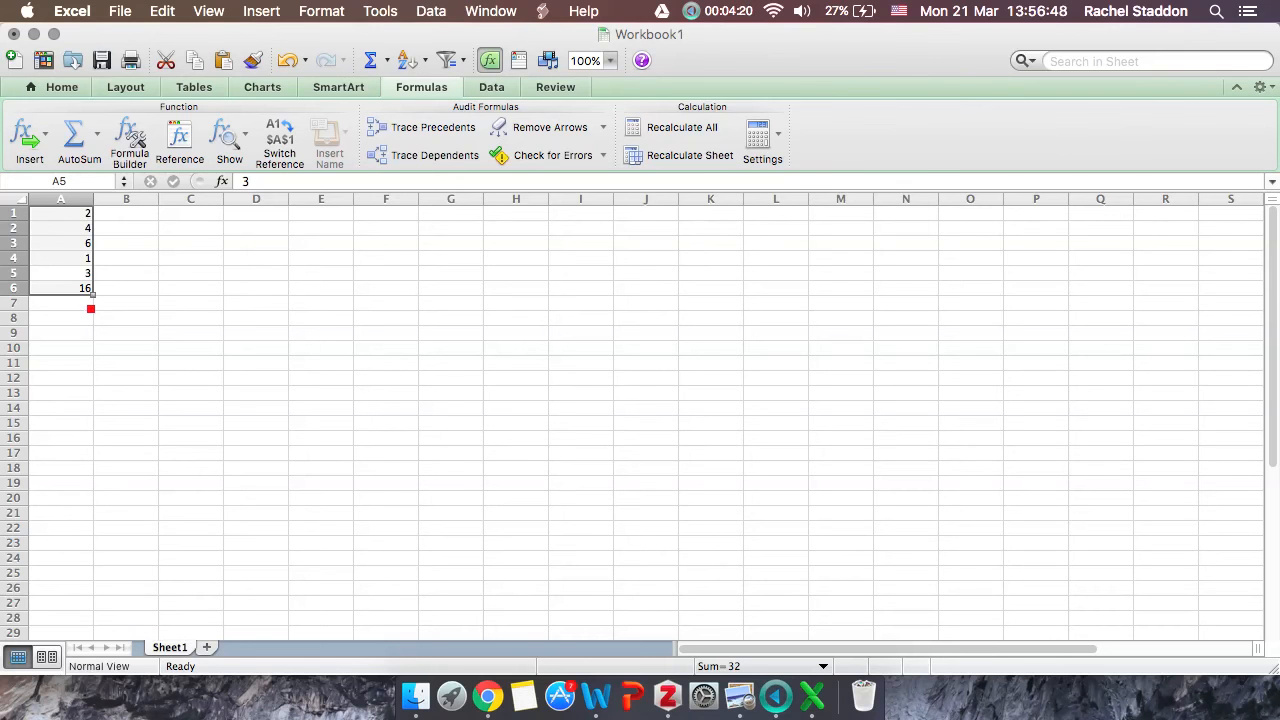
# Step: Add the column average below the total using AutoSum Average
pyautogui.click(96, 134)
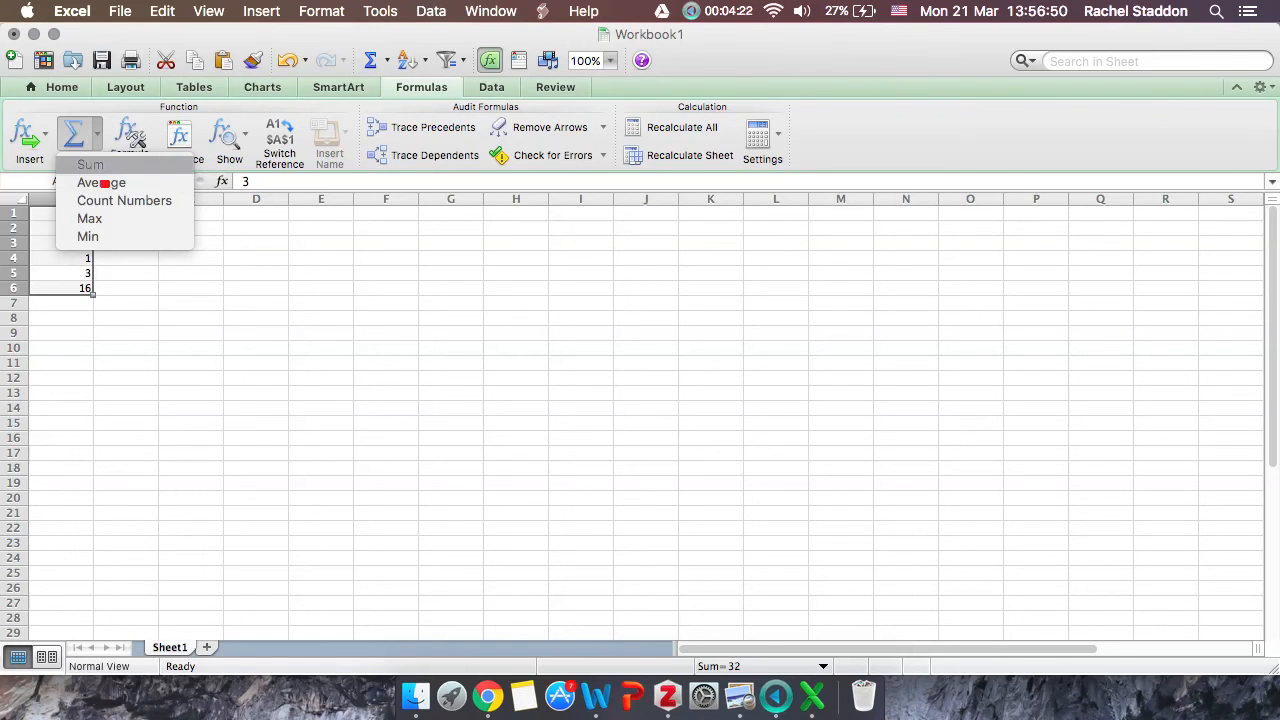
pyautogui.click(102, 182)
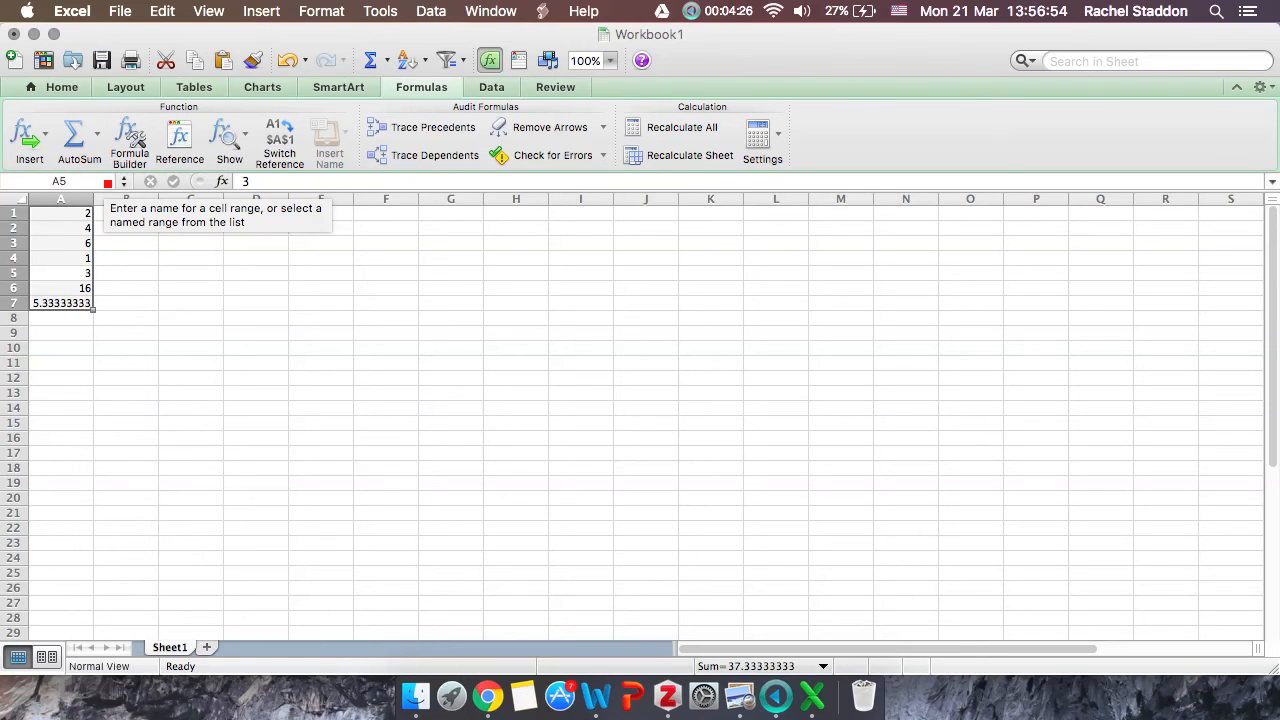
pyautogui.click(125, 302)
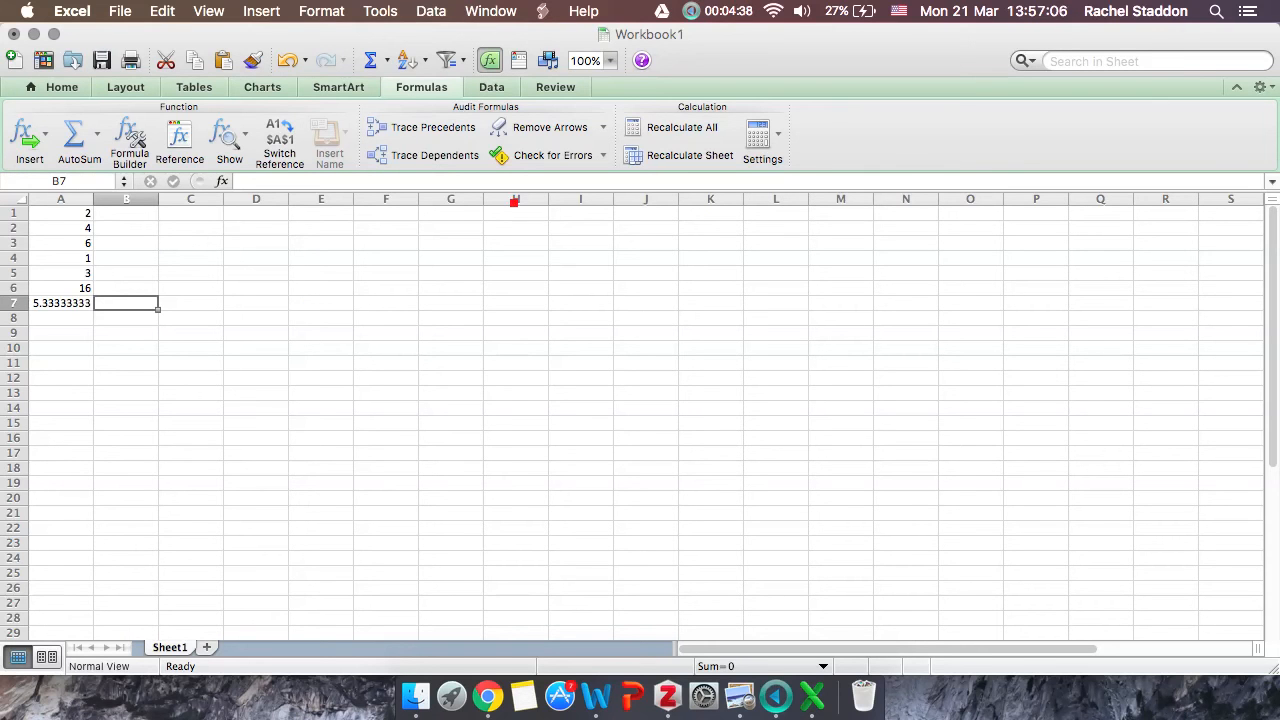
pyautogui.click(95, 135)
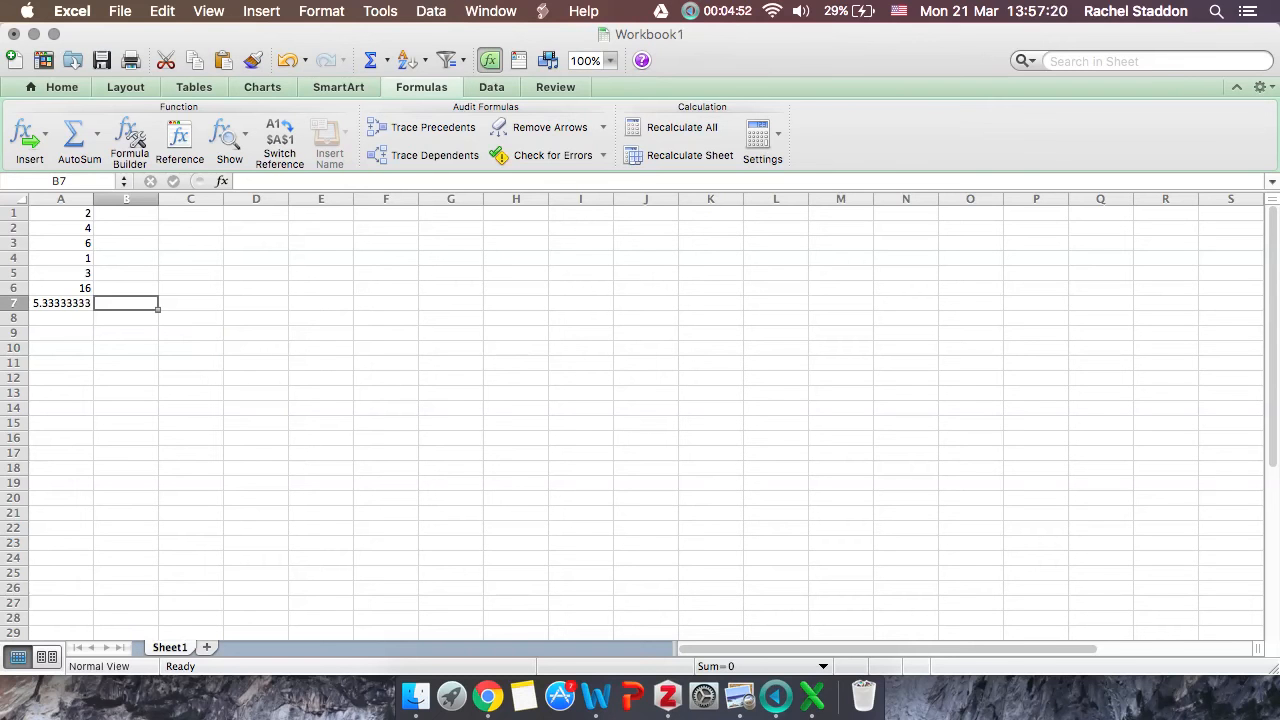
# Step: Enter =SUM(A1:A5) in cell A8, giving 16
pyautogui.click(60, 318)
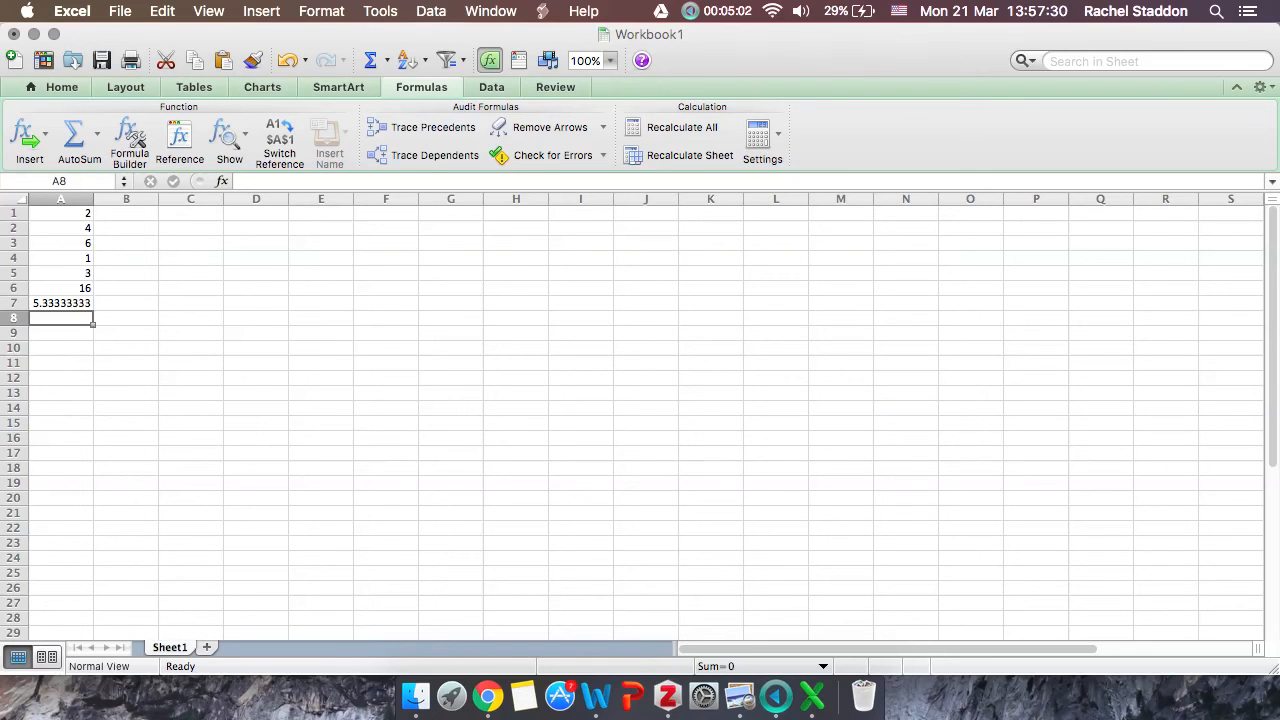
pyautogui.write('=')
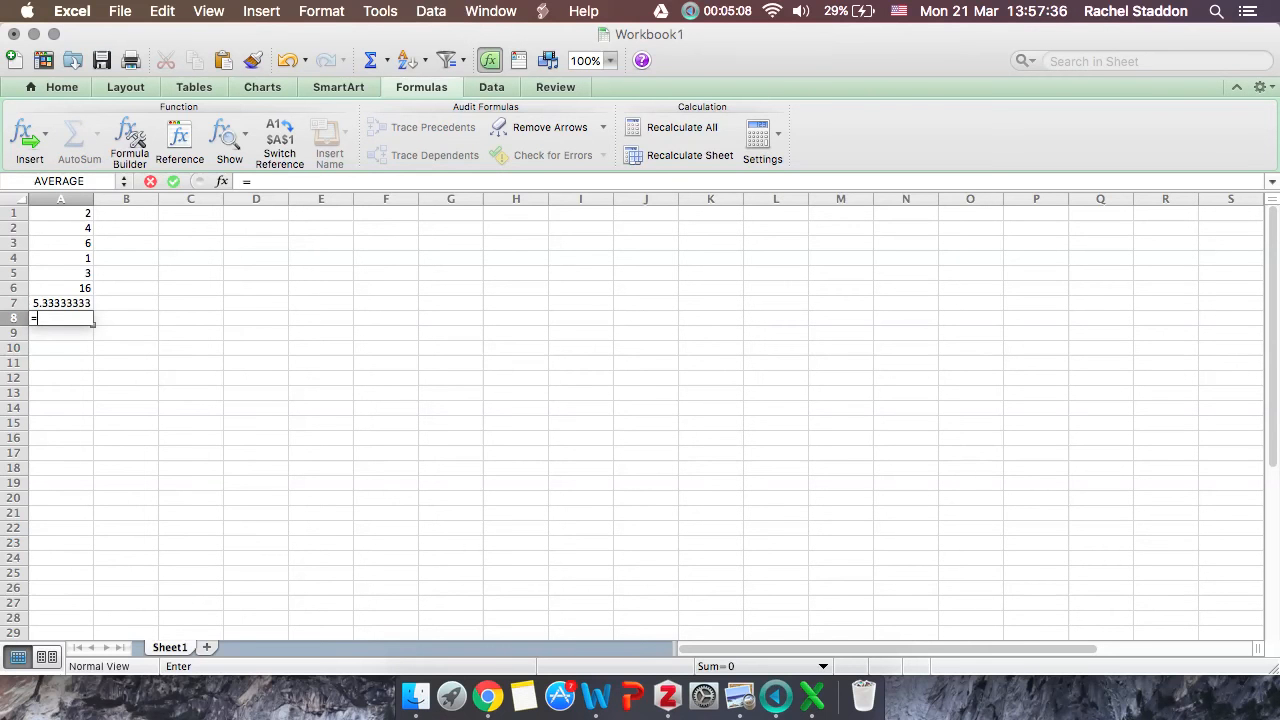
pyautogui.write('sum')
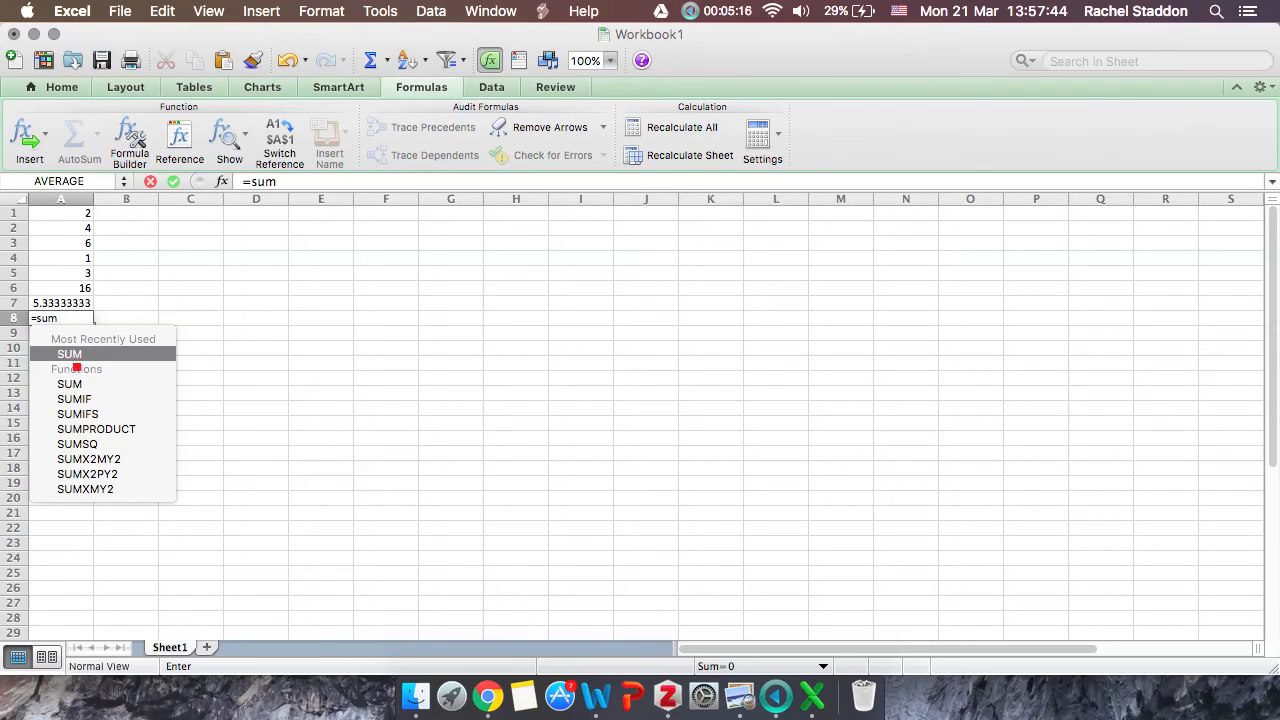
pyautogui.moveTo(96, 500)
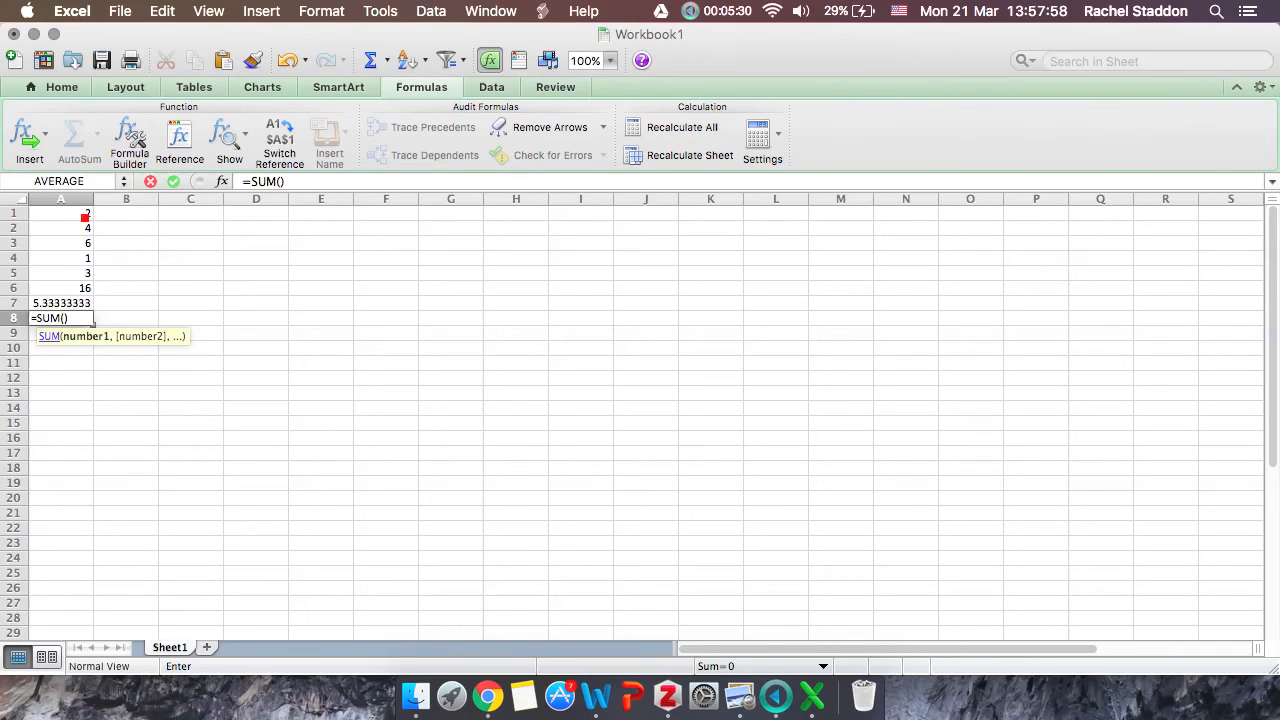
pyautogui.moveTo(86, 212); pyautogui.dragTo(86, 273)
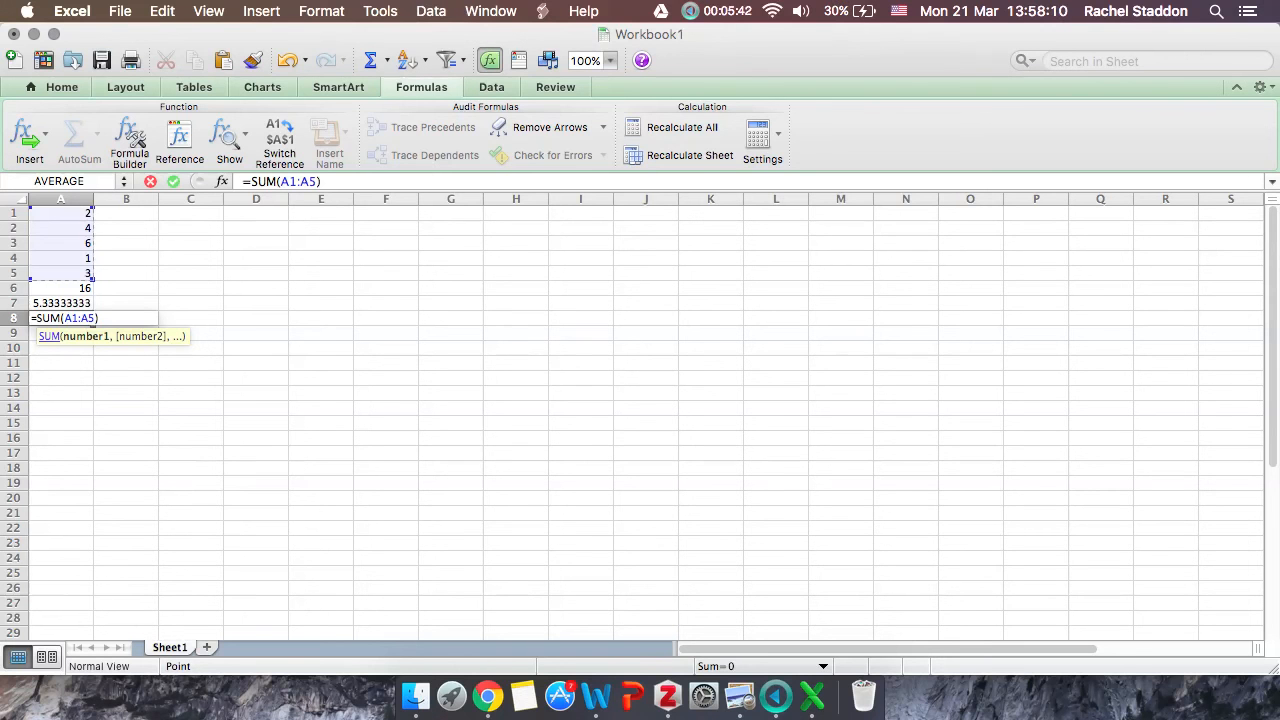
pyautogui.press('Return')
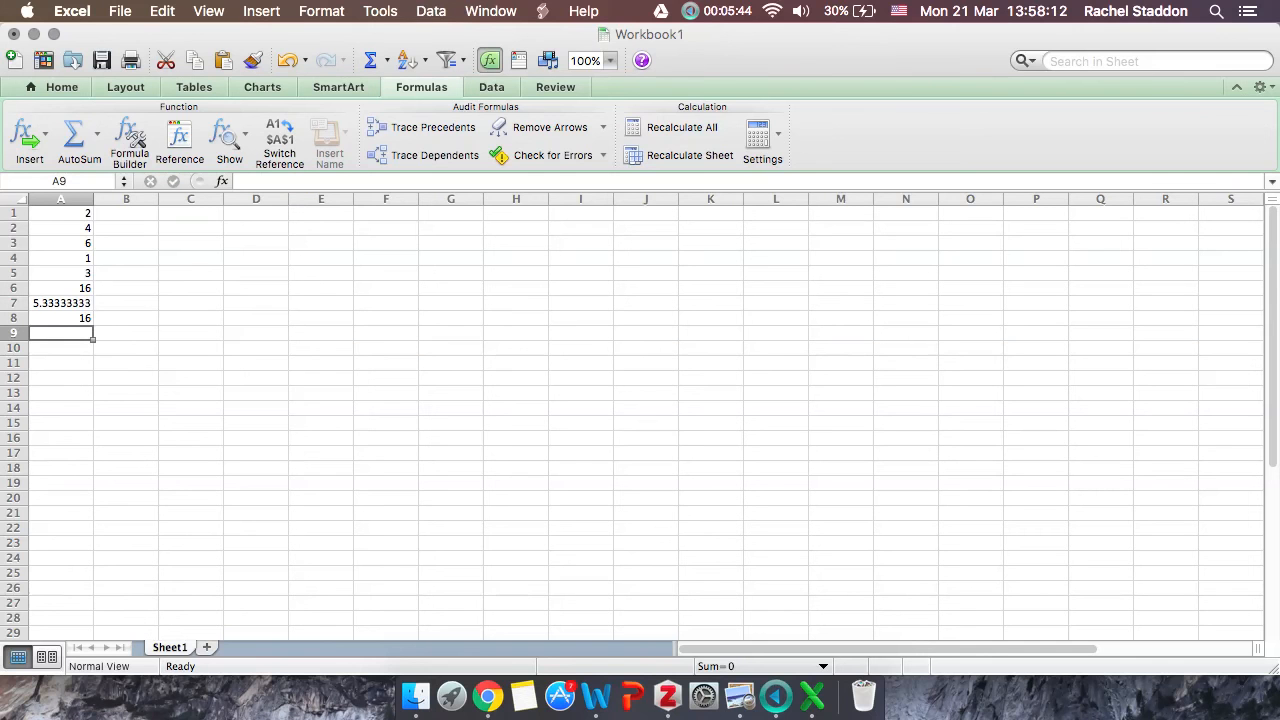
pyautogui.click(60, 318)
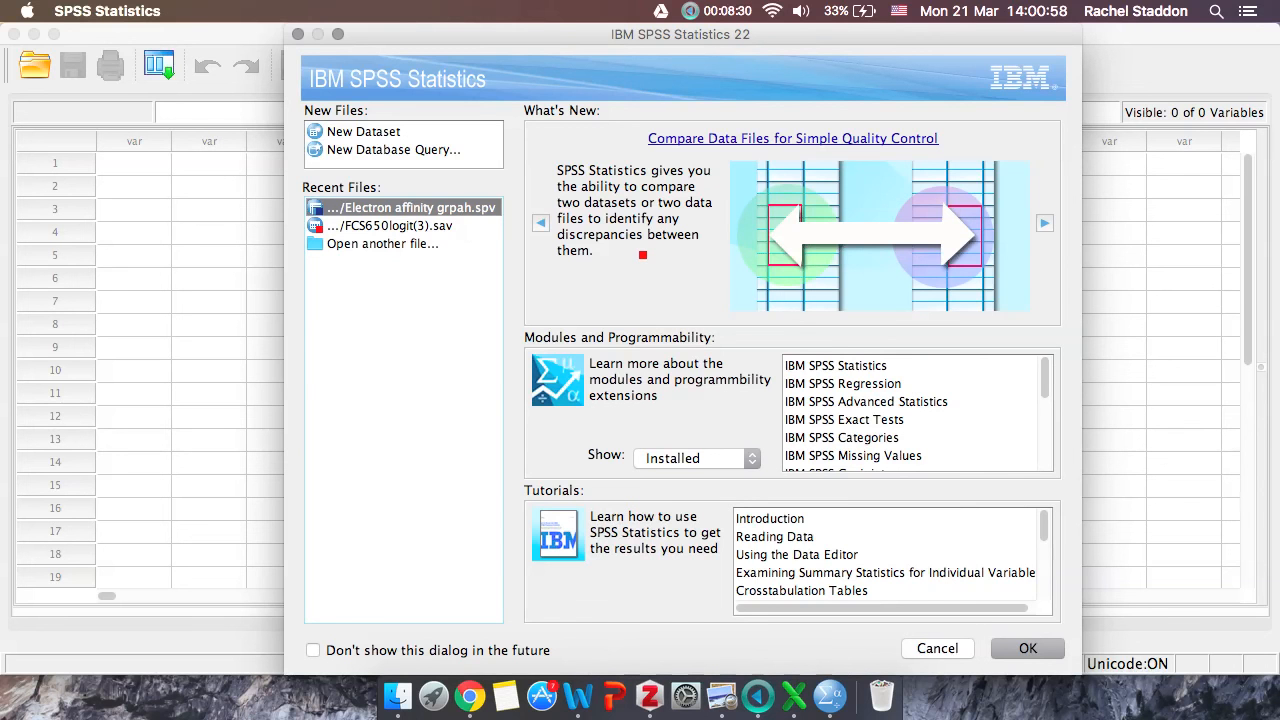
pyautogui.moveTo(848, 641)
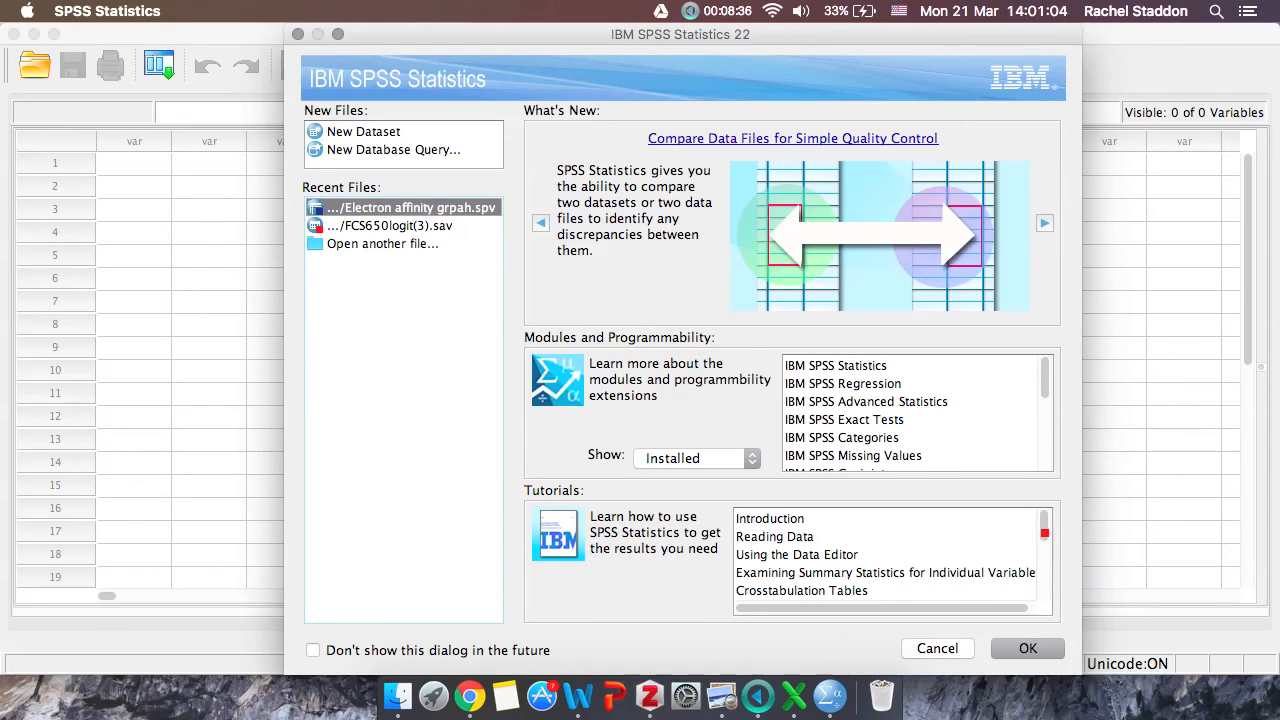
# Step: Scroll the Tutorials list, then dismiss the welcome screen for a new dataset
pyautogui.scroll(-3)
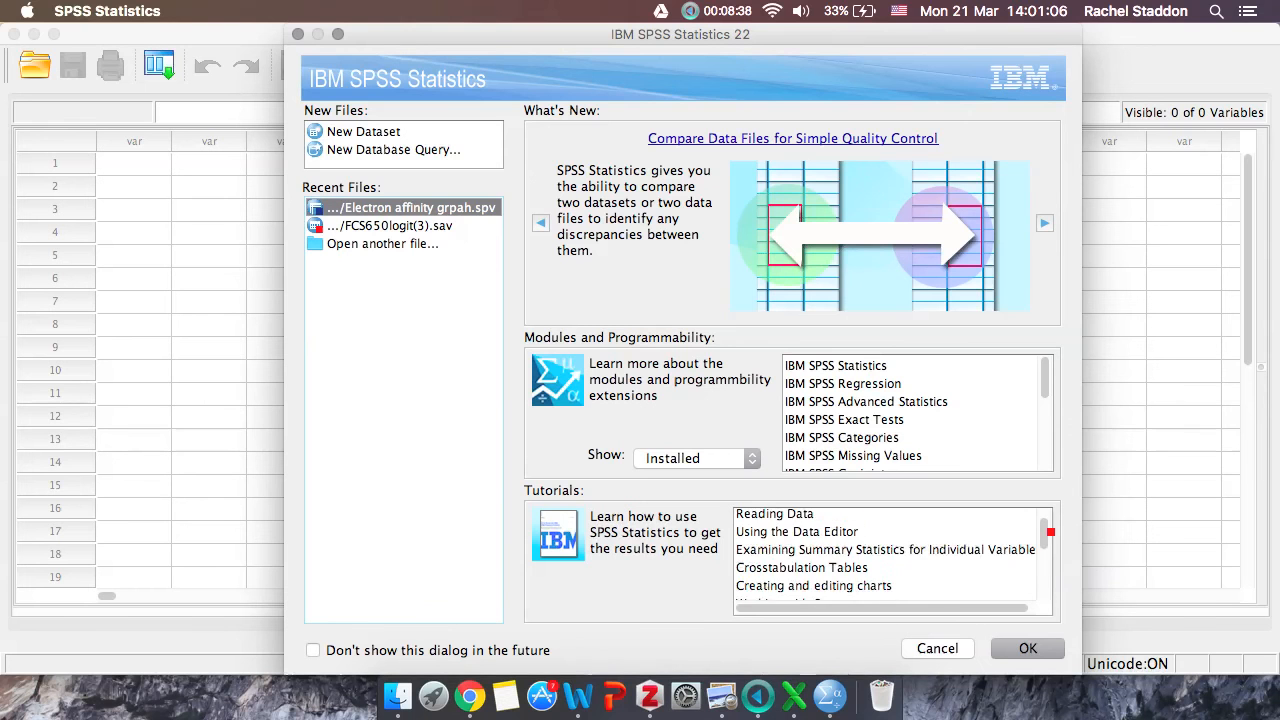
pyautogui.scroll(3)
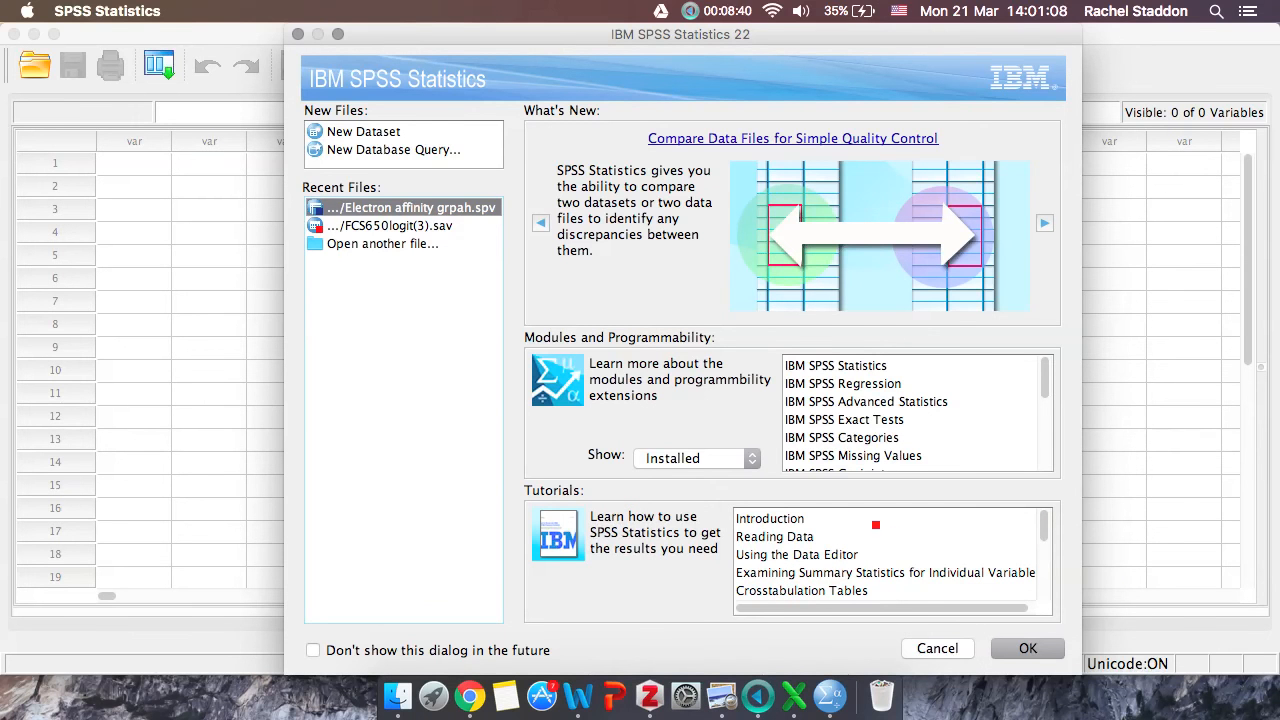
pyautogui.click(770, 518)
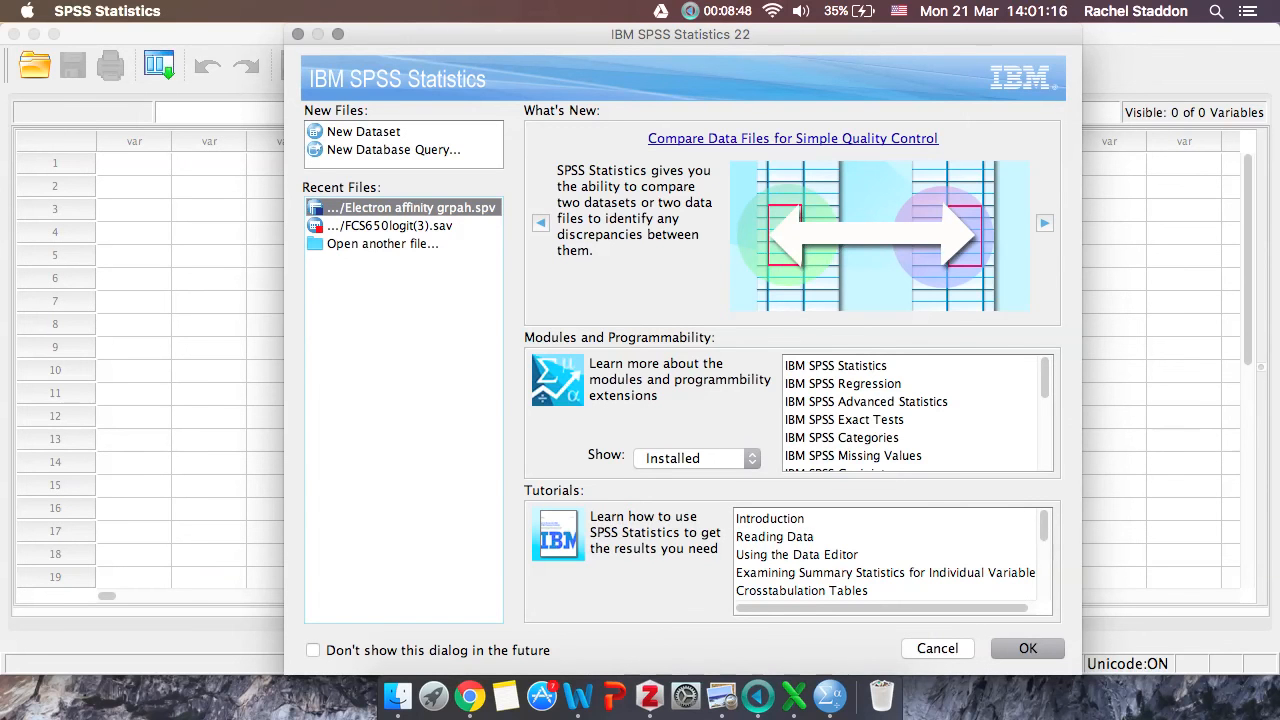
pyautogui.click(1027, 648)
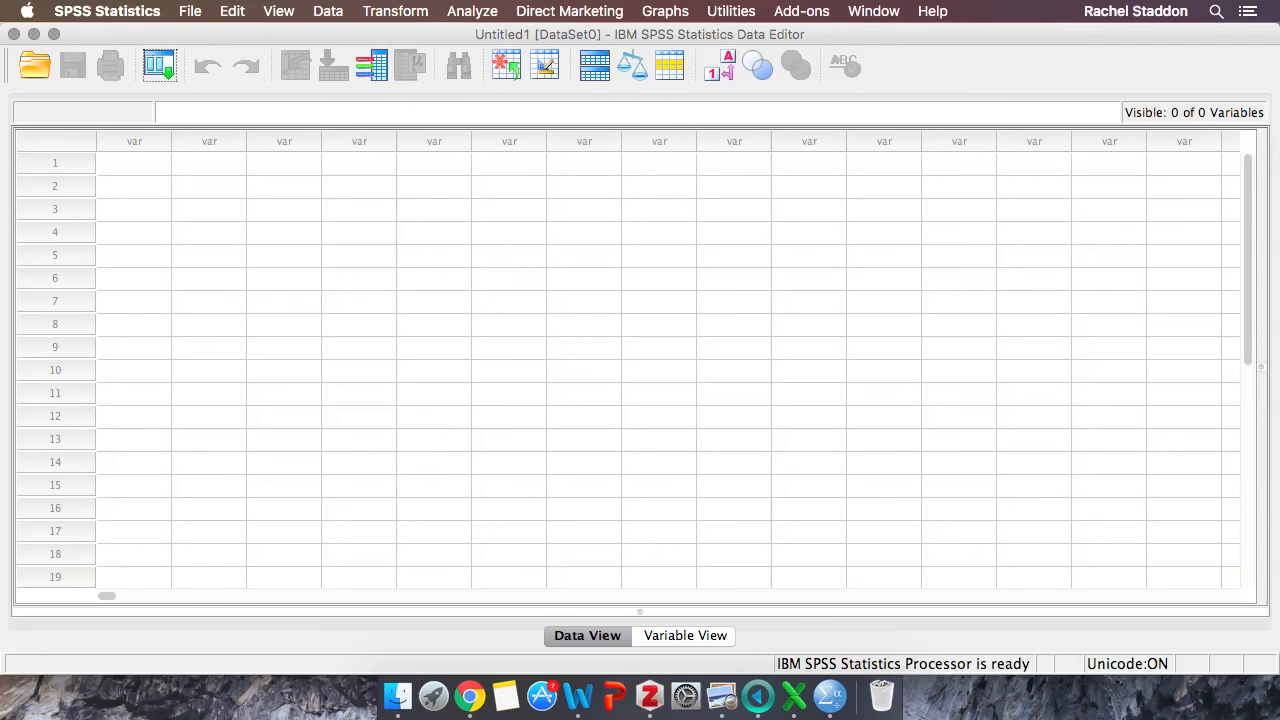
pyautogui.click(190, 11)
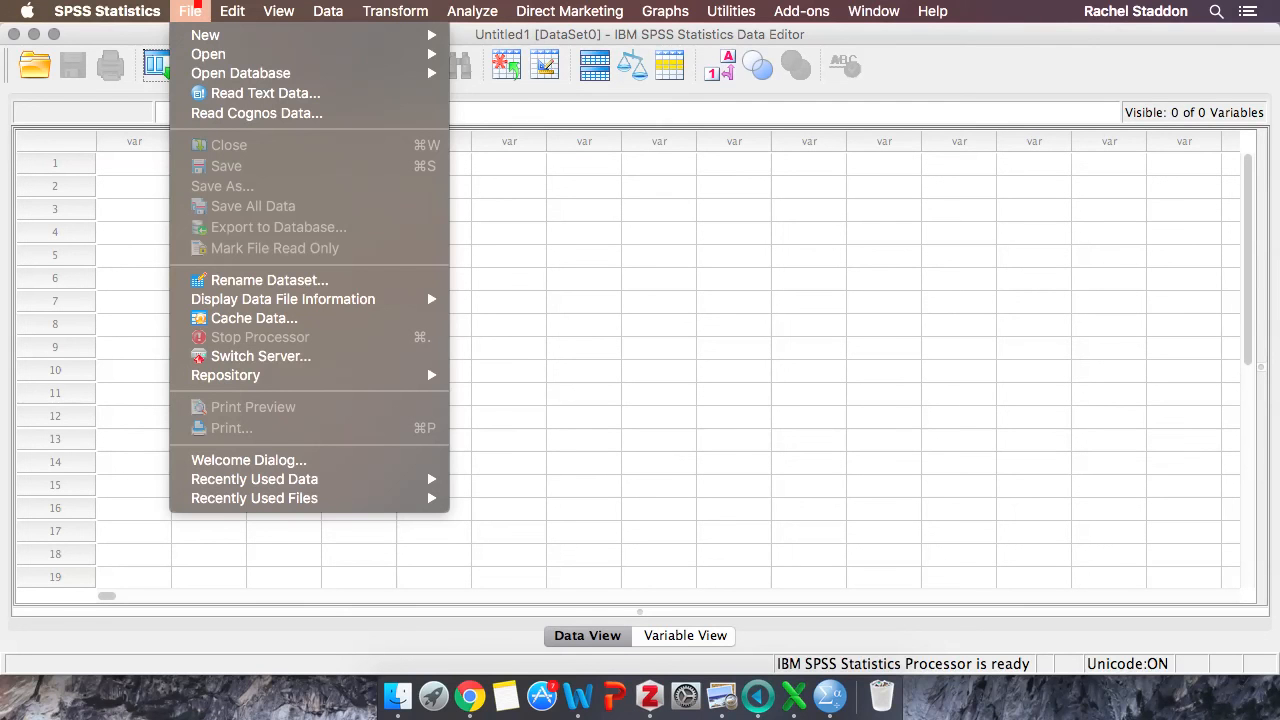
pyautogui.click(208, 54)
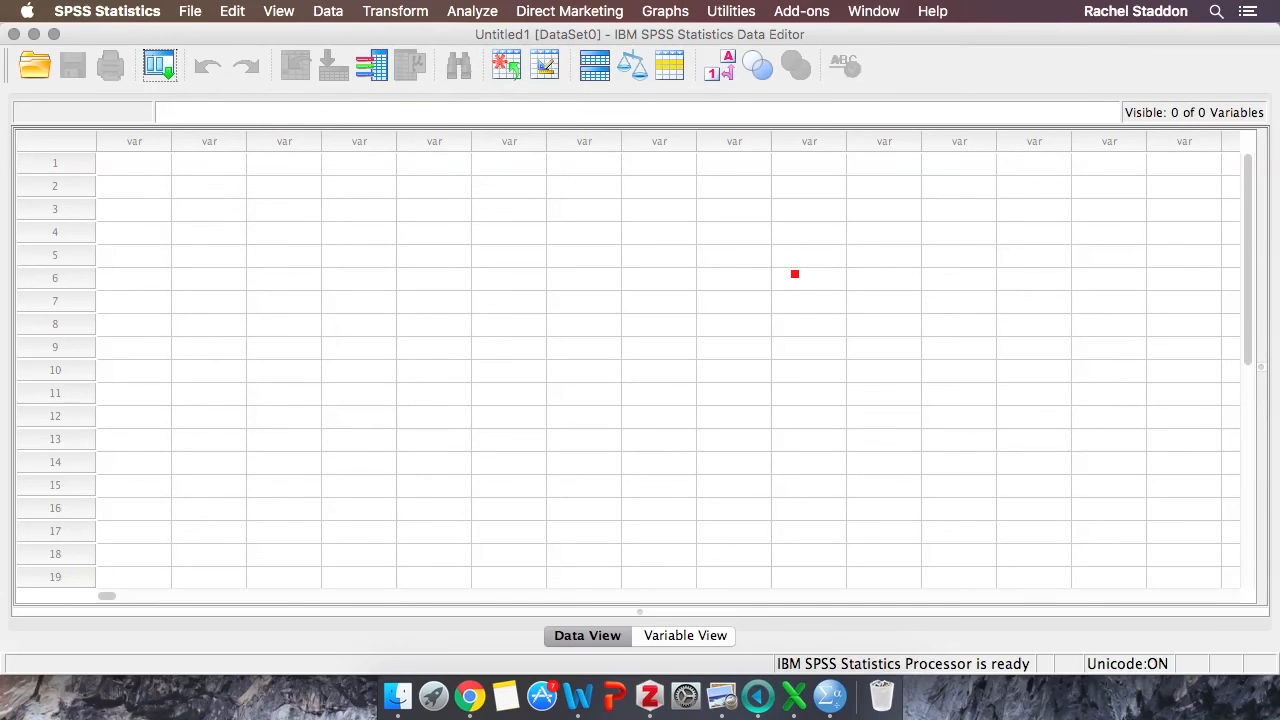
pyautogui.moveTo(794, 274)
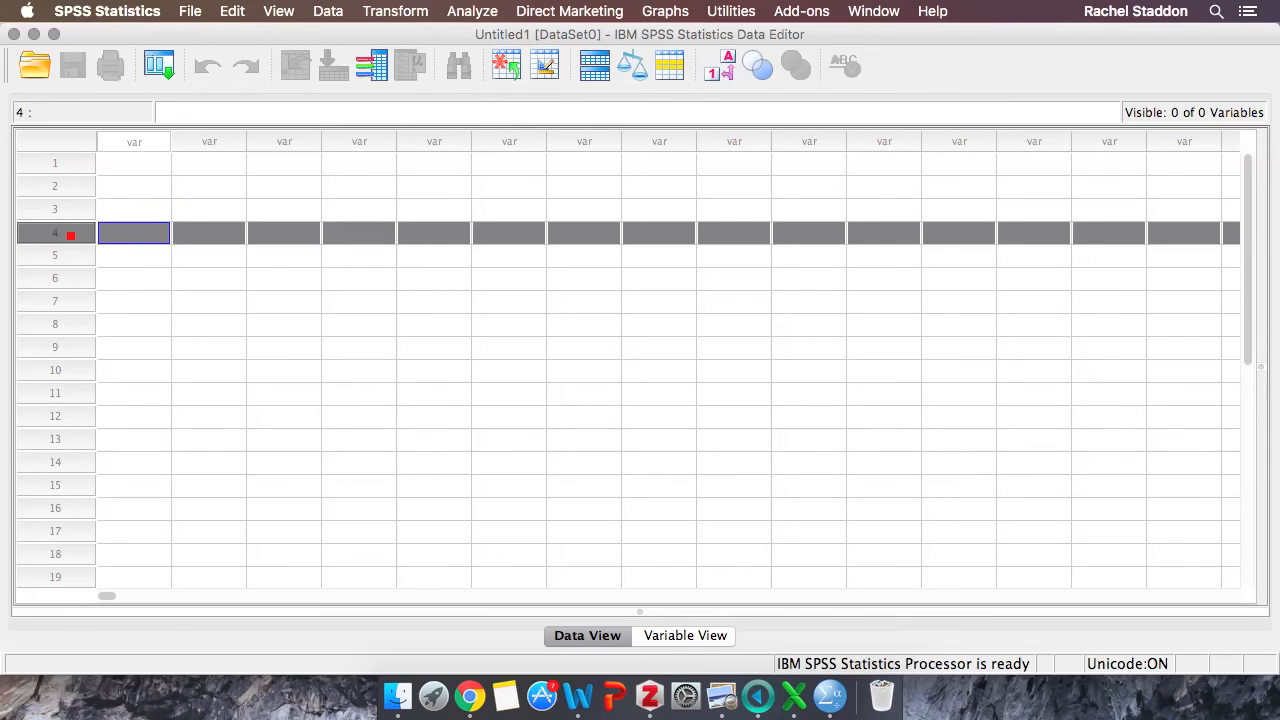
pyautogui.scroll(-3)
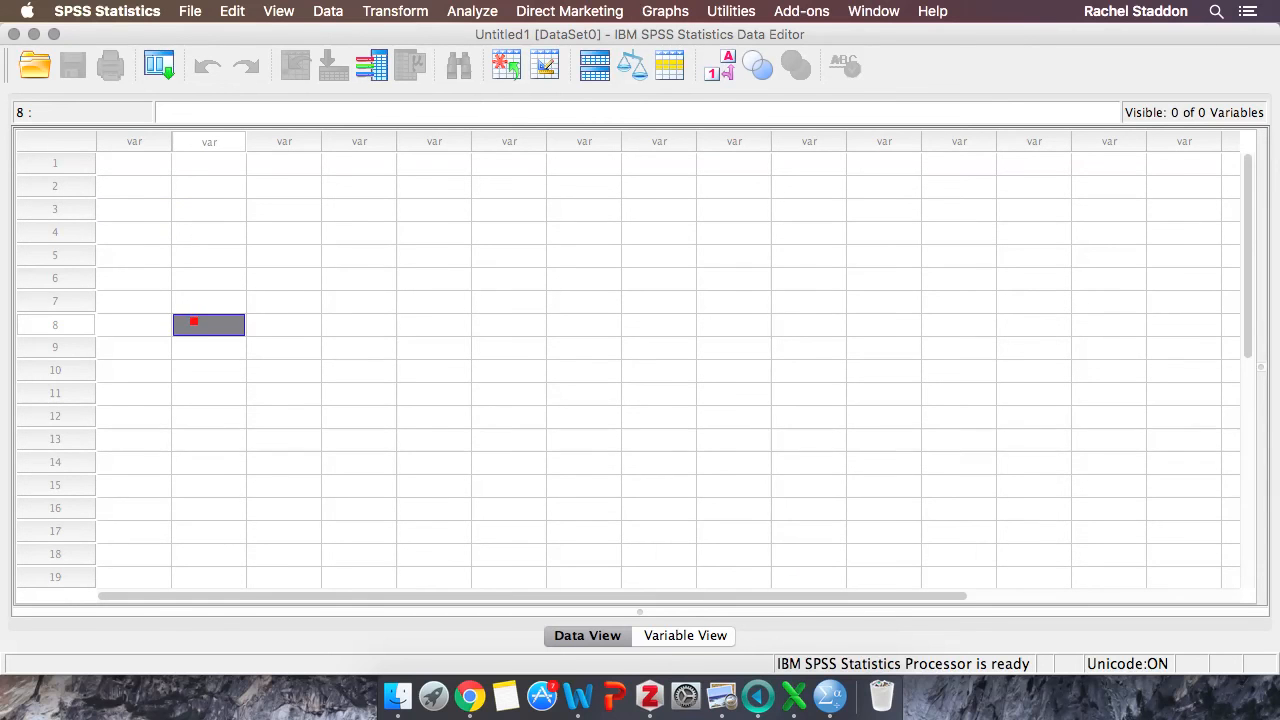
pyautogui.click(134, 163)
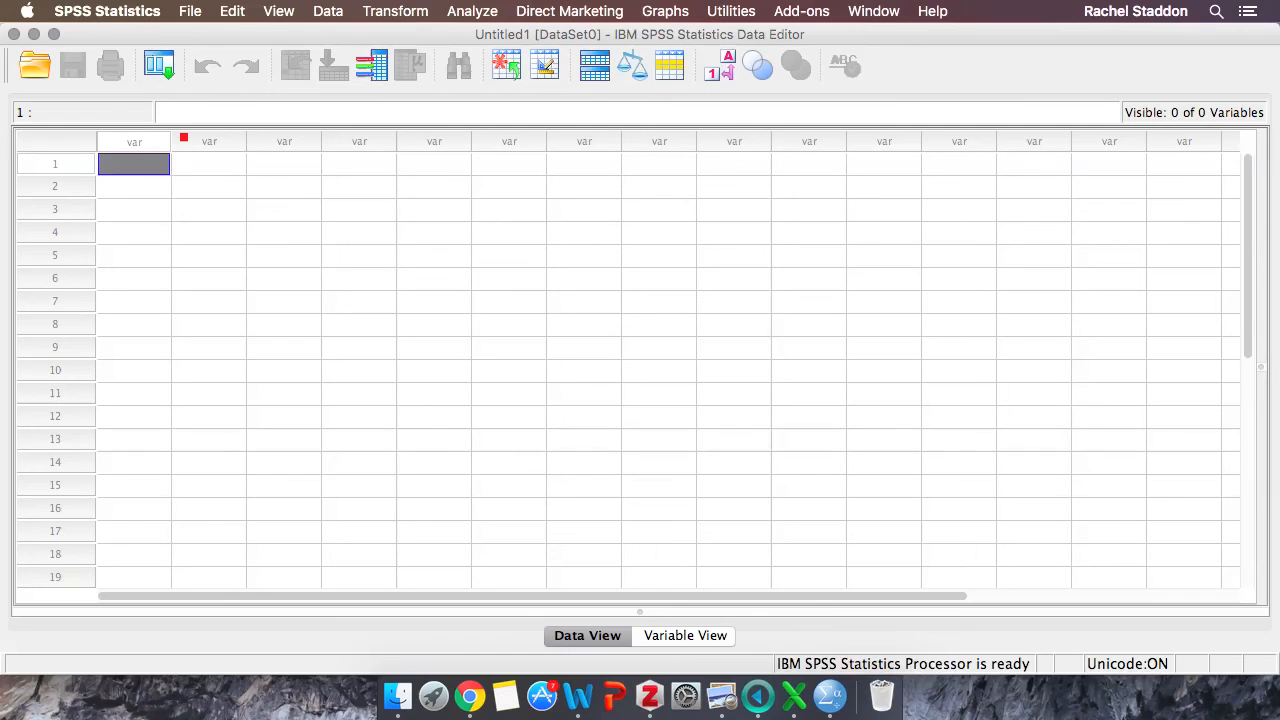
pyautogui.click(283, 141)
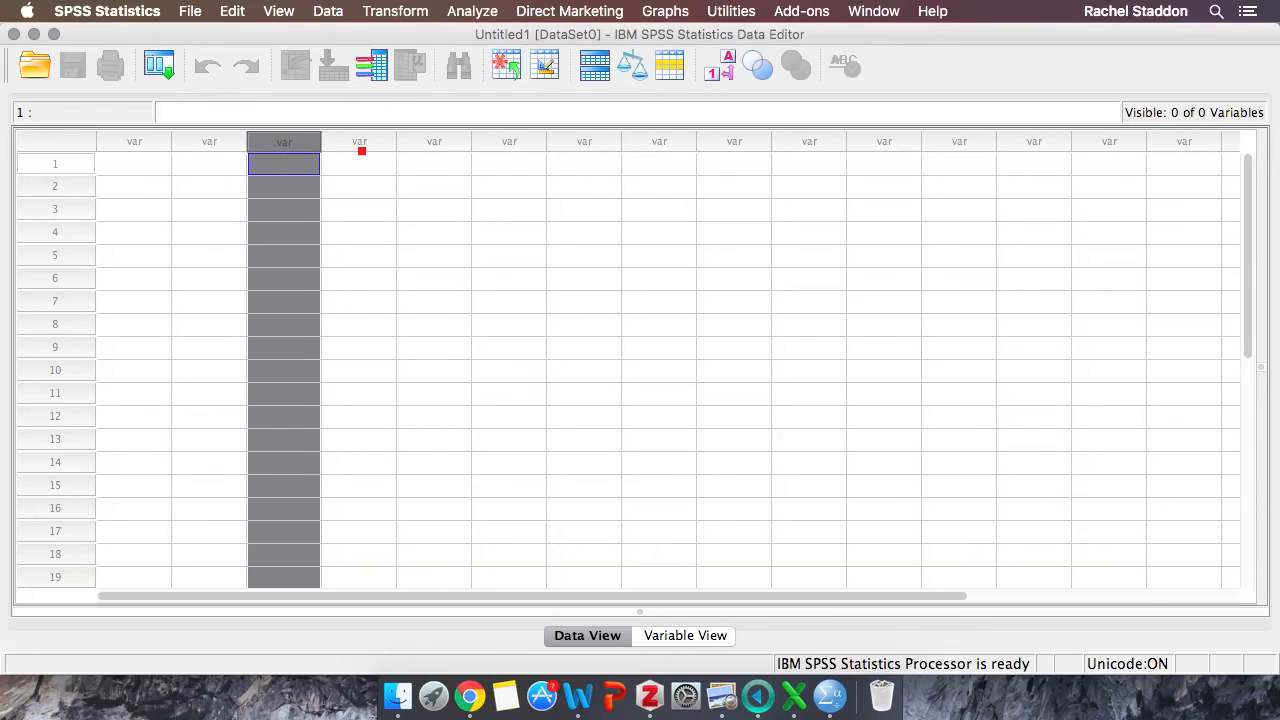
pyautogui.click(509, 163)
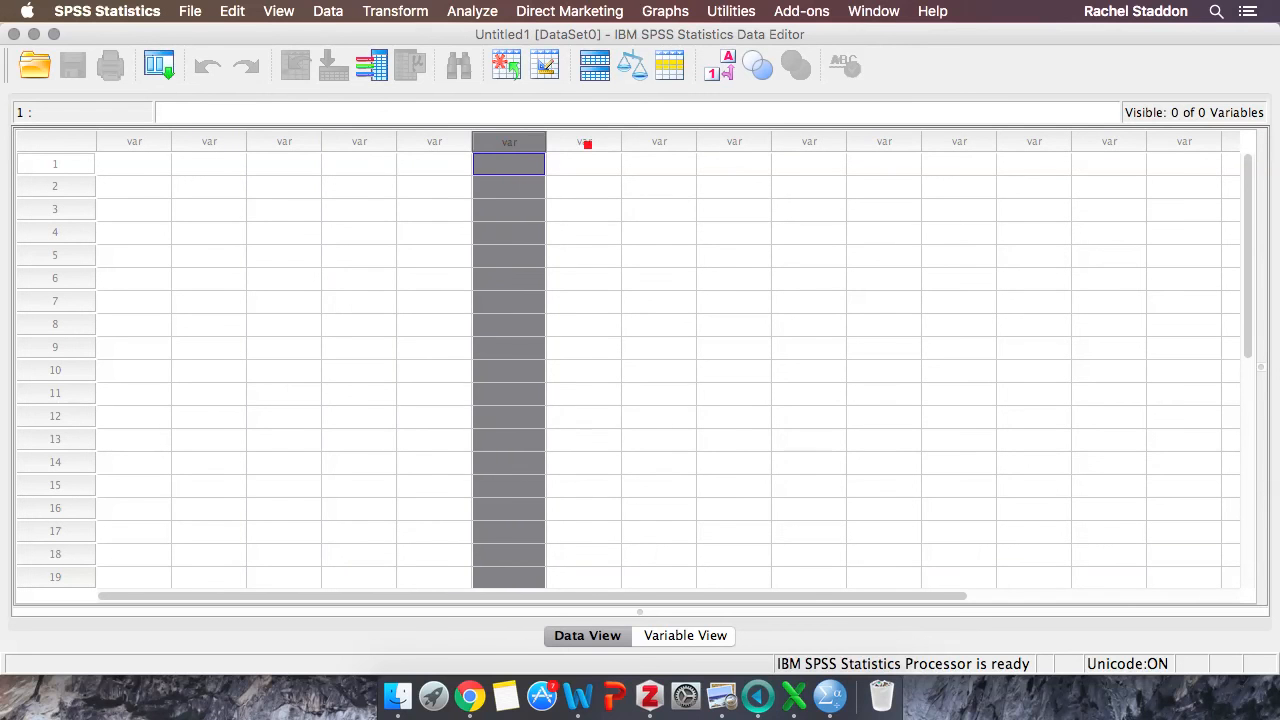
pyautogui.click(583, 141)
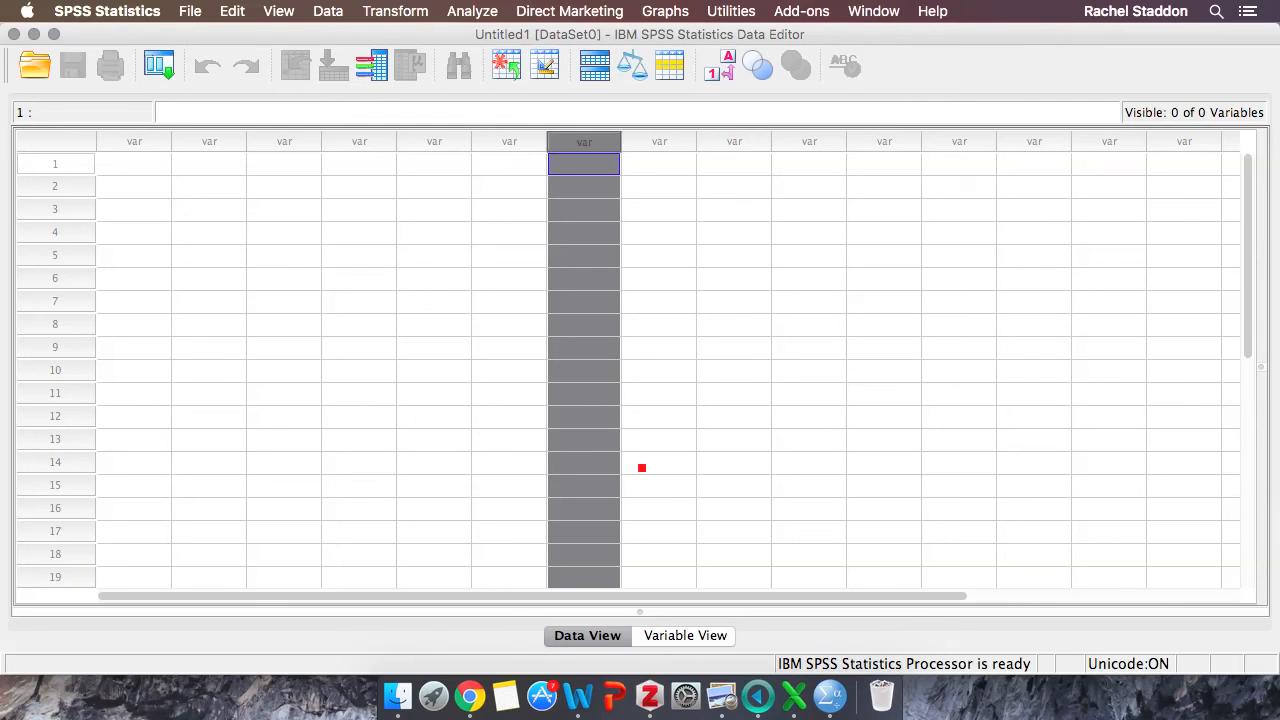
pyautogui.click(684, 635)
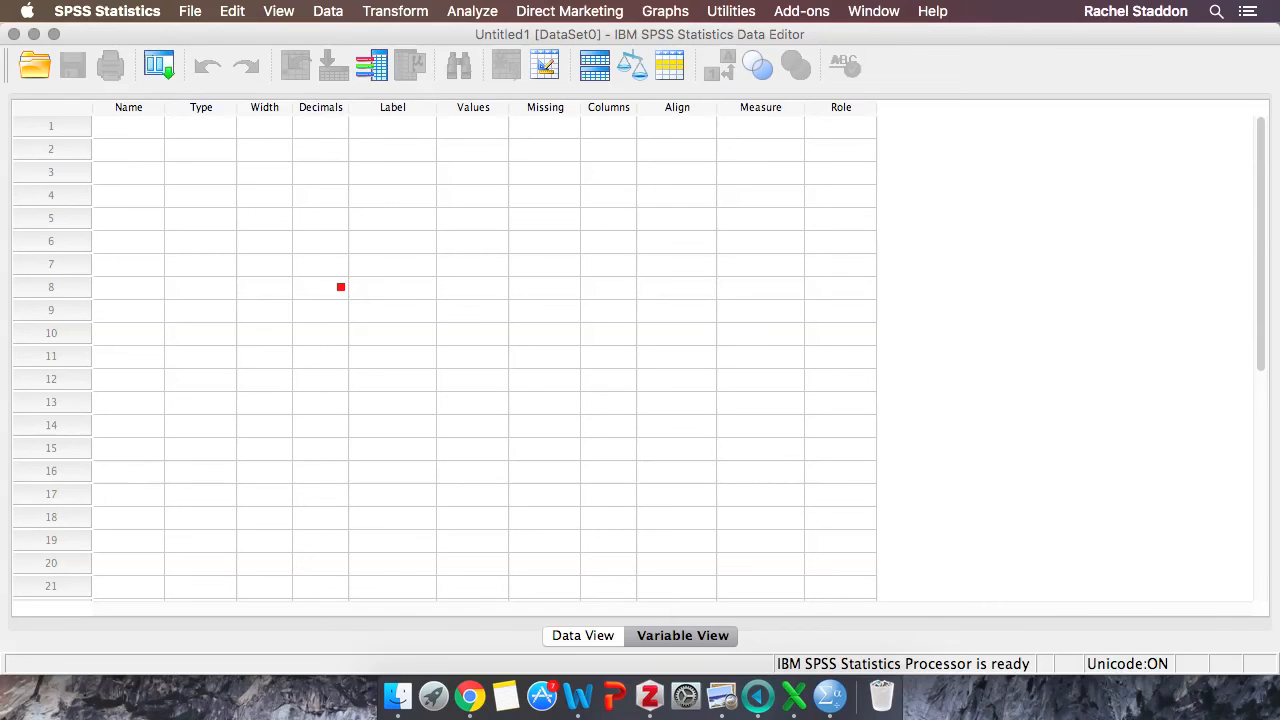
pyautogui.click(128, 125)
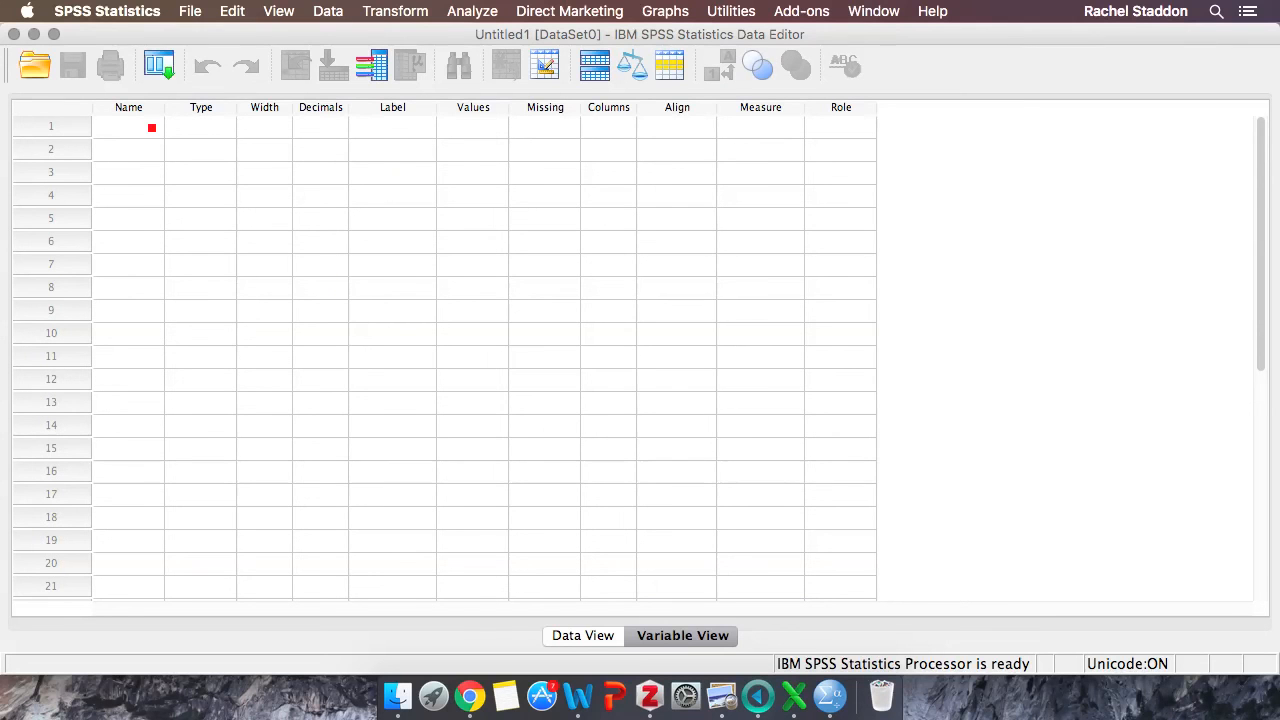
pyautogui.click(320, 149)
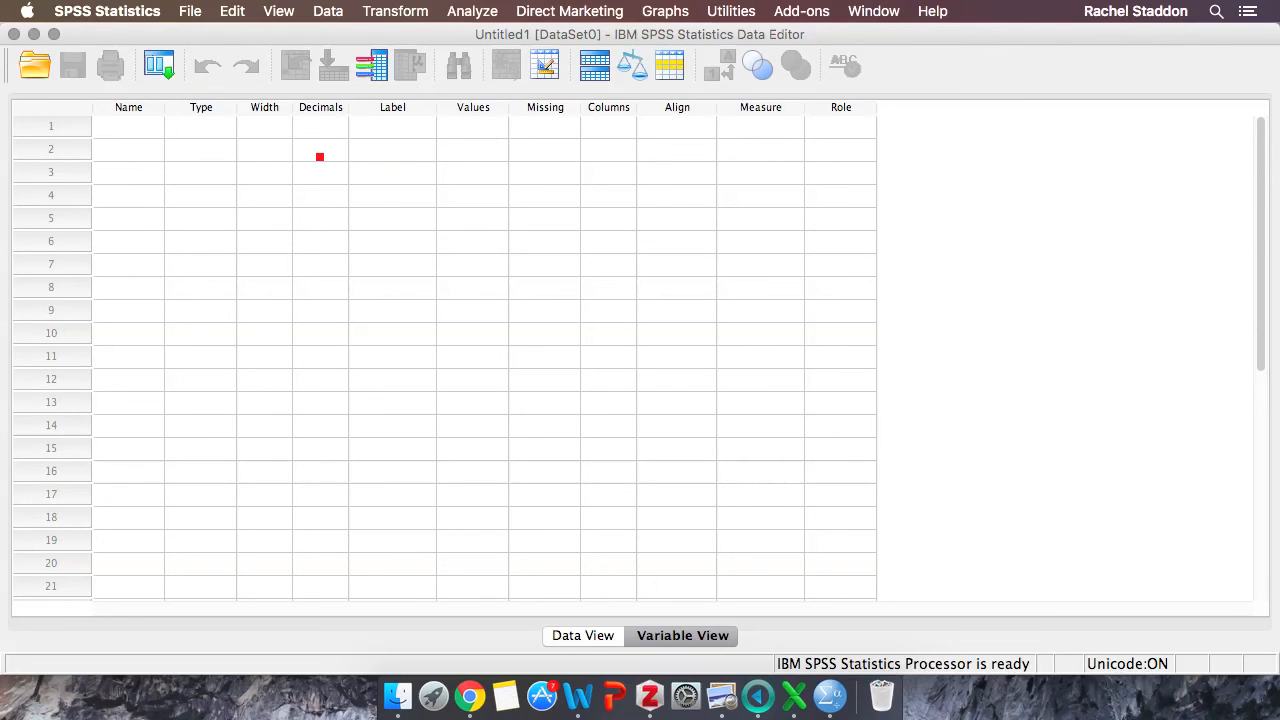
pyautogui.moveTo(543, 519)
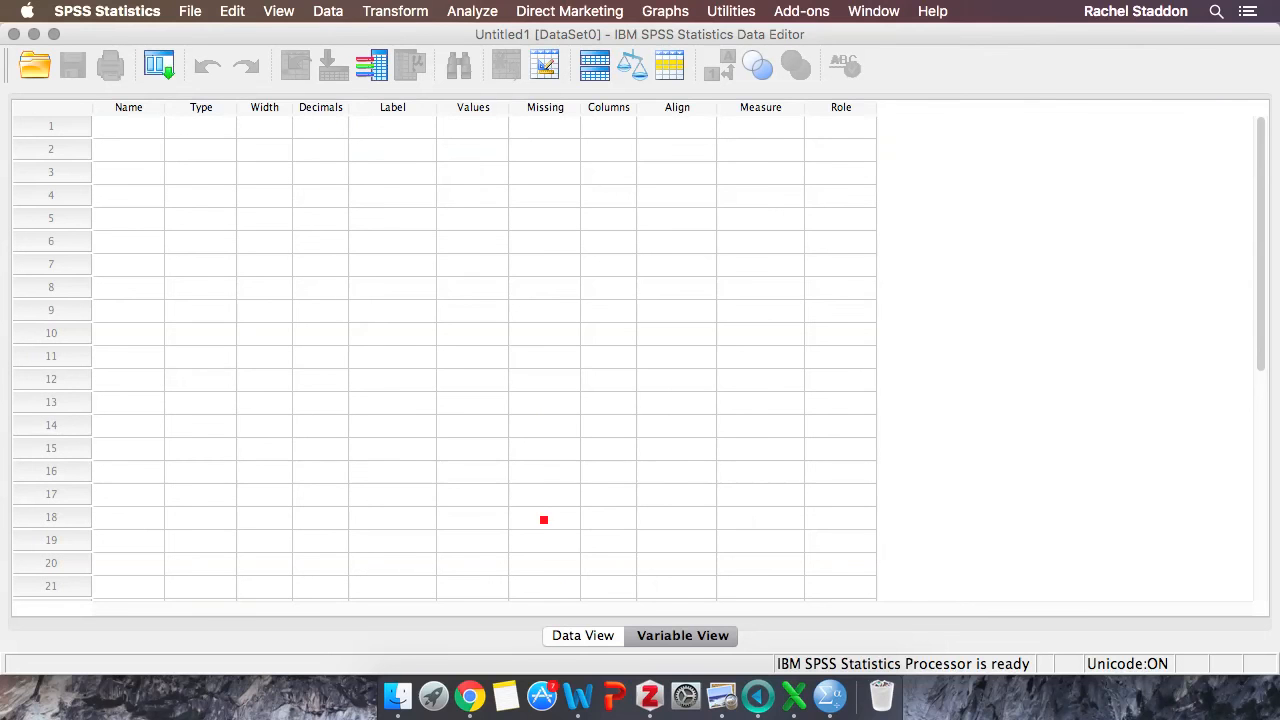
pyautogui.click(587, 635)
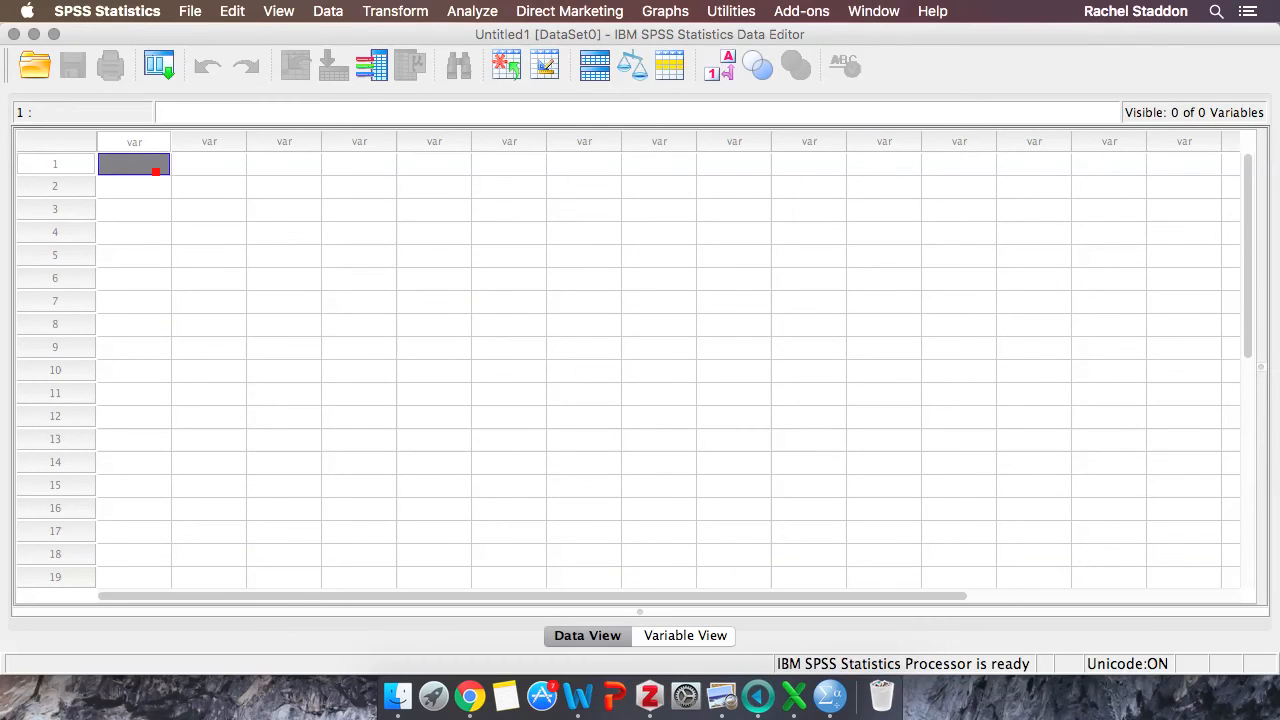
# Step: Enter 5, 4, 2, 7 and 8 in the first column, then switch to Variable View
pyautogui.write('5.00')
pyautogui.click(133, 255)
pyautogui.write('8')
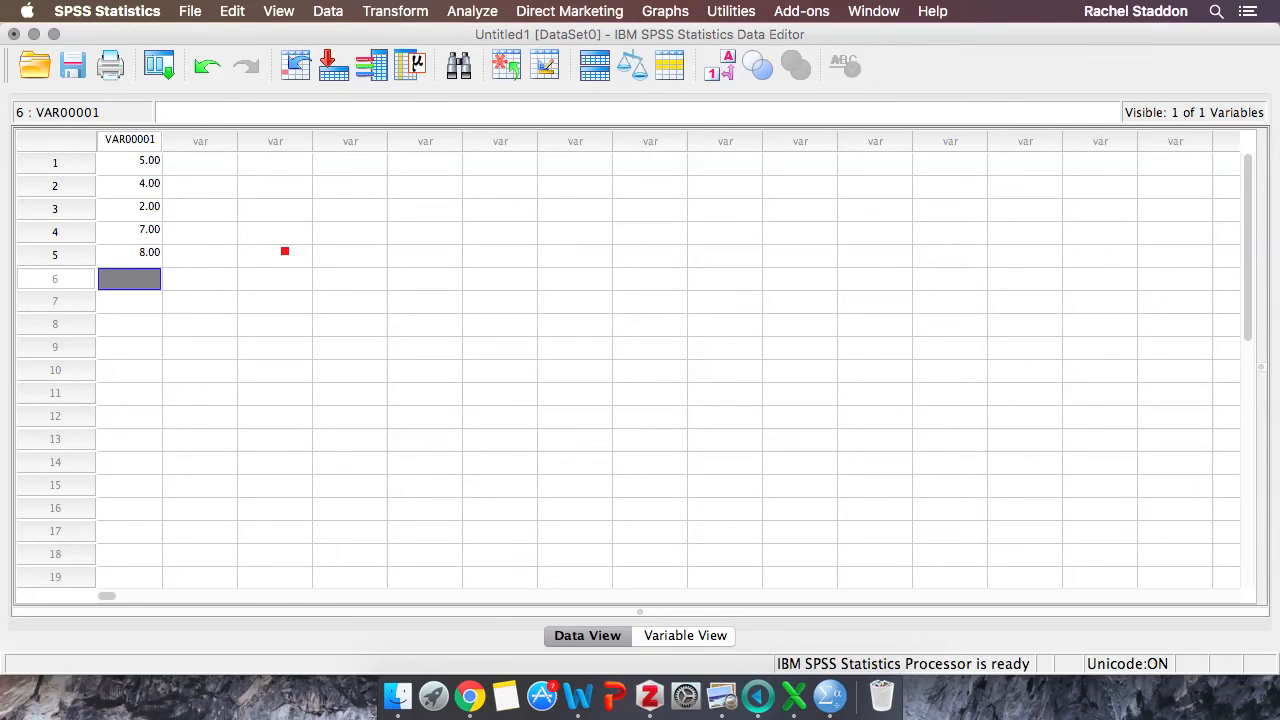
pyautogui.click(683, 635)
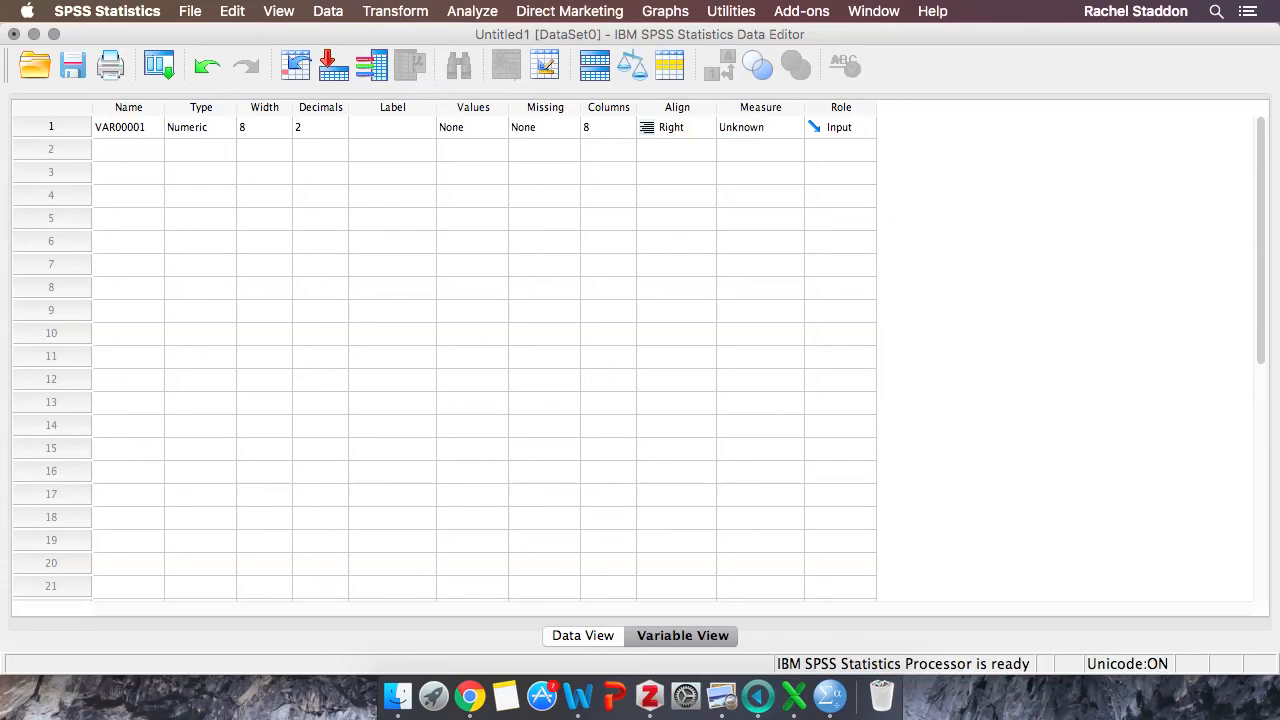
# Step: Rename variable VAR00001 to Randomnos in Variable View
pyautogui.doubleClick(120, 127)
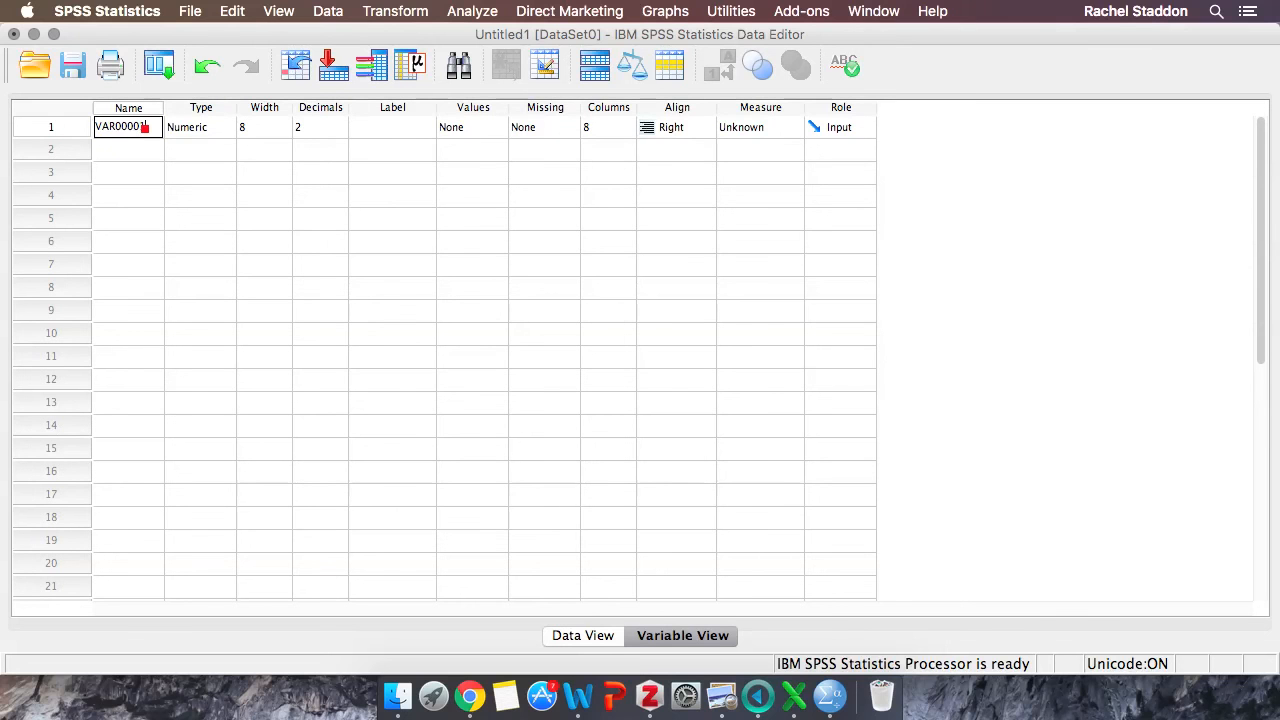
pyautogui.write('Ran')
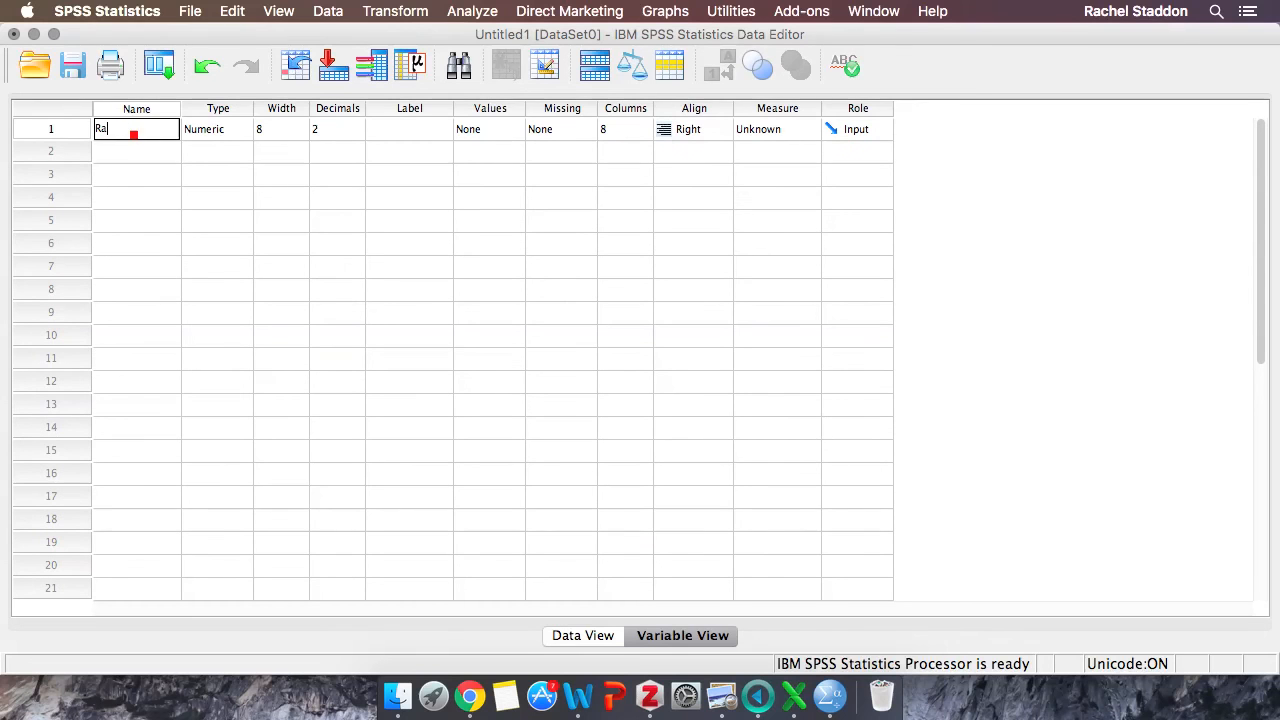
pyautogui.press('Return')
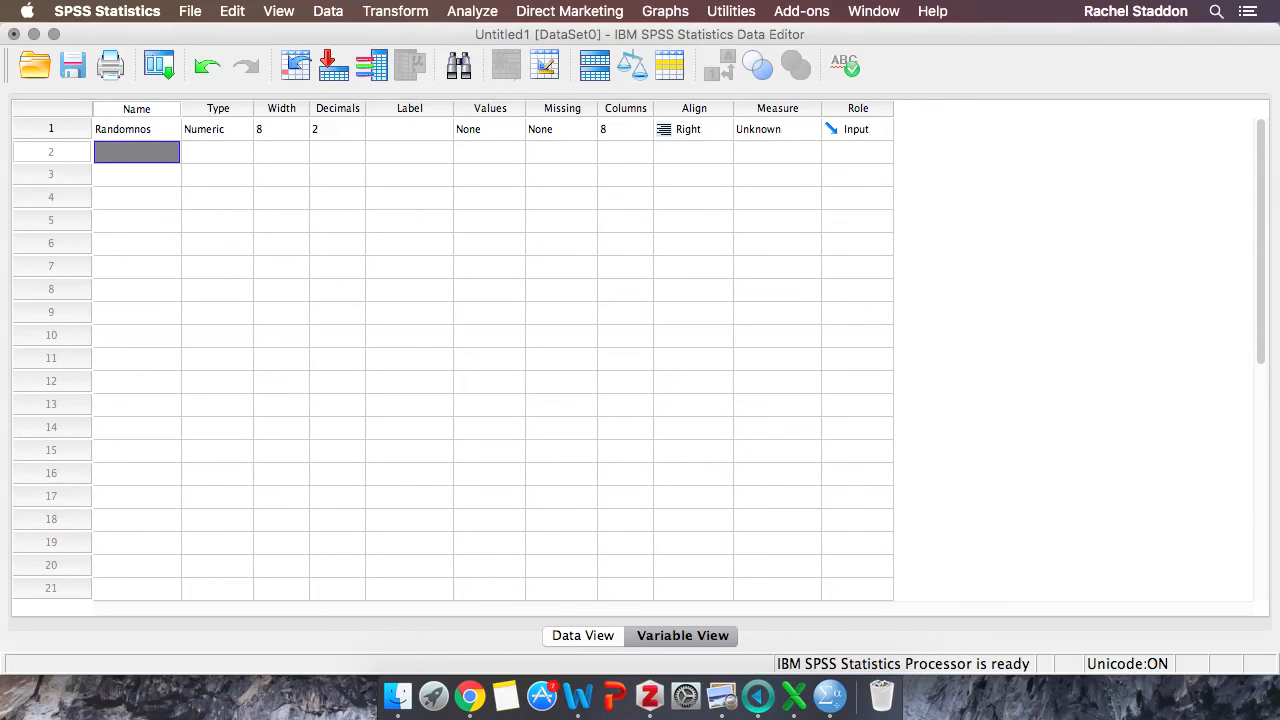
pyautogui.click(218, 128)
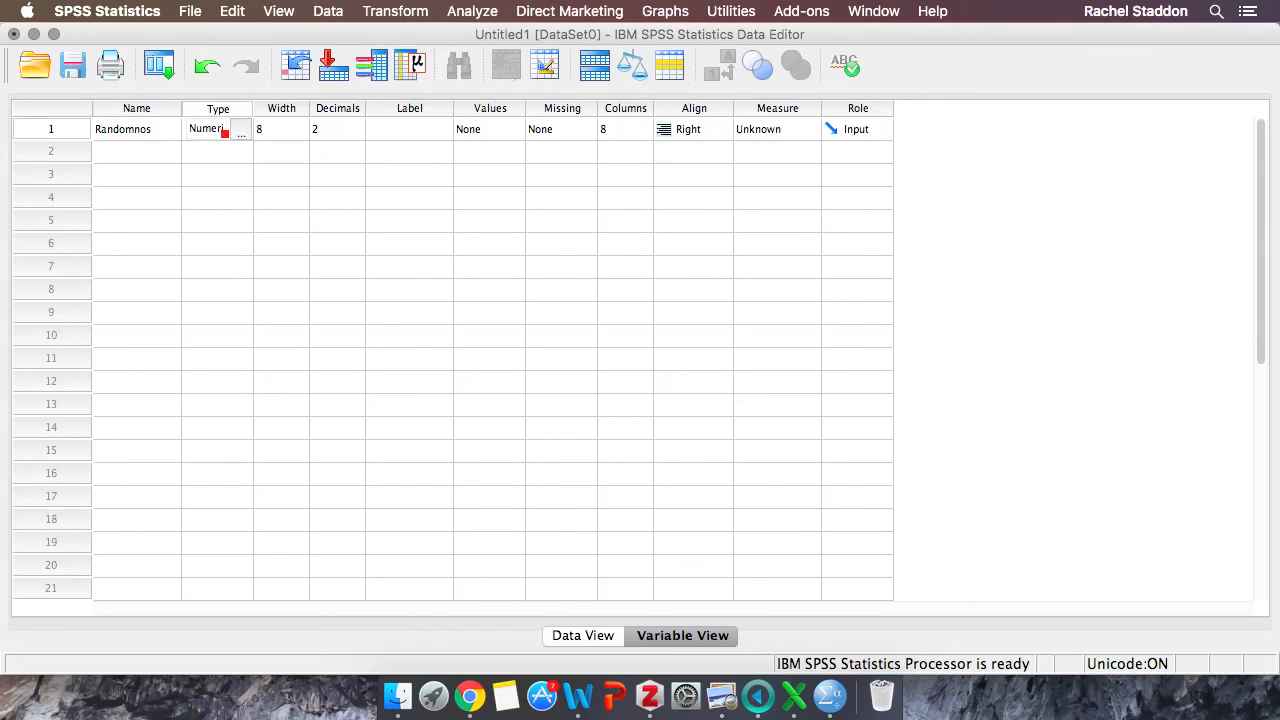
pyautogui.click(241, 129)
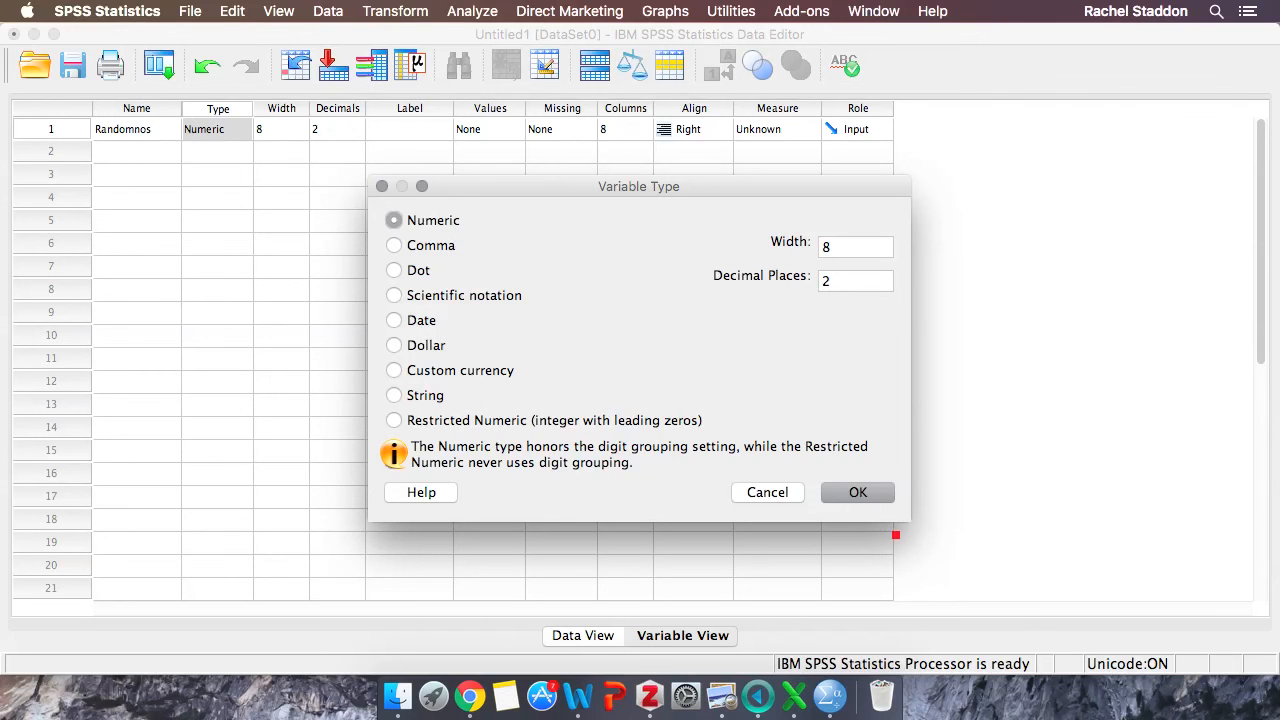
pyautogui.click(857, 492)
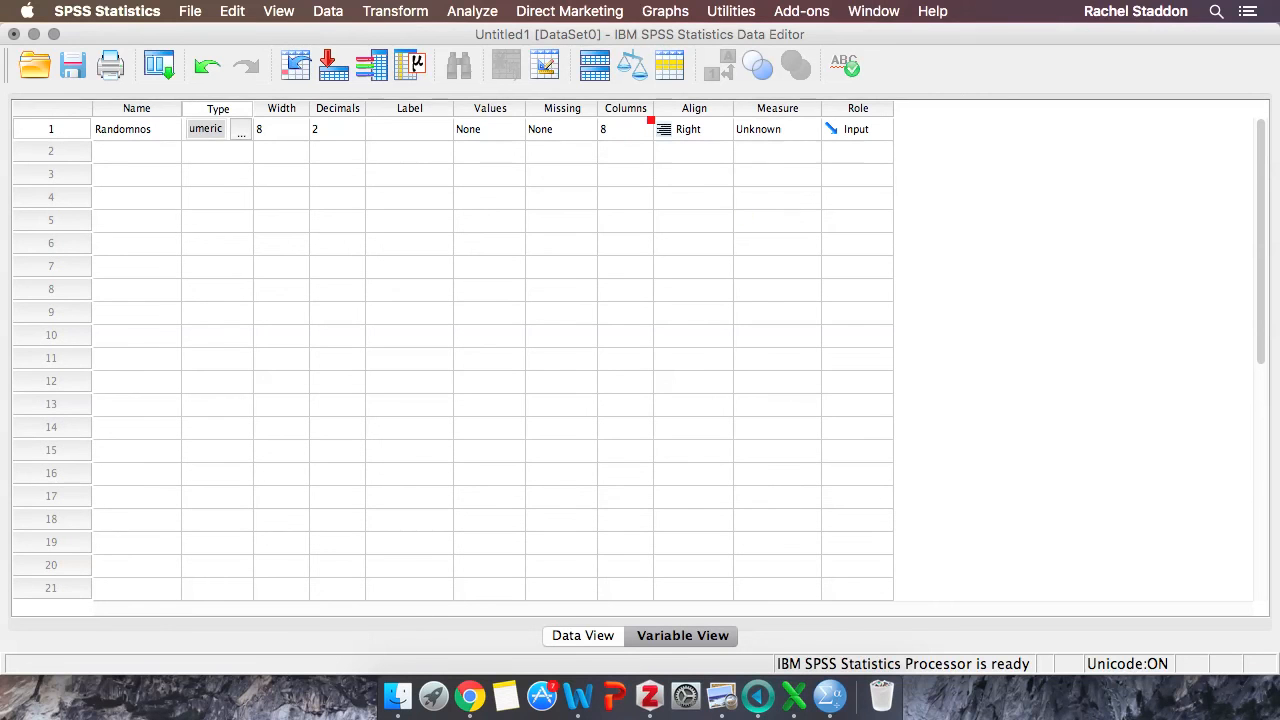
# Step: Open the Randomnos Measure dropdown offering Scale, Ordinal and Nominal
pyautogui.click(777, 128)
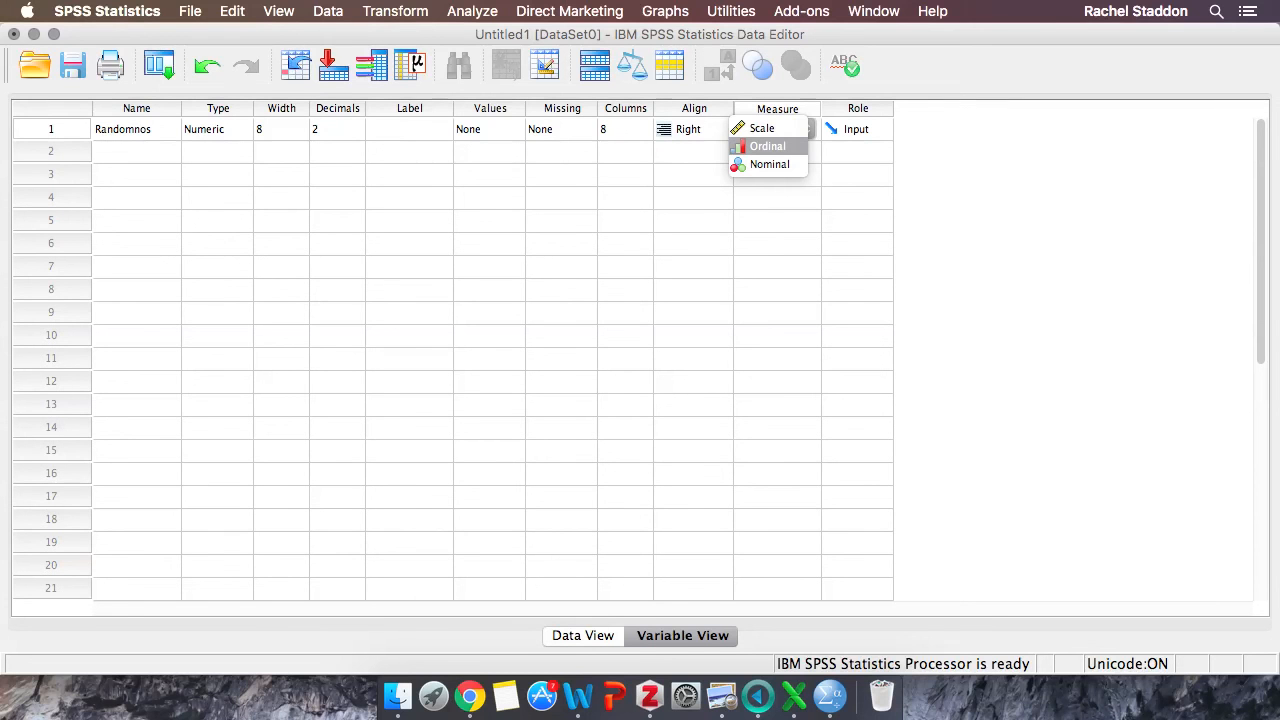
pyautogui.moveTo(762, 128)
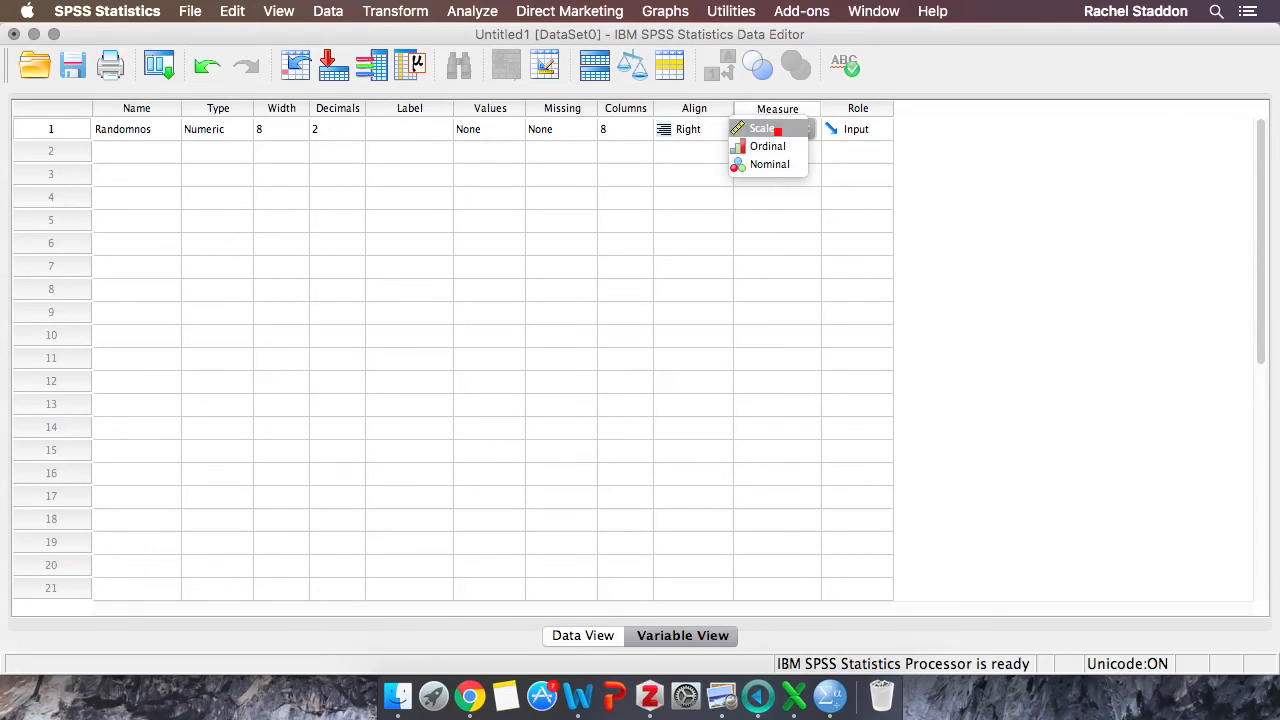
# Step: Set Randomnos to Scale and return to the grid holding 5, 4, 2, 7, 8
pyautogui.click(587, 635)
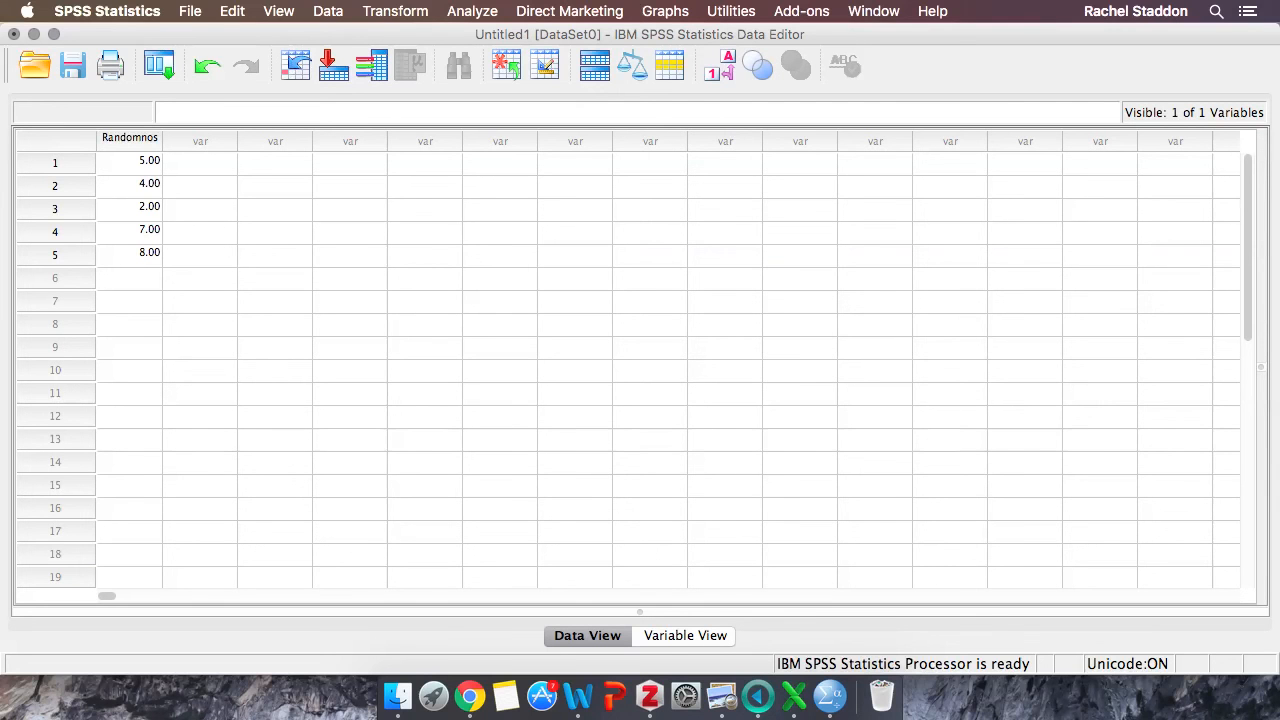
pyautogui.click(395, 11)
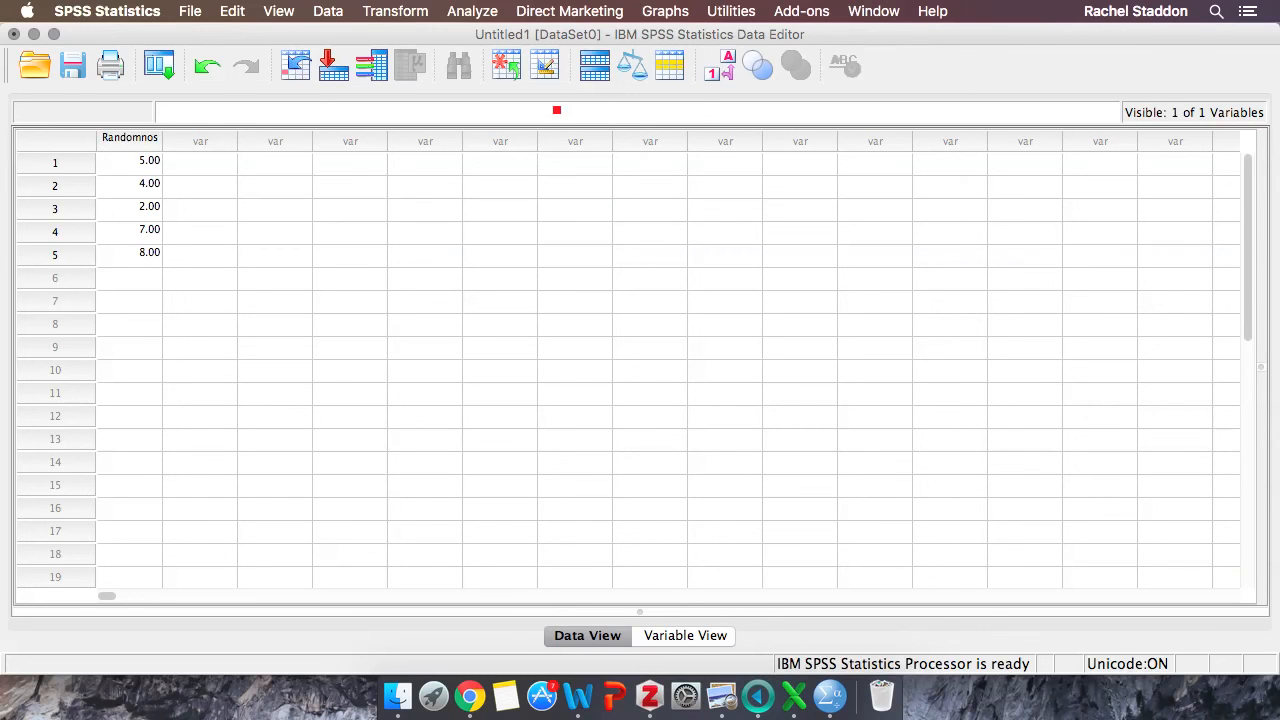
# Step: Open the Analyze menu to reach Descriptive Statistics
pyautogui.click(471, 11)
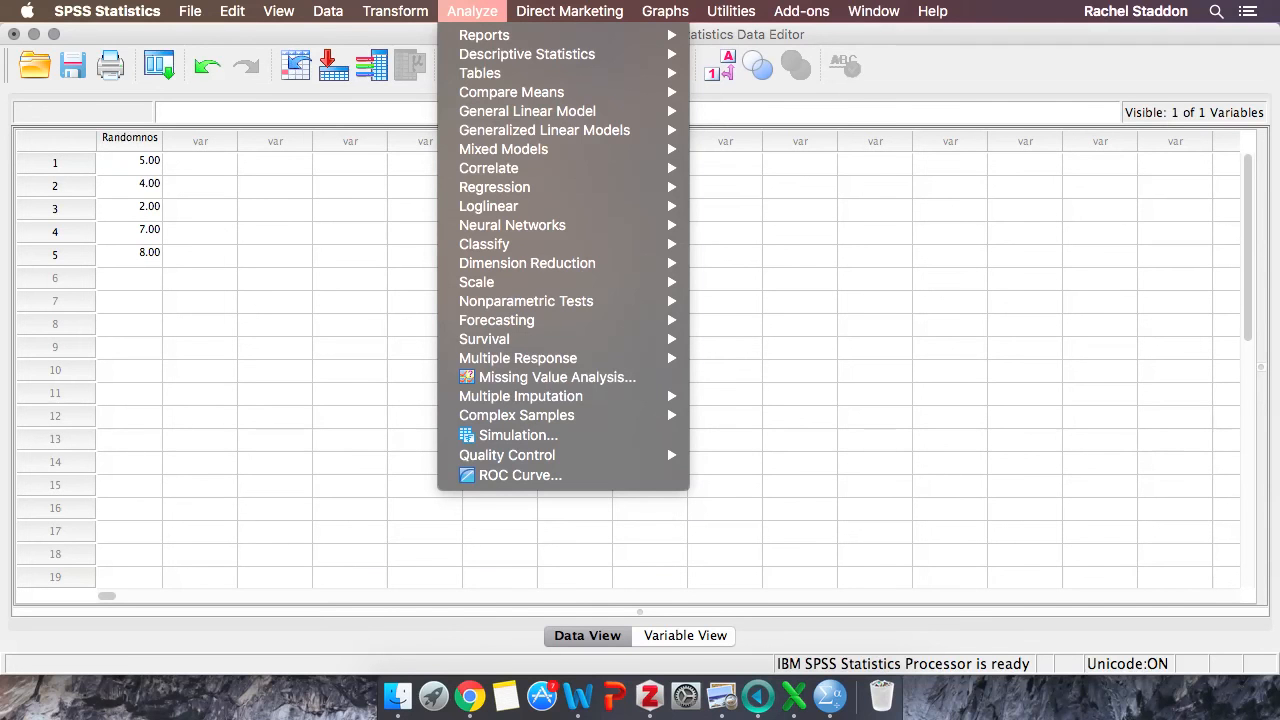
pyautogui.moveTo(527, 54)
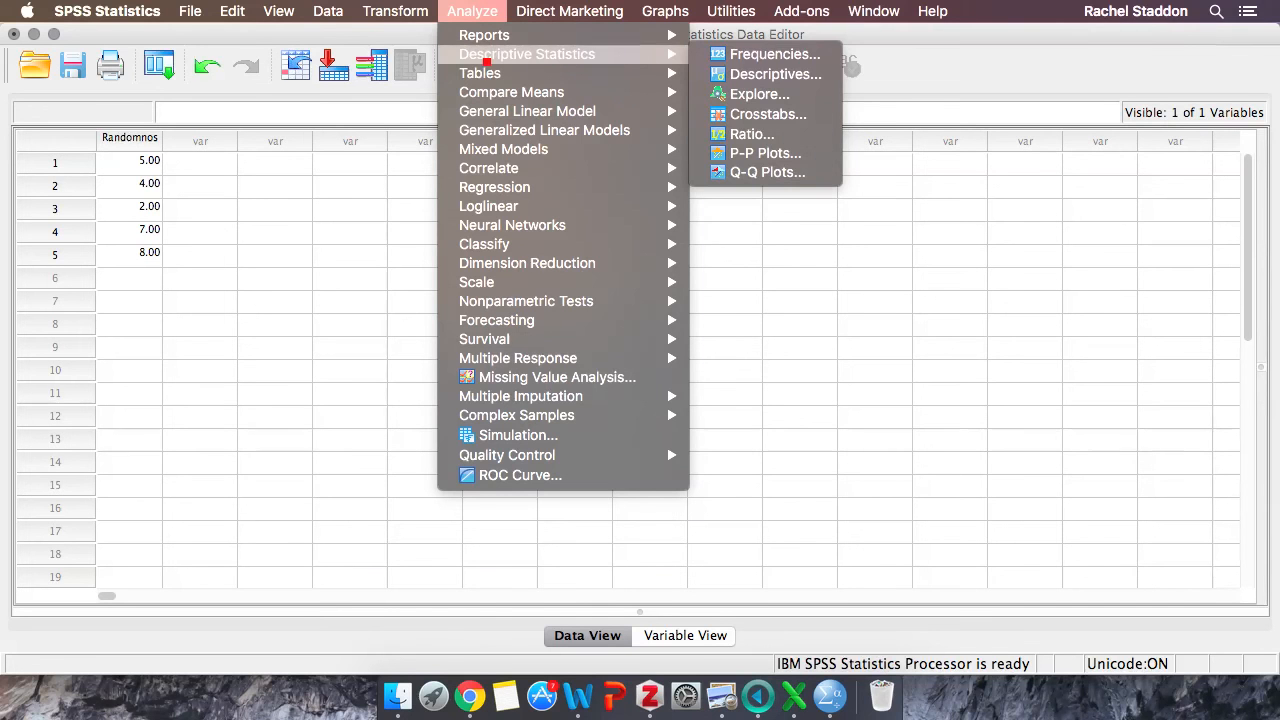
pyautogui.moveTo(775, 74)
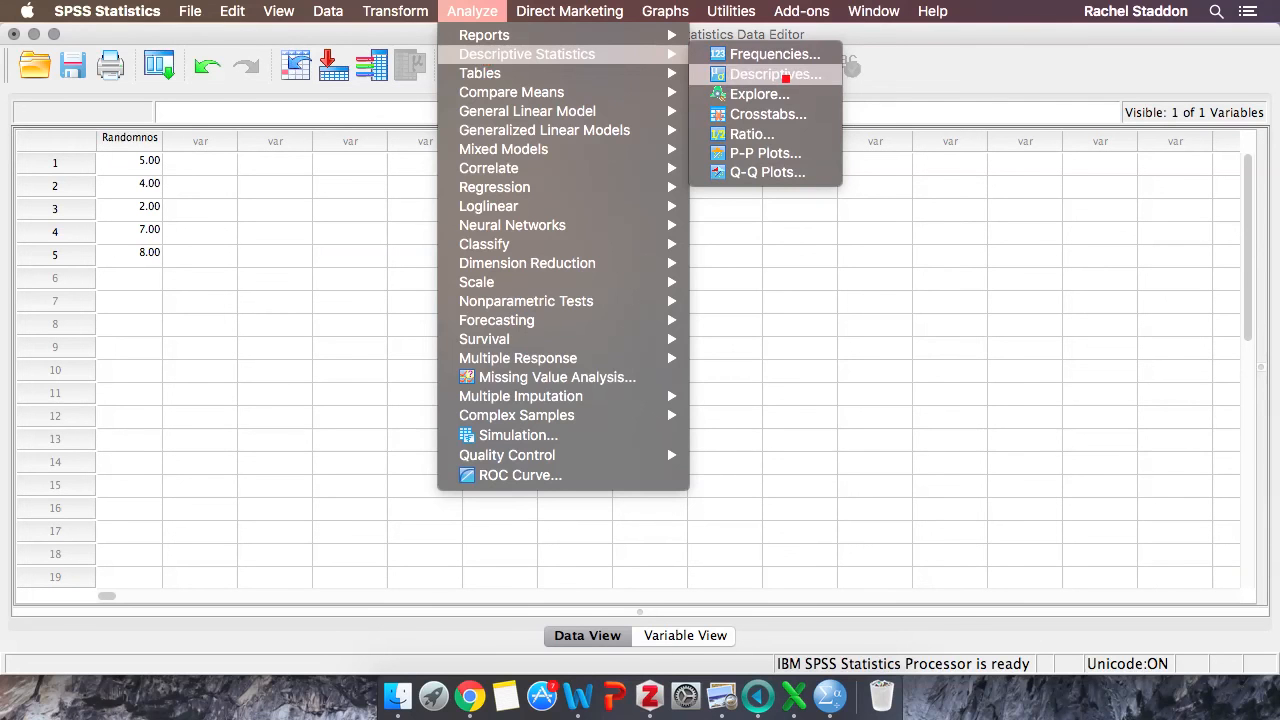
# Step: Open Descriptives and move Randomnos into the Variable(s) list
pyautogui.click(775, 74)
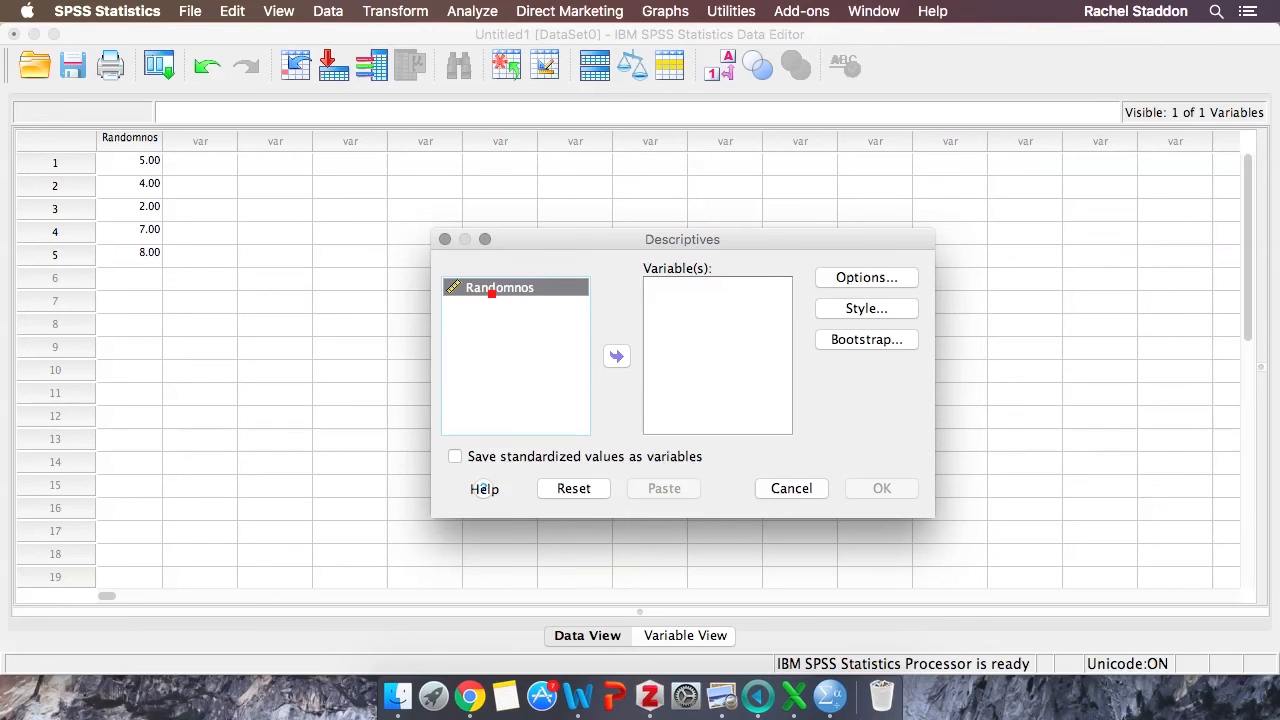
pyautogui.moveTo(535, 407)
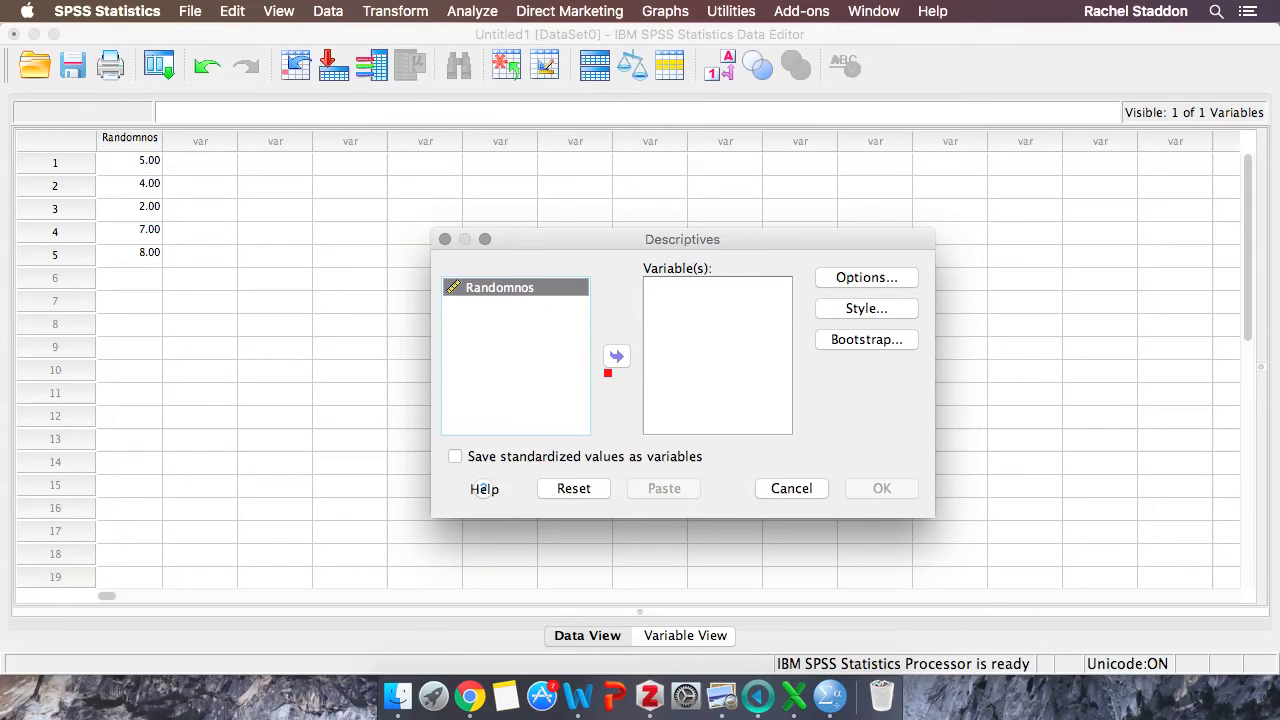
pyautogui.click(500, 287)
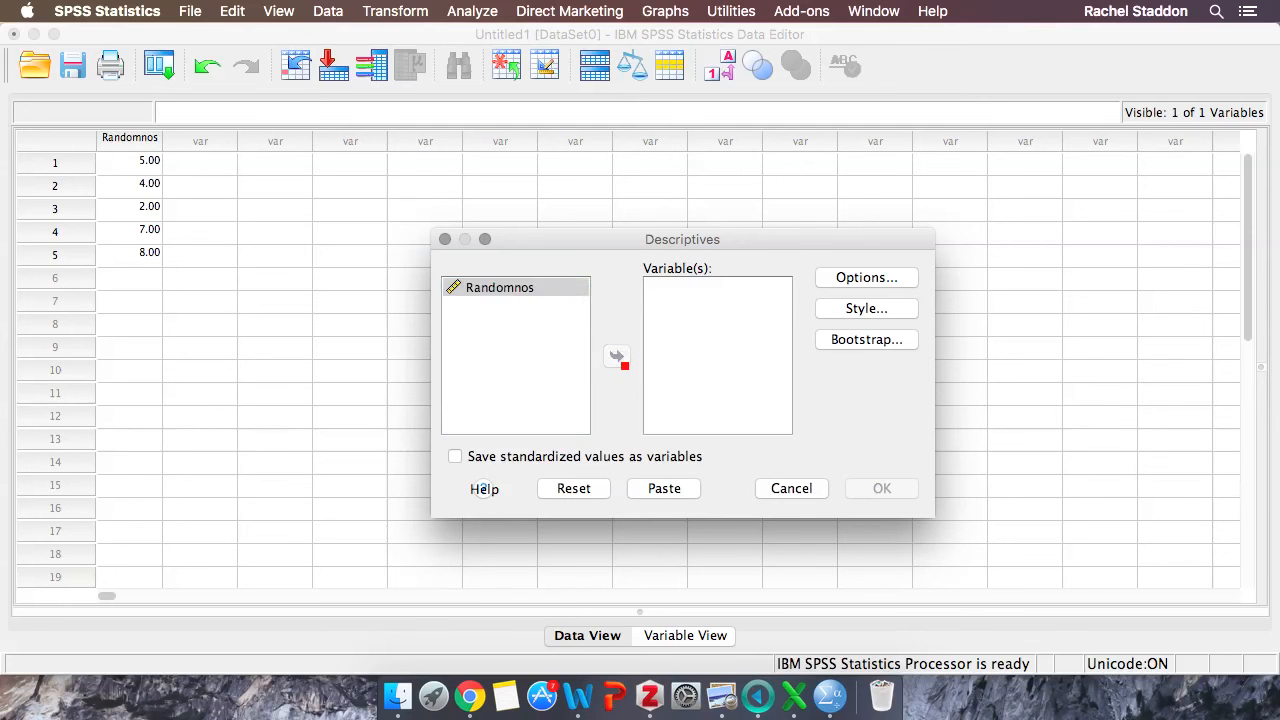
pyautogui.click(617, 357)
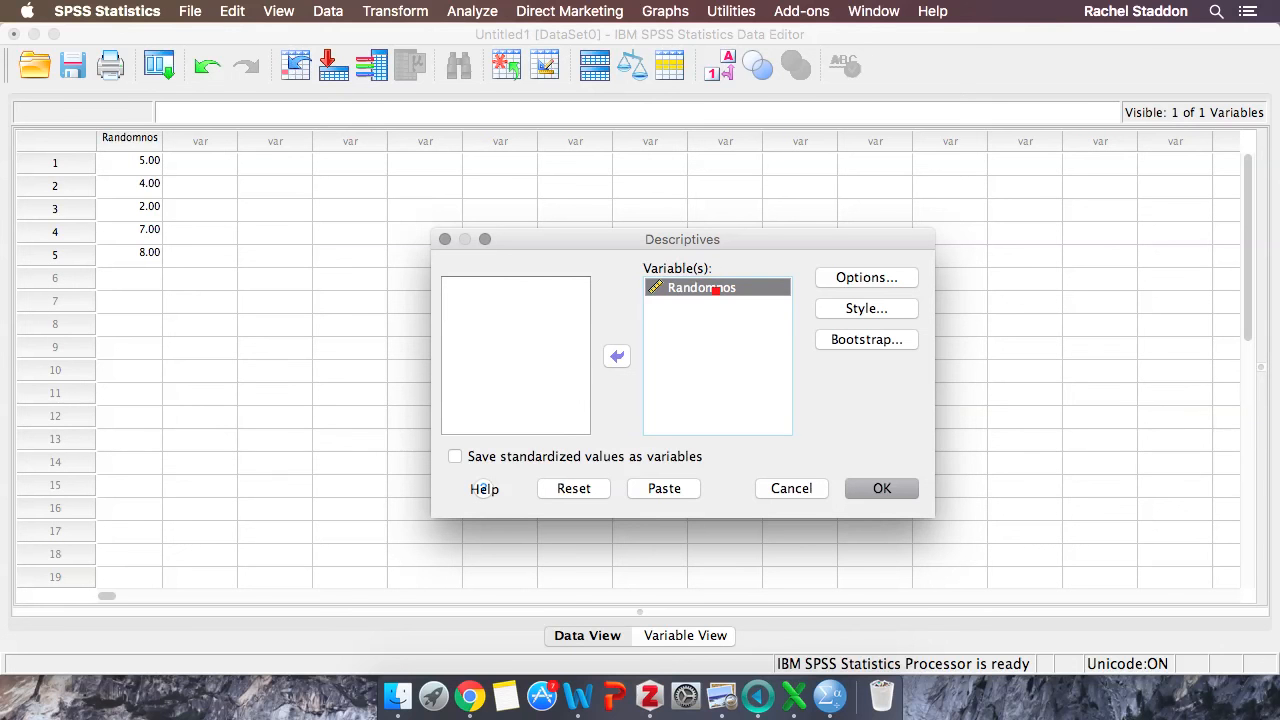
pyautogui.click(881, 488)
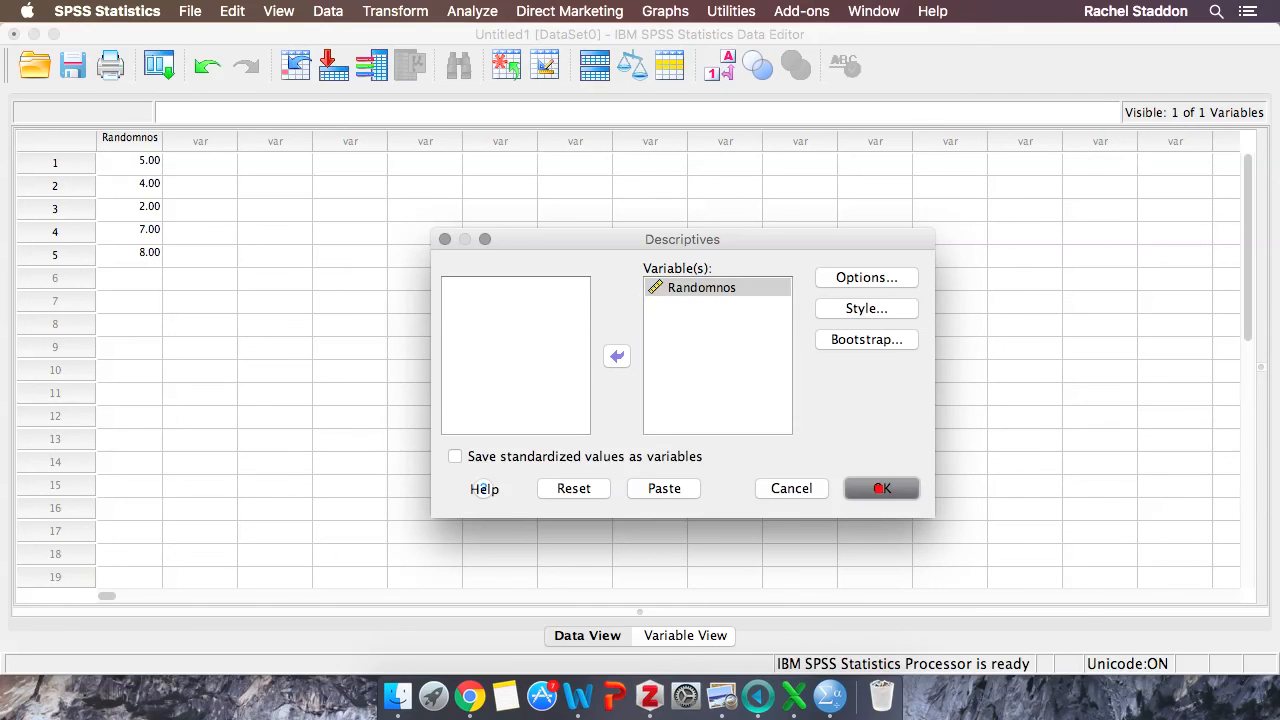
# Step: Run Descriptives for Randomnos (N 5, mean 5.2, SD 2.39) and return to the Data Editor
pyautogui.click(881, 488)
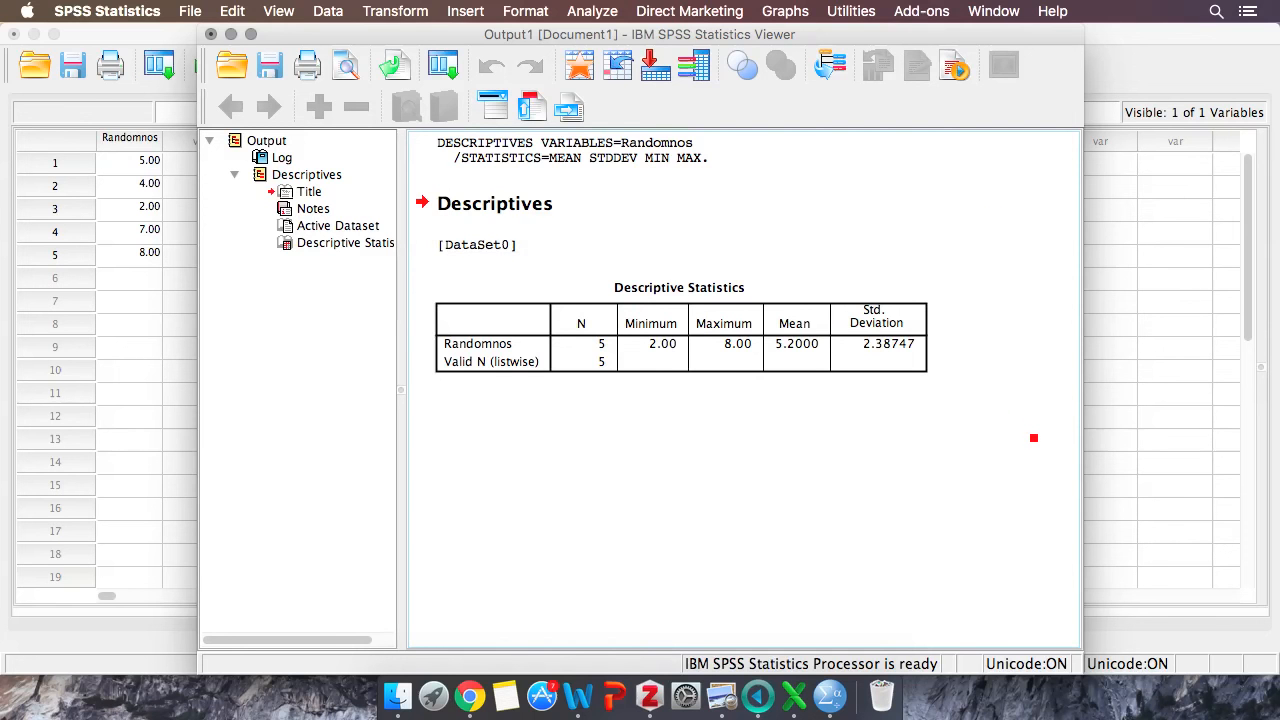
pyautogui.click(592, 11)
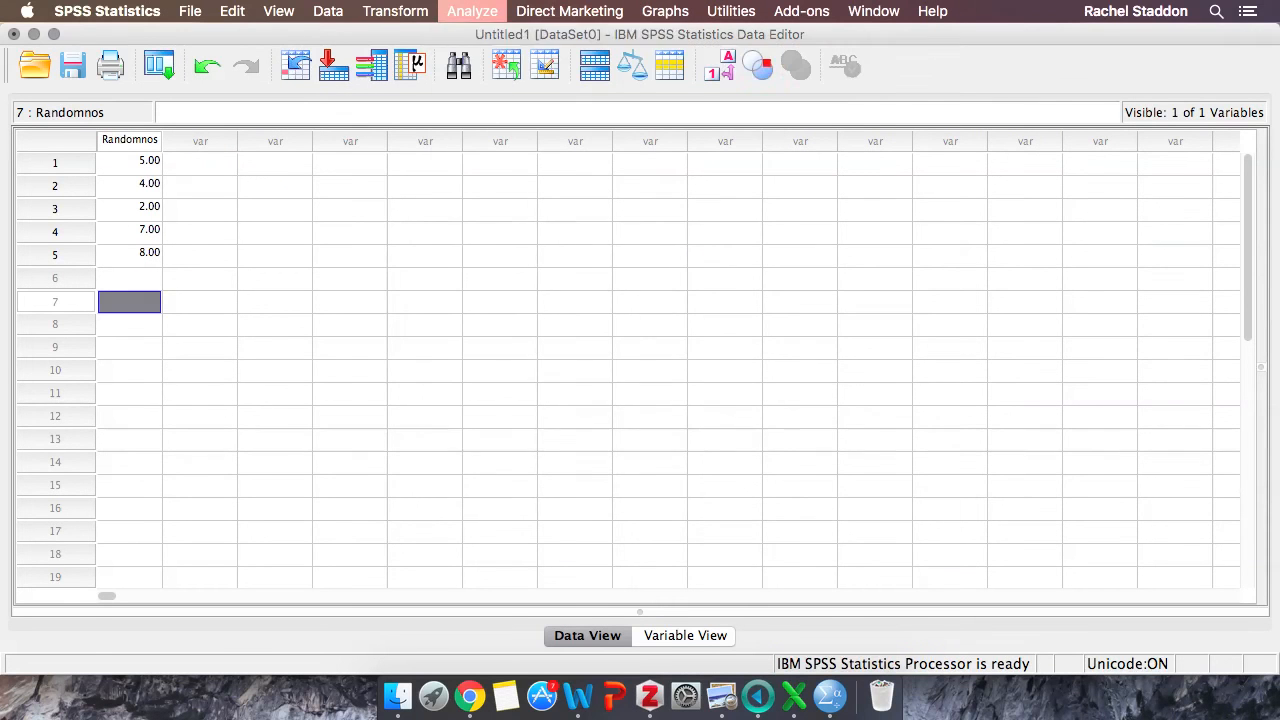
# Step: Run Frequencies on Randomnos and scroll the output showing each value at 20%
pyautogui.click(471, 11)
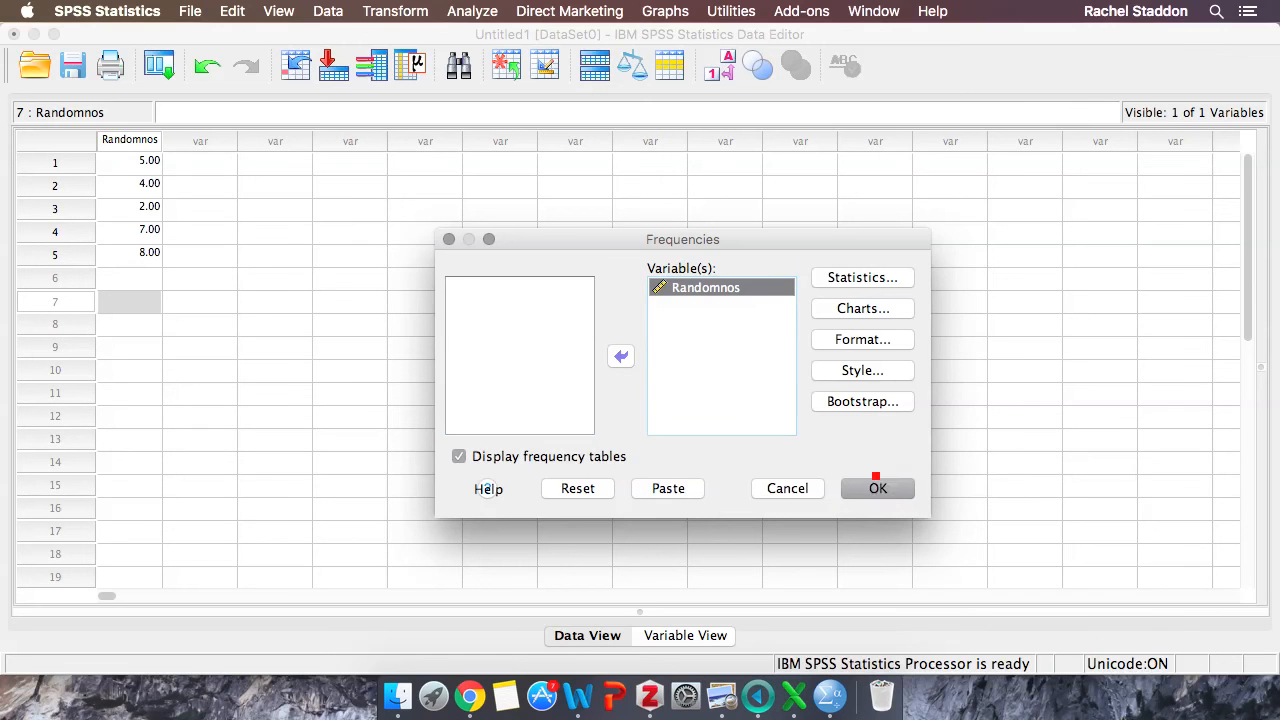
pyautogui.click(877, 488)
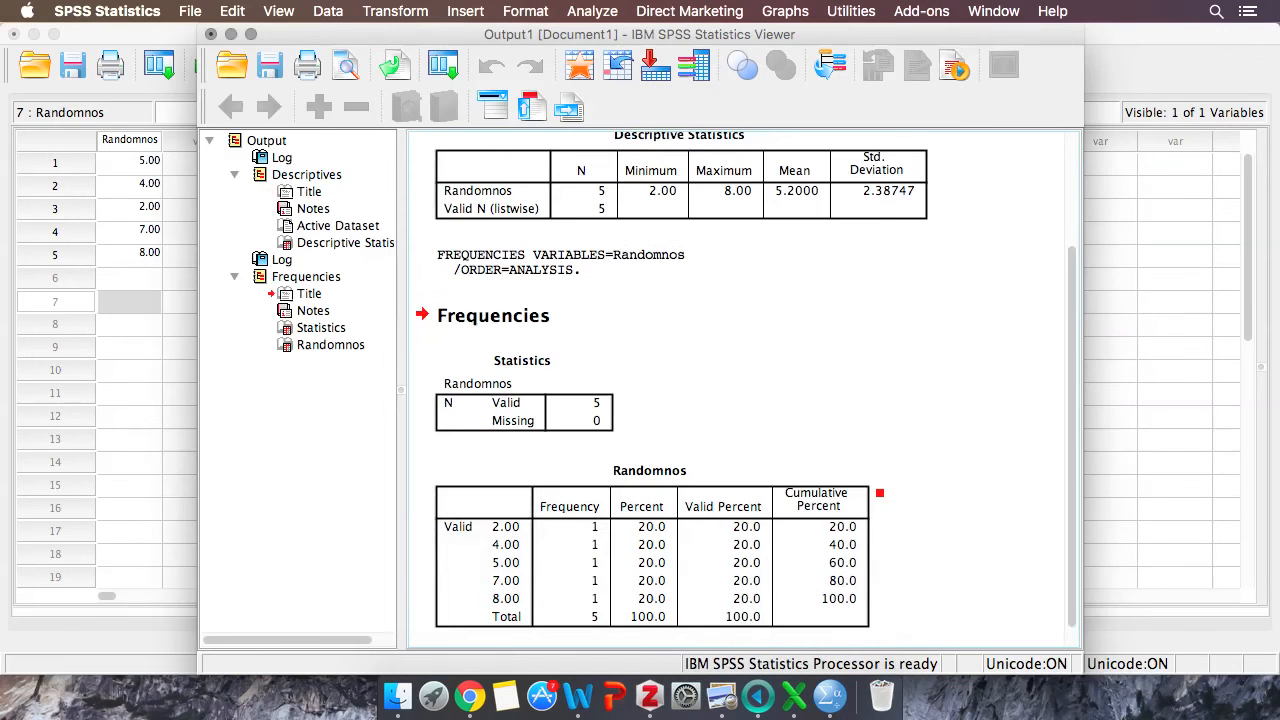
pyautogui.scroll(-3)
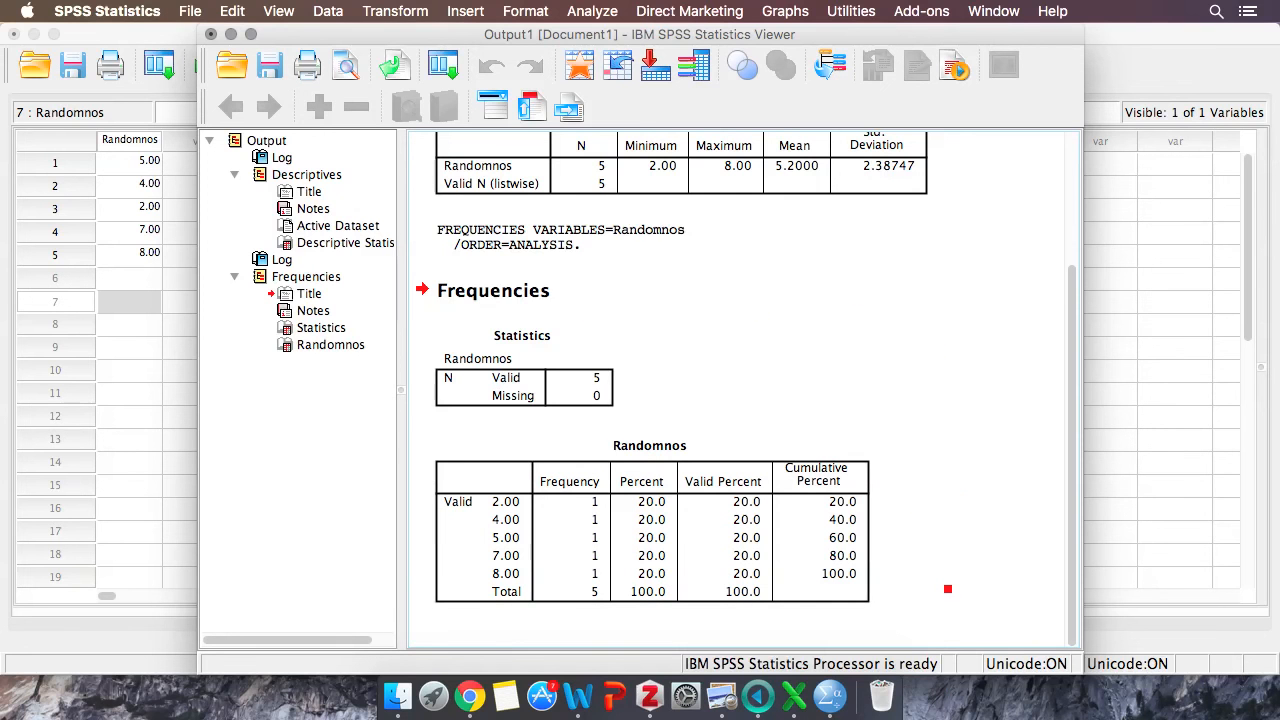
pyautogui.scroll(3)
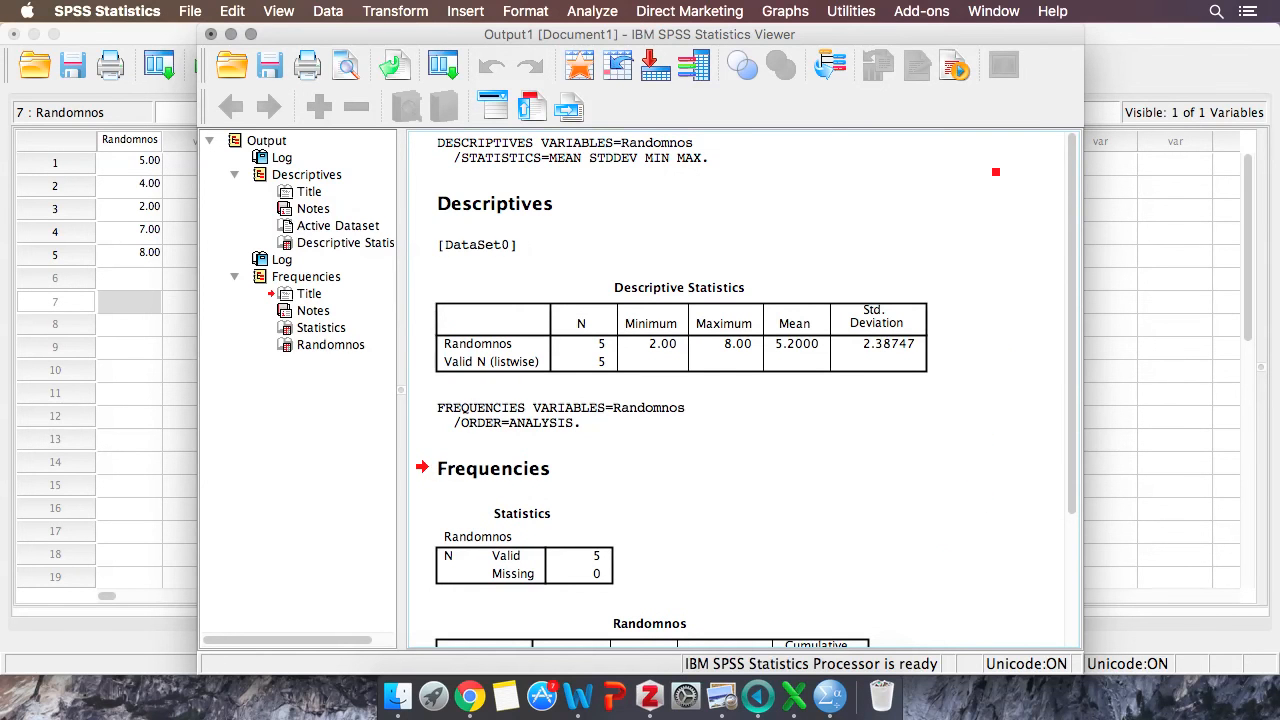
pyautogui.click(492, 468)
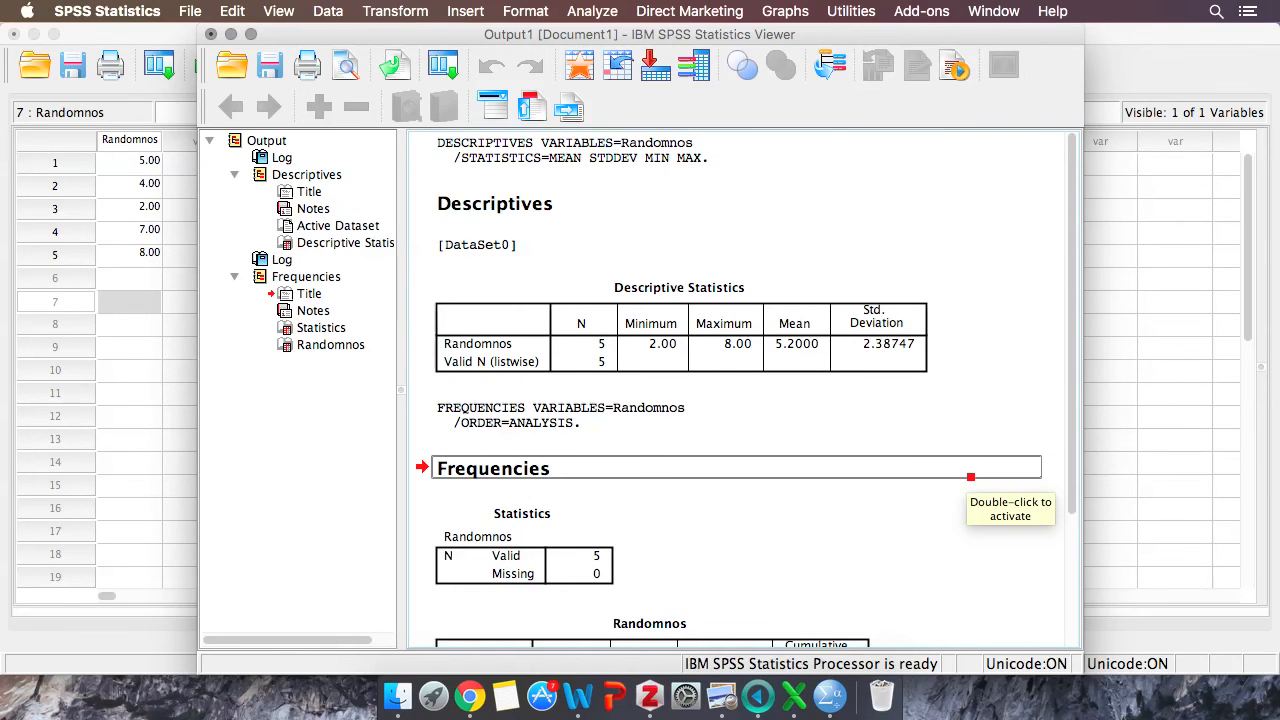
pyautogui.scroll(-3)
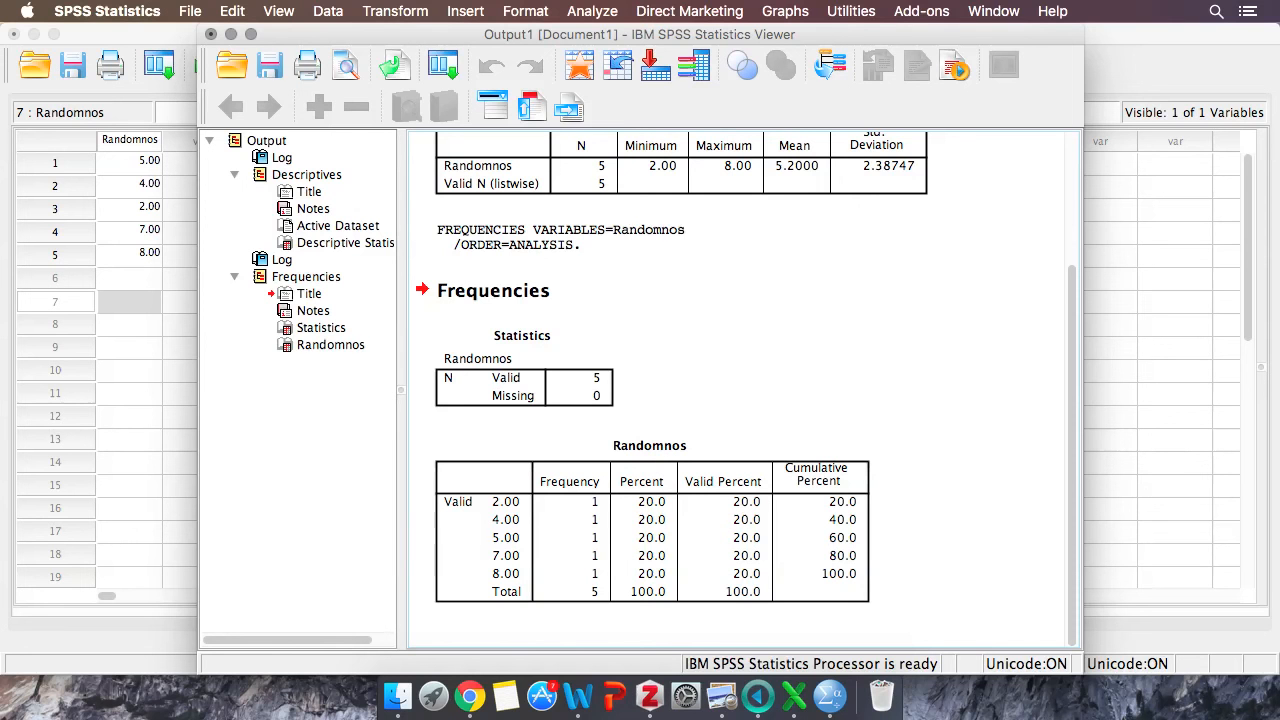
# Step: Select the Randomnos frequency table and open the Analyze menu
pyautogui.click(492, 290)
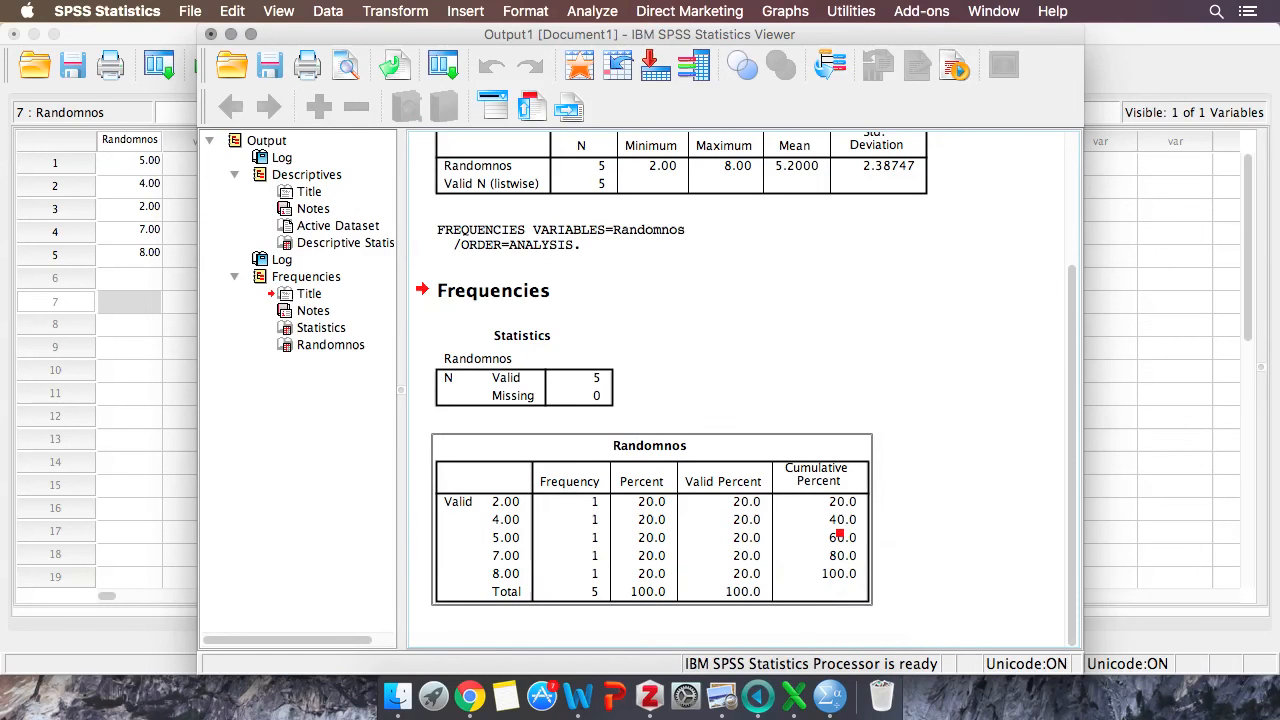
pyautogui.moveTo(840, 555)
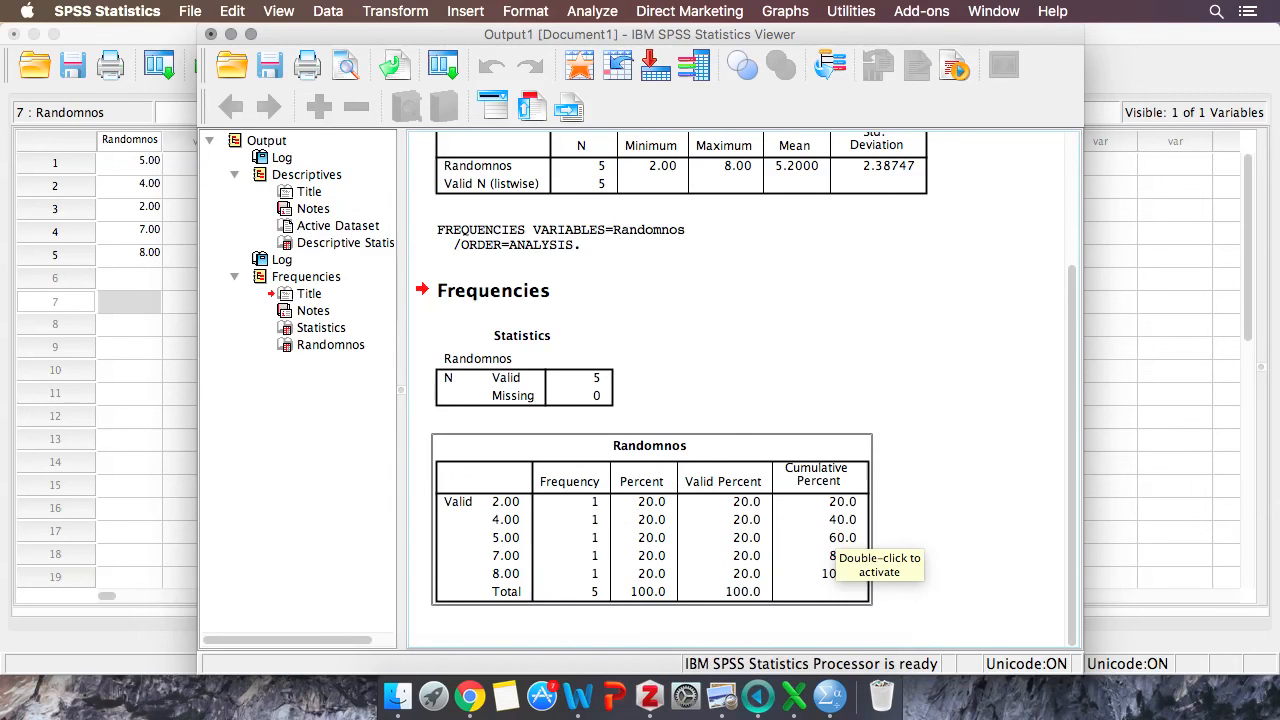
pyautogui.moveTo(930, 470)
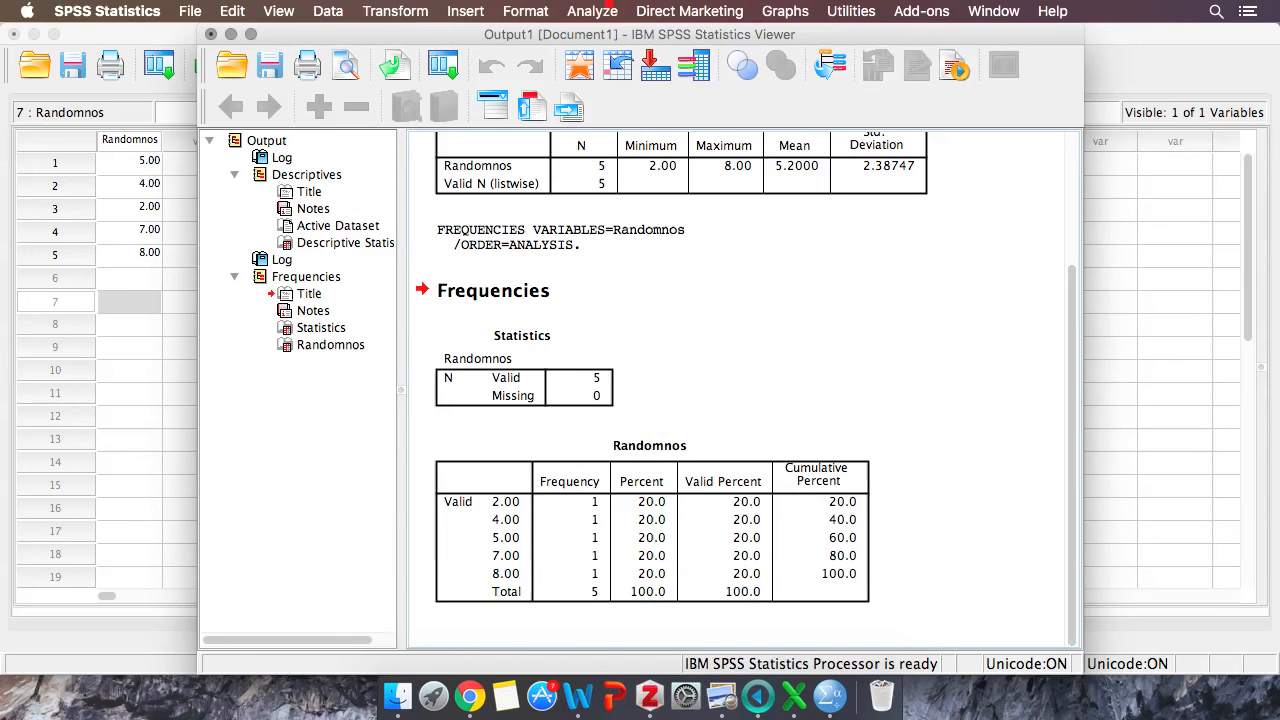
pyautogui.click(592, 11)
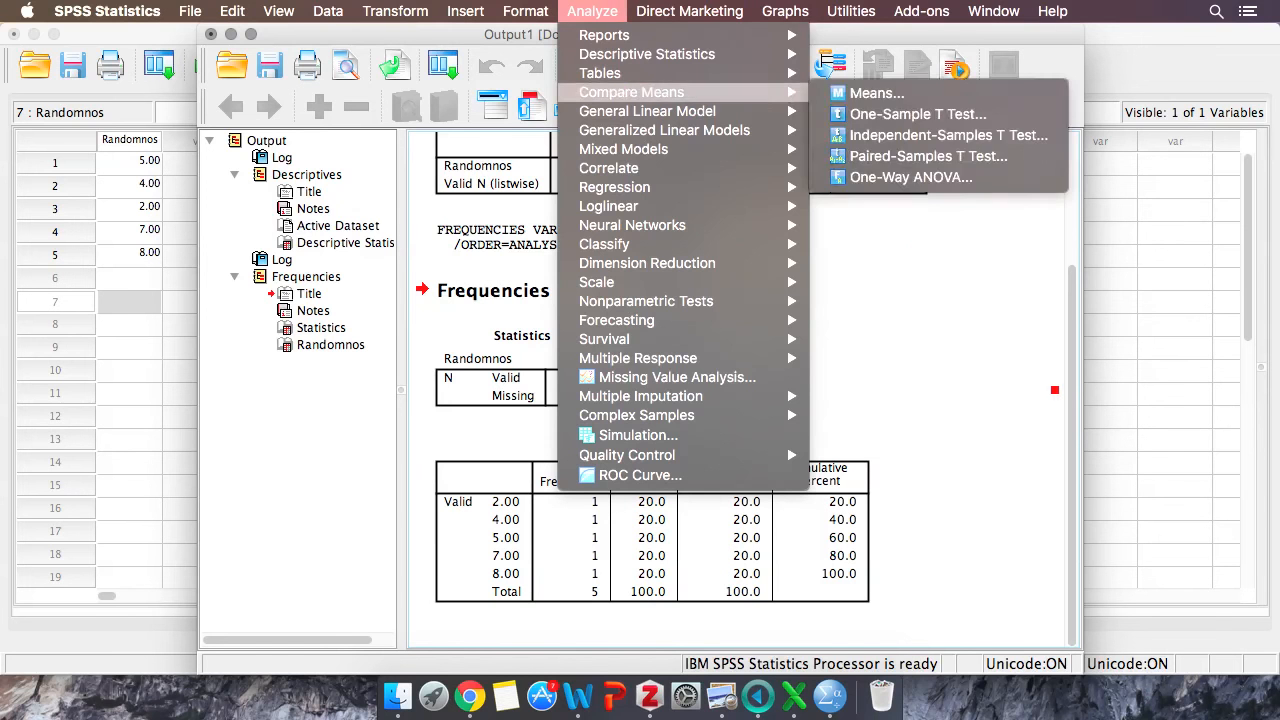